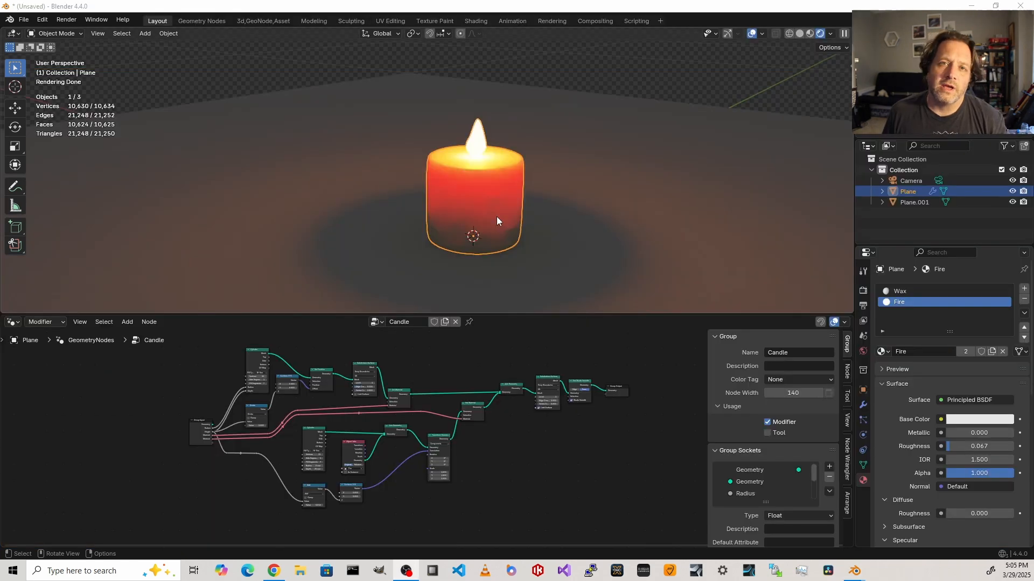
{"action": "mouse_move", "coordinate": [461, 165]}
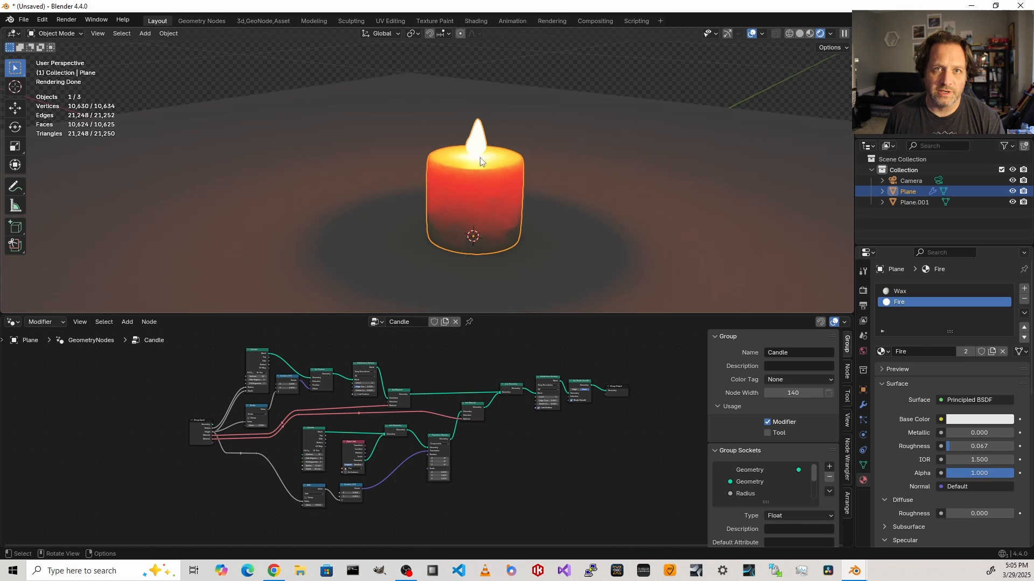
{"action": "mouse_move", "coordinate": [669, 452]}
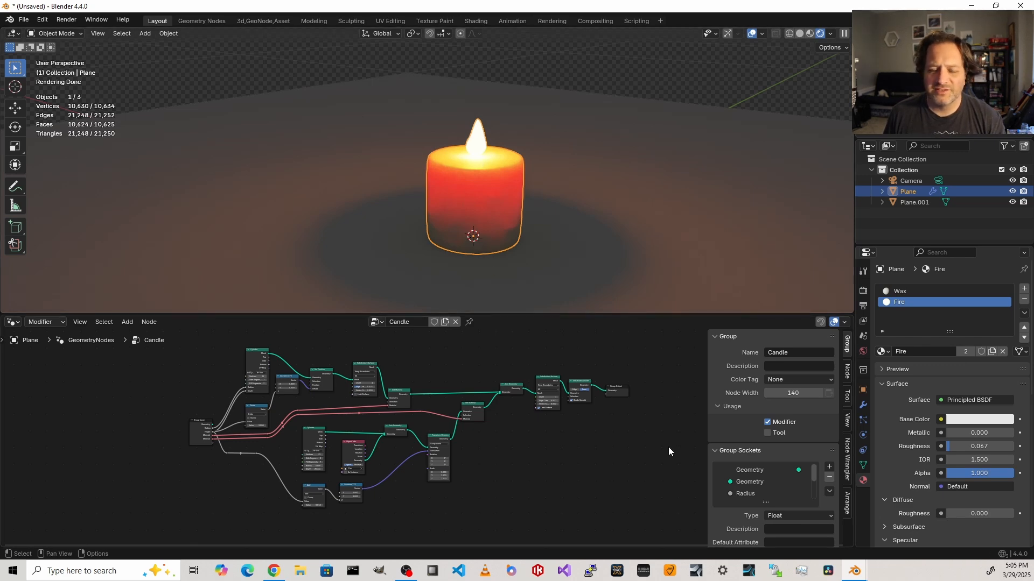
{"action": "mouse_move", "coordinate": [494, 395]}
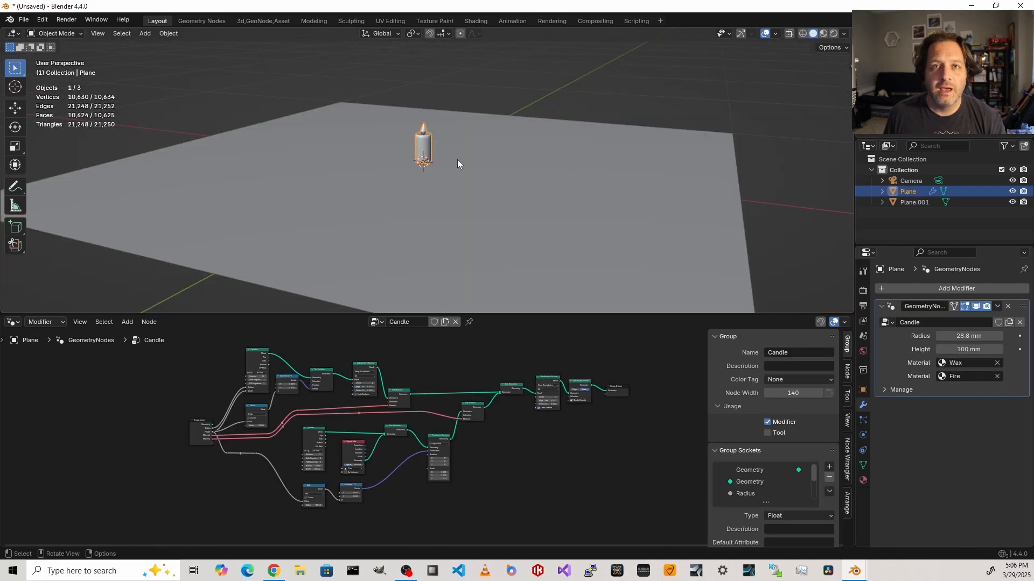
- Give Plane.001 a new Geometry Nodes tree with a Distribute Points on Faces node
{"action": "left_click", "coordinate": [914, 202]}
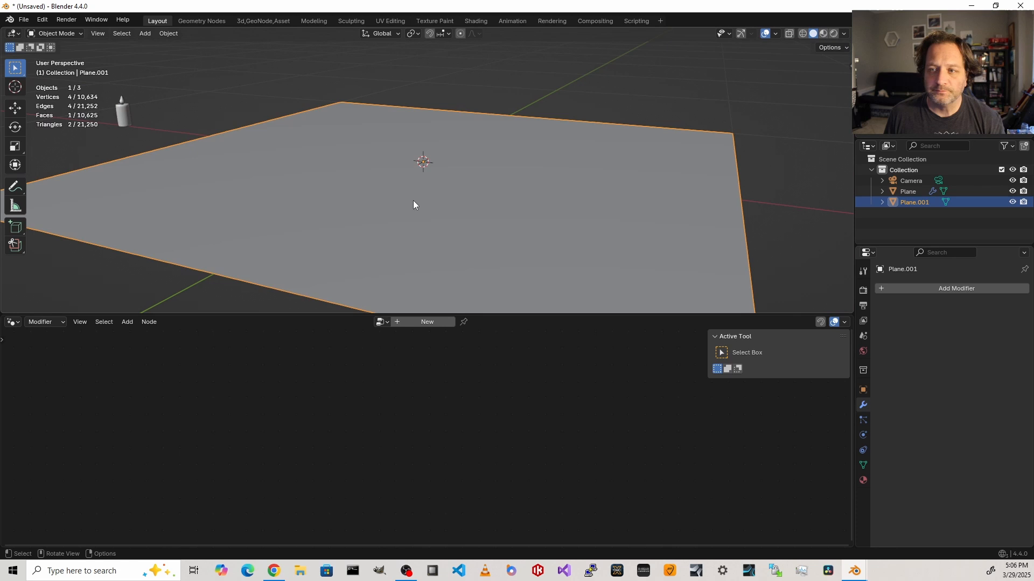
{"action": "mouse_move", "coordinate": [303, 182]}
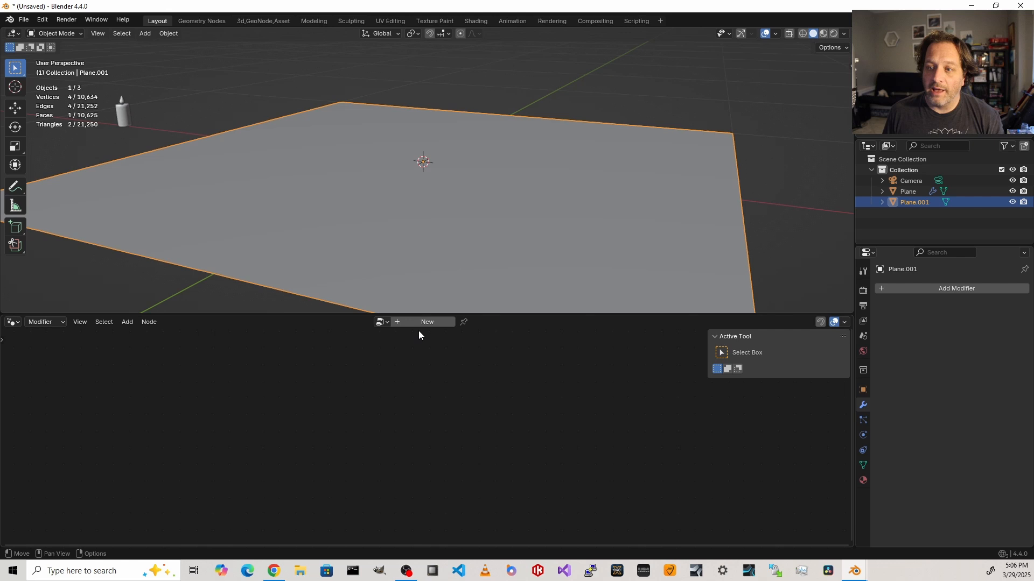
{"action": "mouse_move", "coordinate": [415, 335]}
{"action": "type", "text": "dist"}
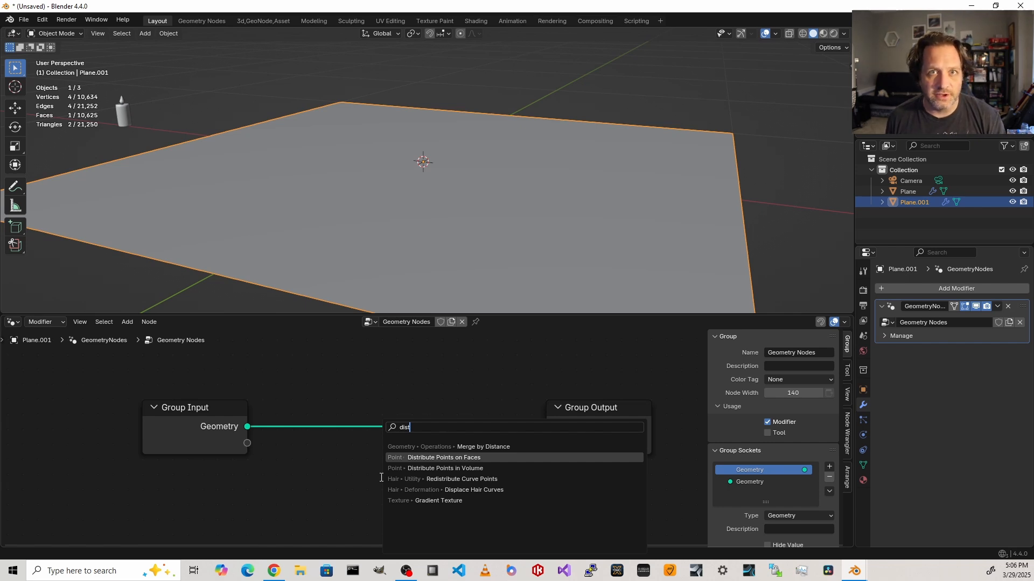
{"action": "left_click", "coordinate": [443, 457]}
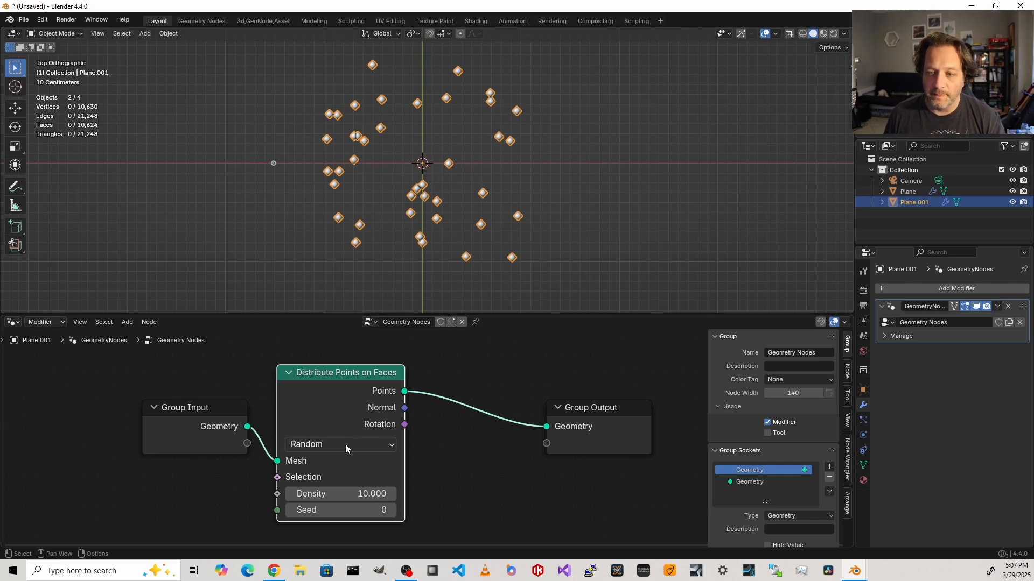
- Switch point distribution to Poisson Disk with a 390 mm minimum distance
{"action": "left_click", "coordinate": [339, 443]}
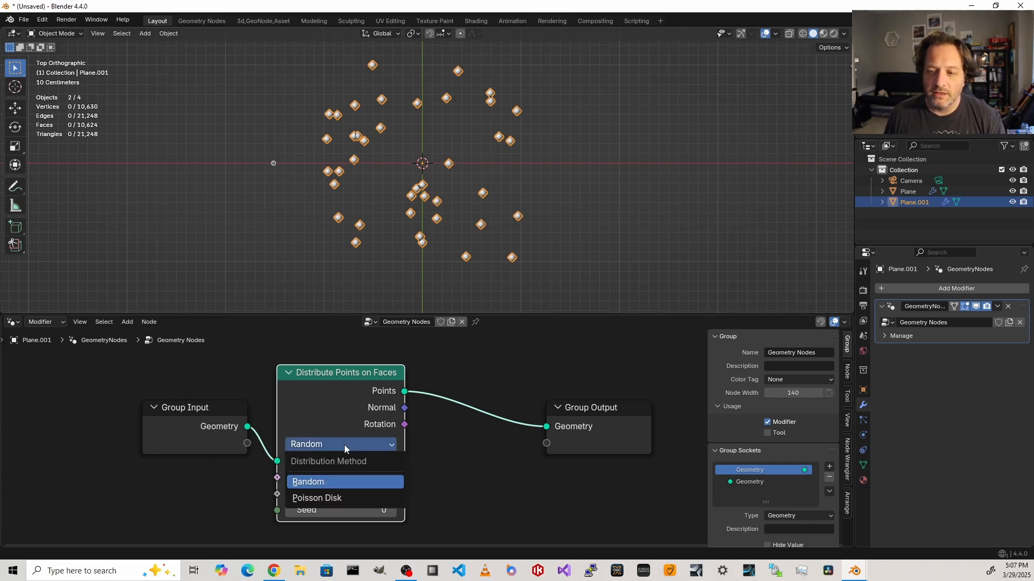
{"action": "left_click", "coordinate": [316, 497]}
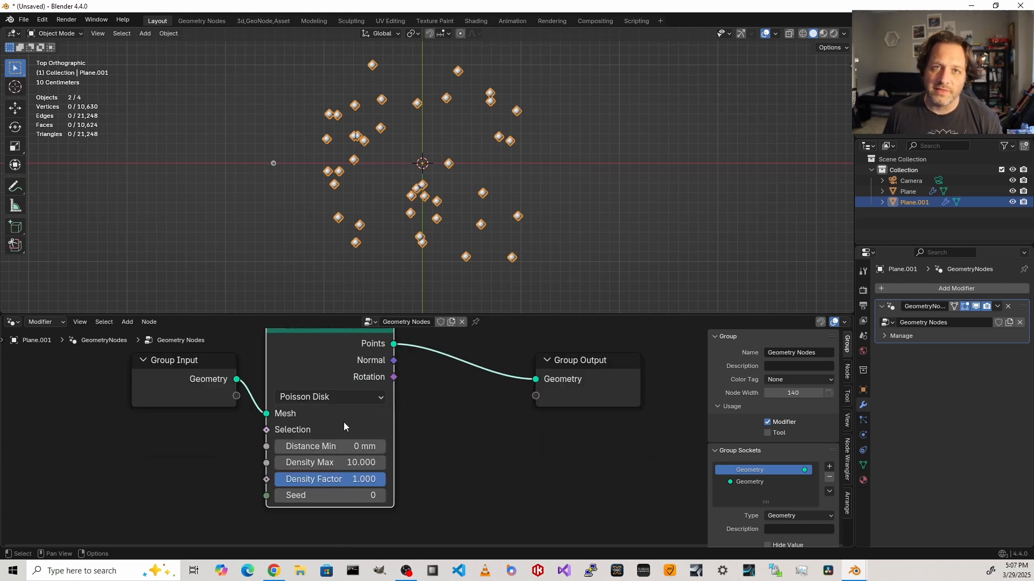
{"action": "mouse_move", "coordinate": [328, 446]}
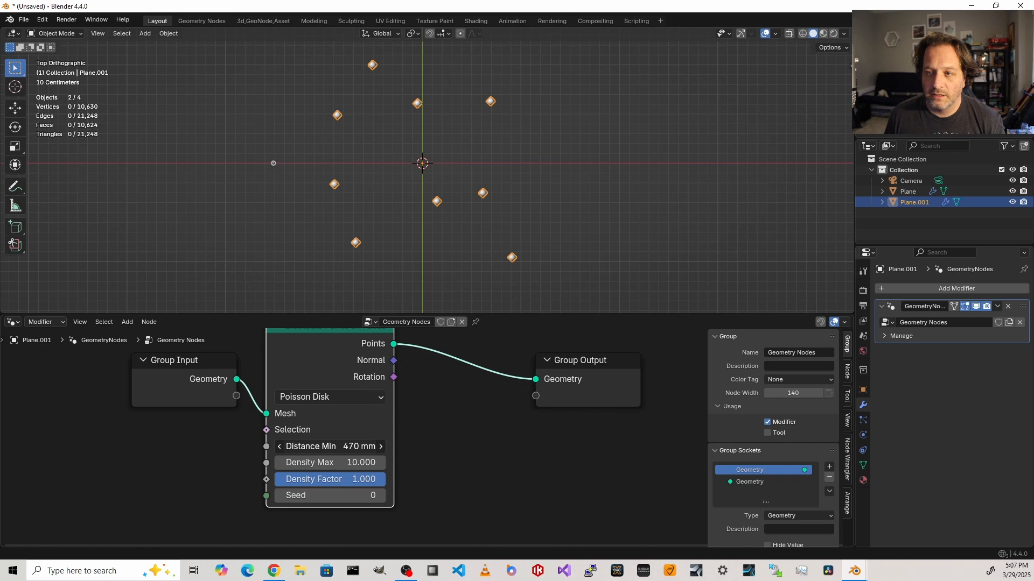
{"action": "left_click_drag", "start_coordinate": [330, 446], "coordinate": [310, 446]}
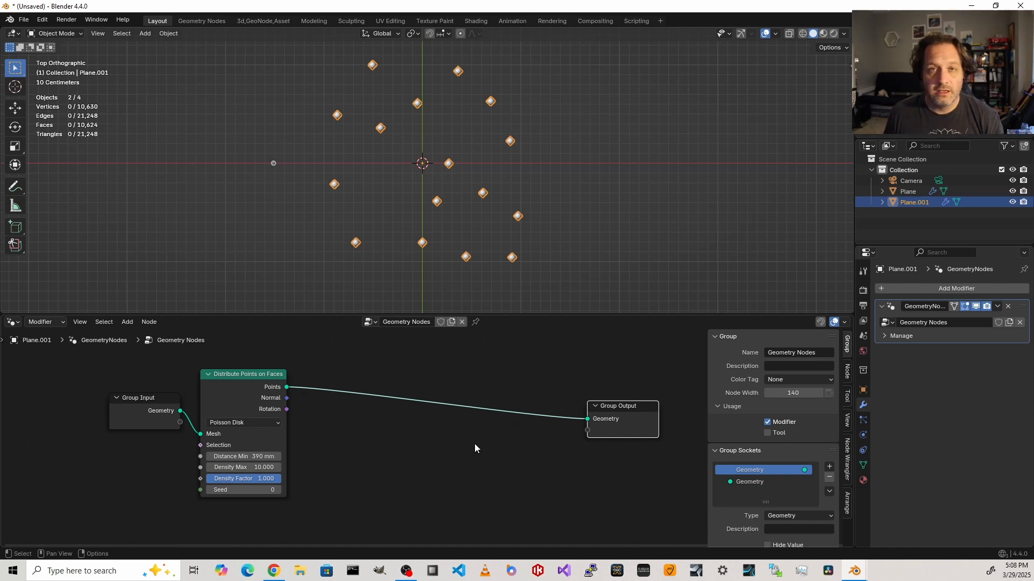
- Instance candles on the points via Instance on Points and Object Info, radius 33.8 mm
{"action": "key", "text": "shift+a"}
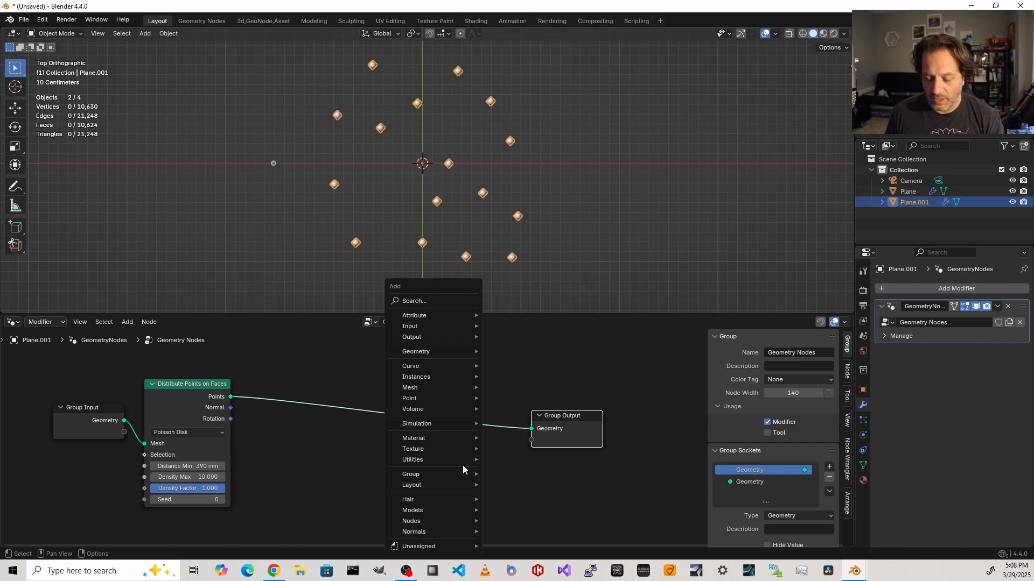
{"action": "left_click", "coordinate": [417, 376]}
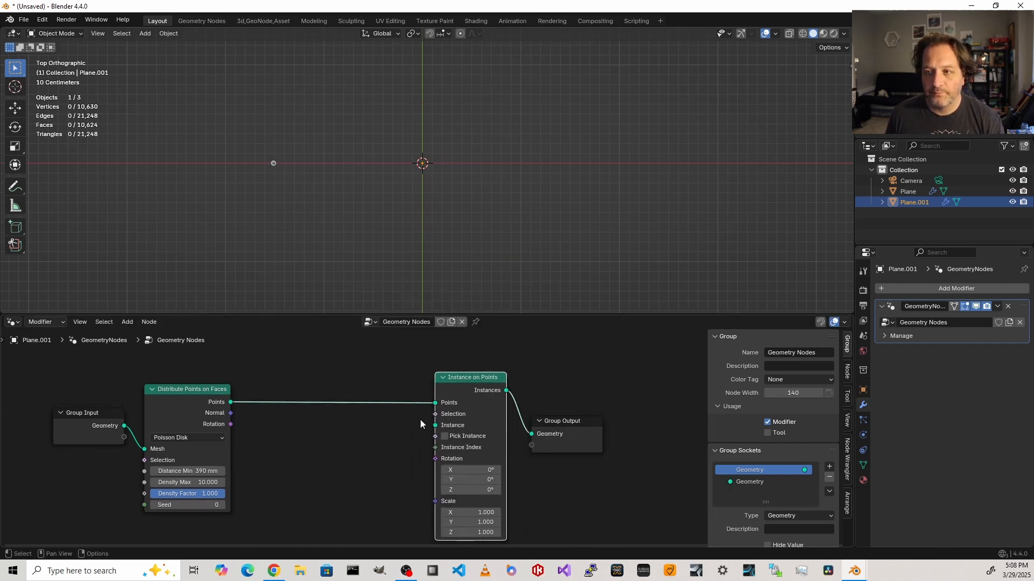
{"action": "mouse_move", "coordinate": [370, 453]}
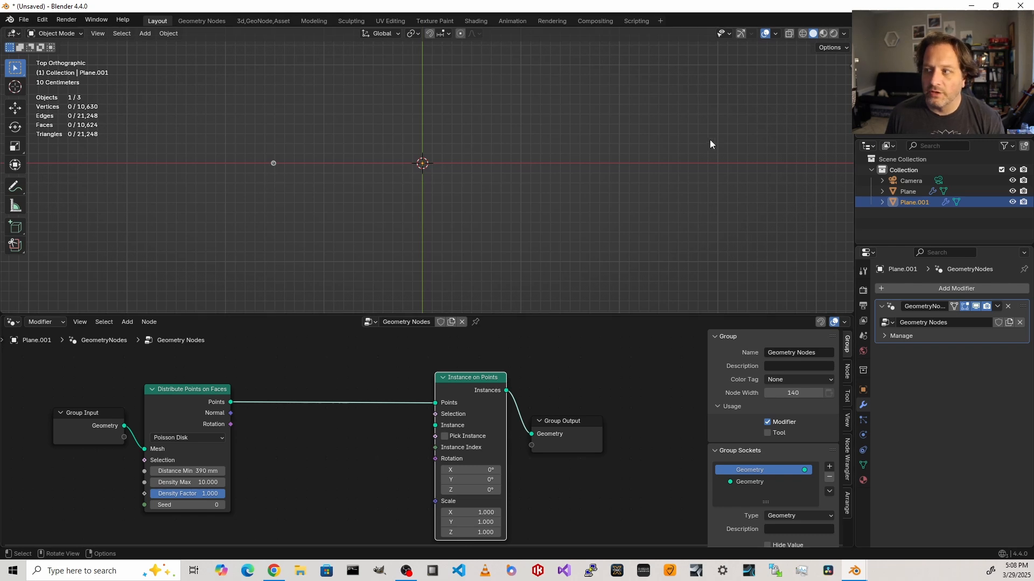
{"action": "type", "text": "obj"}
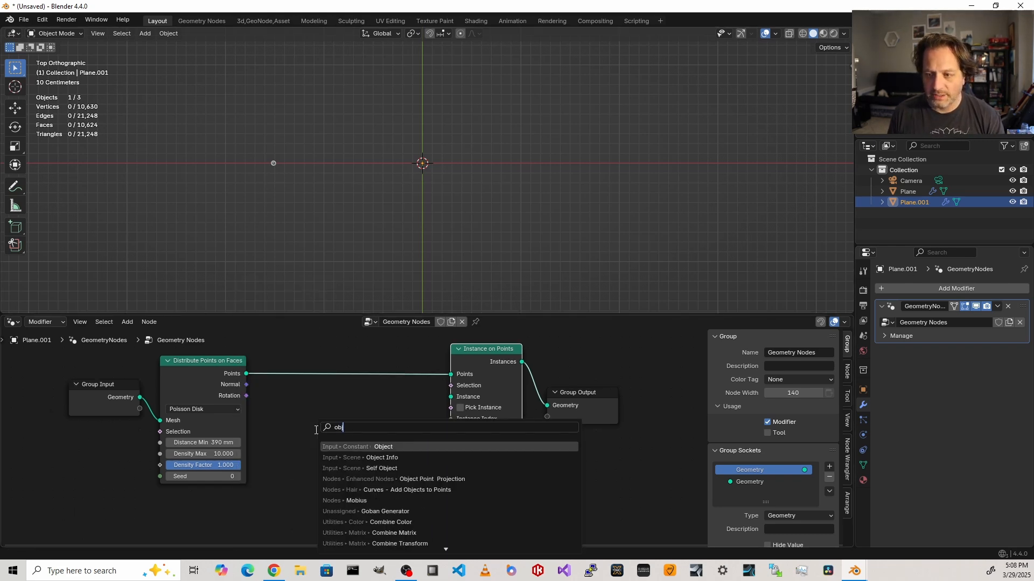
{"action": "left_click", "coordinate": [381, 458]}
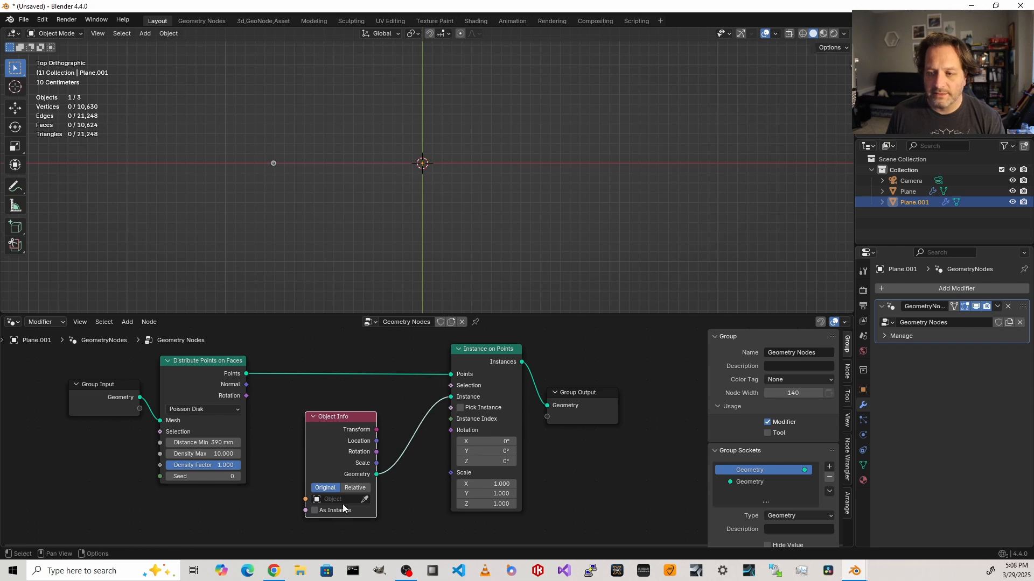
{"action": "left_click", "coordinate": [336, 499]}
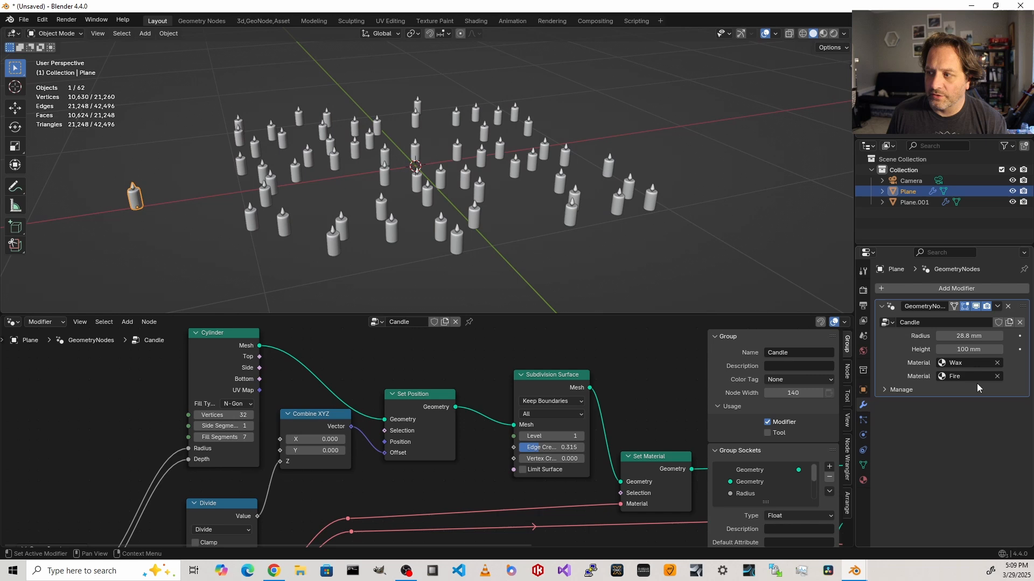
{"action": "left_click_drag", "start_coordinate": [969, 335], "coordinate": [981, 335]}
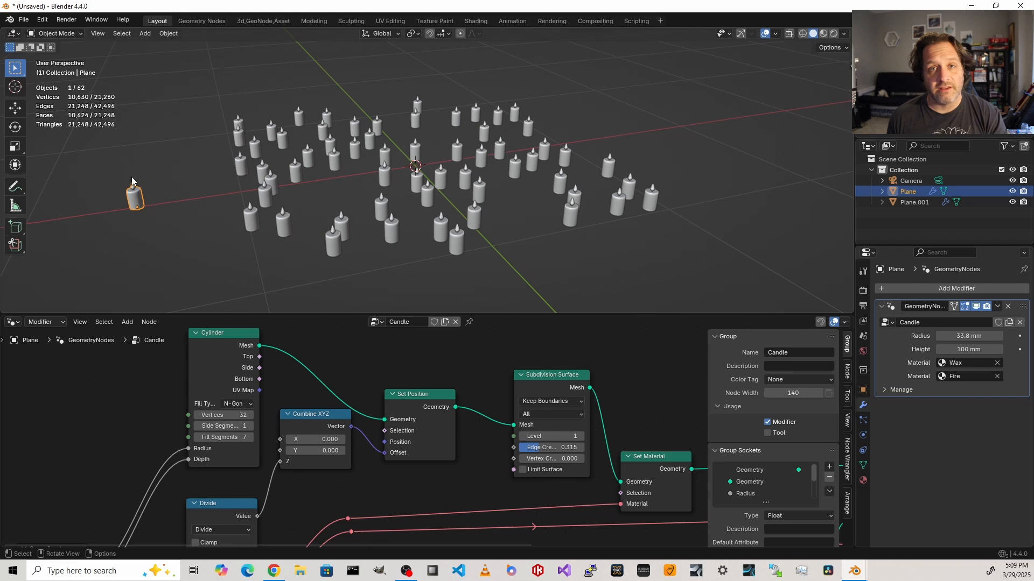
{"action": "mouse_move", "coordinate": [176, 194]}
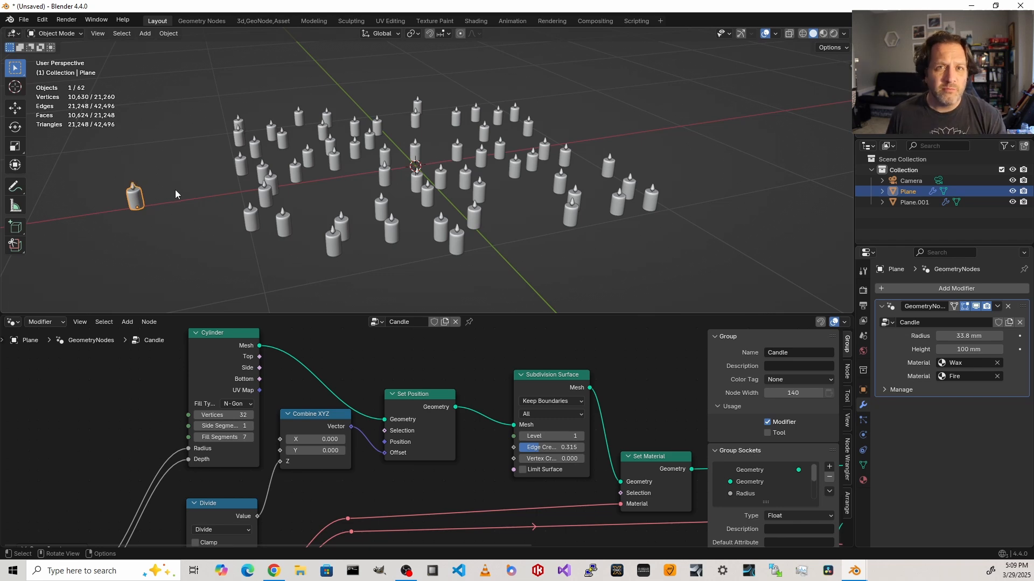
{"action": "mouse_move", "coordinate": [170, 200]}
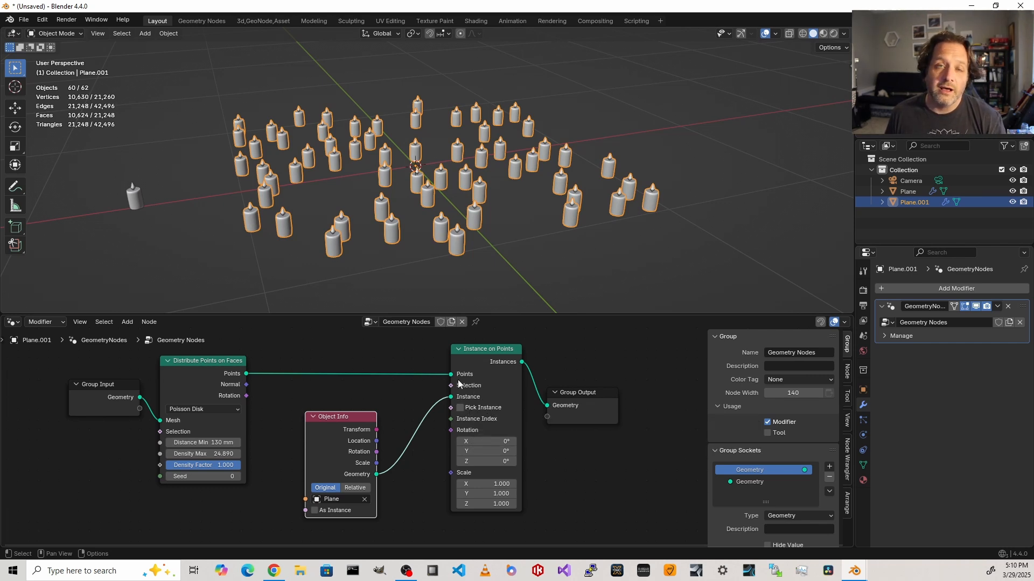
{"action": "mouse_move", "coordinate": [478, 356]}
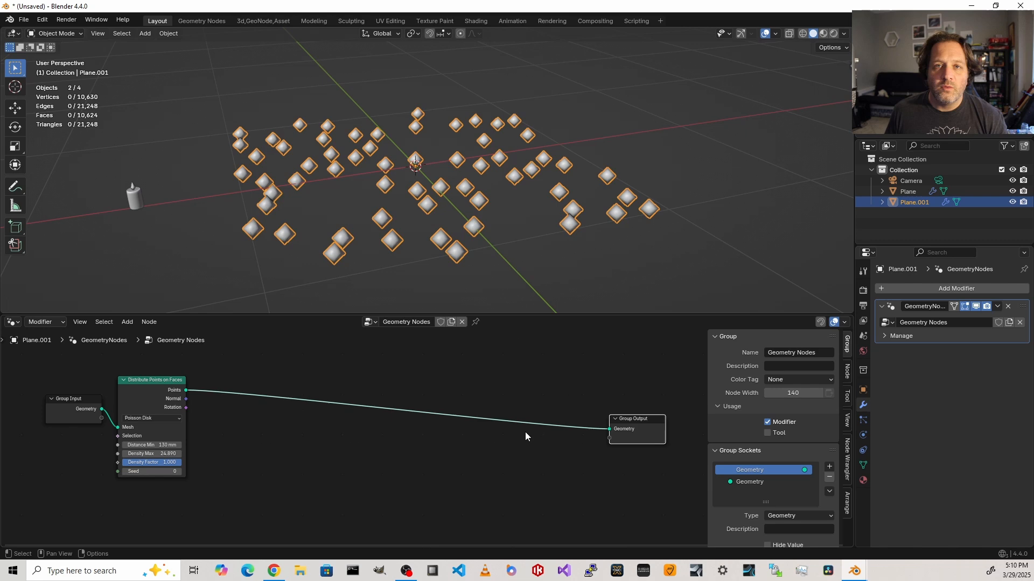
- Replace the instancing nodes with a For Each Element zone after Distribute Points on Faces
{"action": "type", "text": "for"}
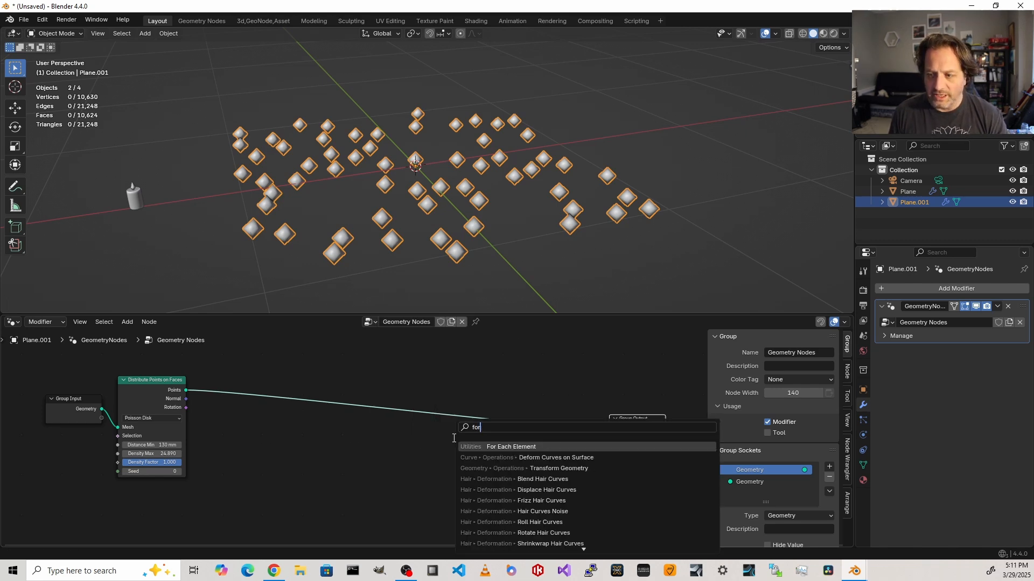
{"action": "left_click", "coordinate": [511, 447]}
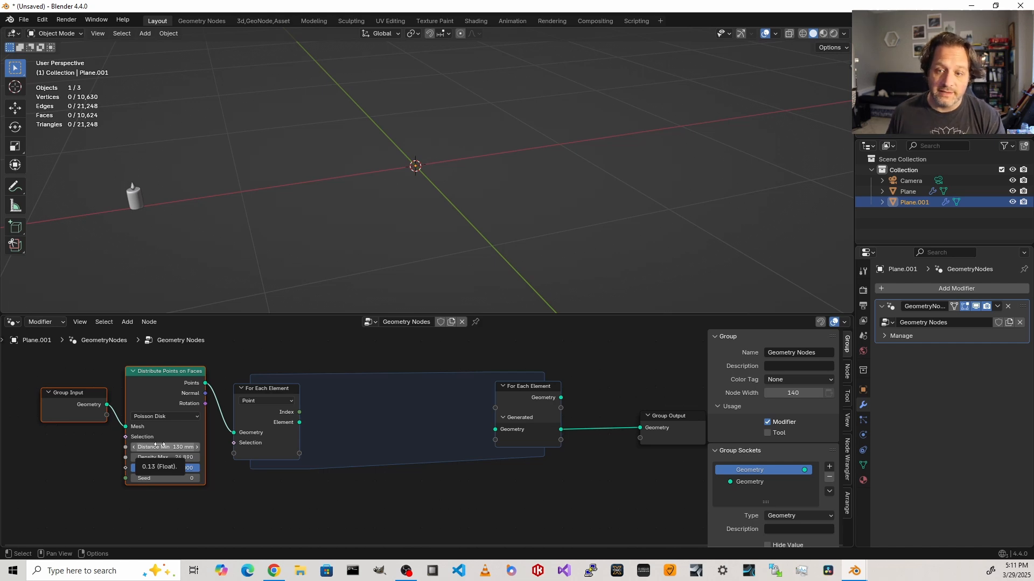
{"action": "left_click", "coordinate": [266, 400]}
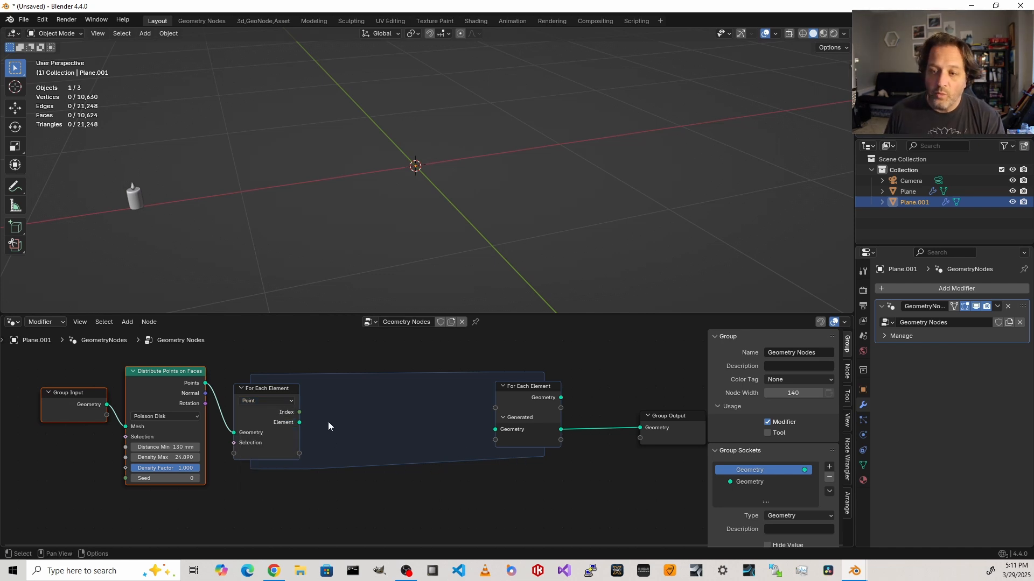
{"action": "mouse_move", "coordinate": [484, 431]}
{"action": "type", "text": "can"}
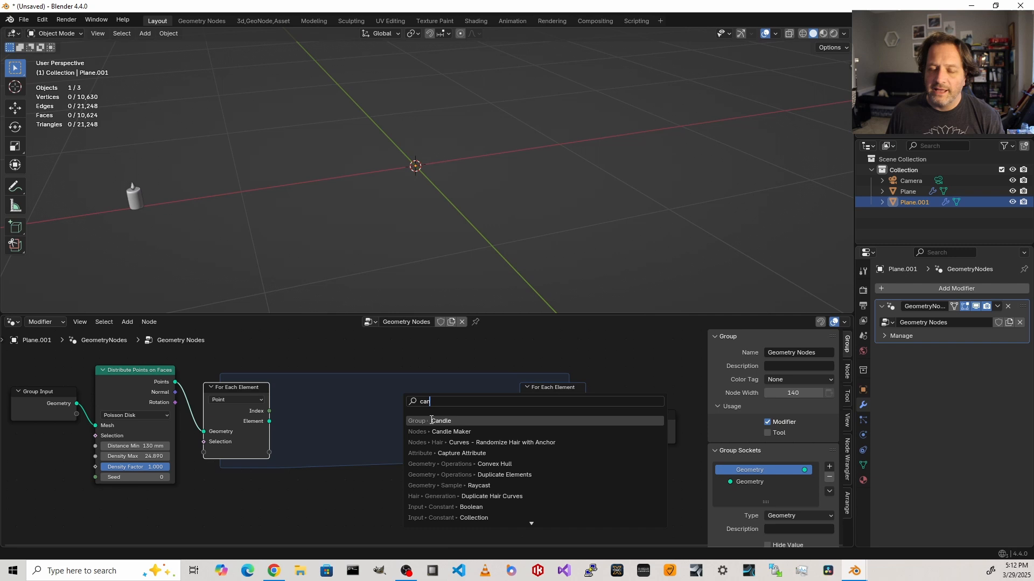
{"action": "mouse_move", "coordinate": [431, 432]}
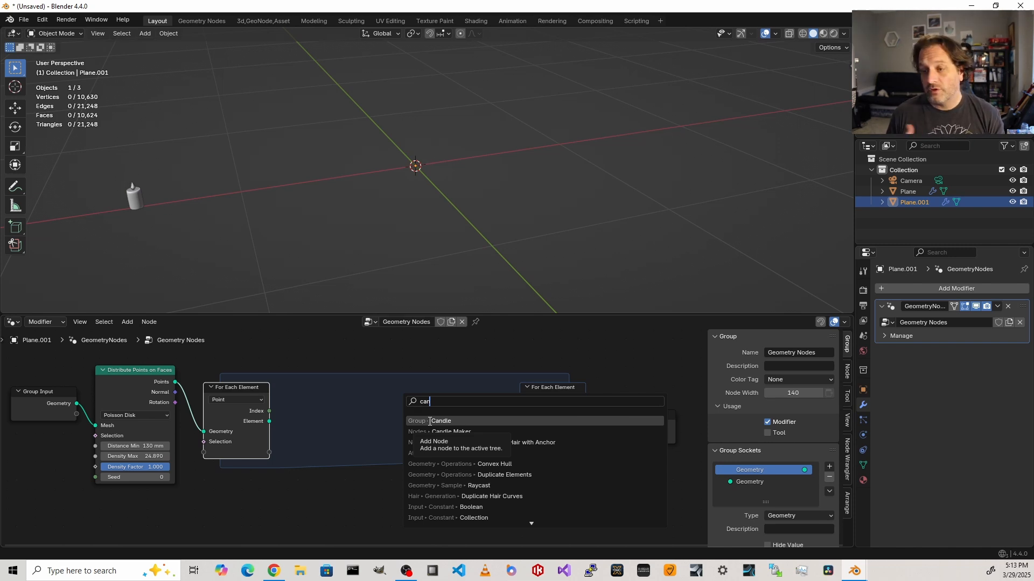
- Place the Candle node group inside the For Each Element zone, outputting a 1000 mm cylinder
{"action": "left_click", "coordinate": [440, 420]}
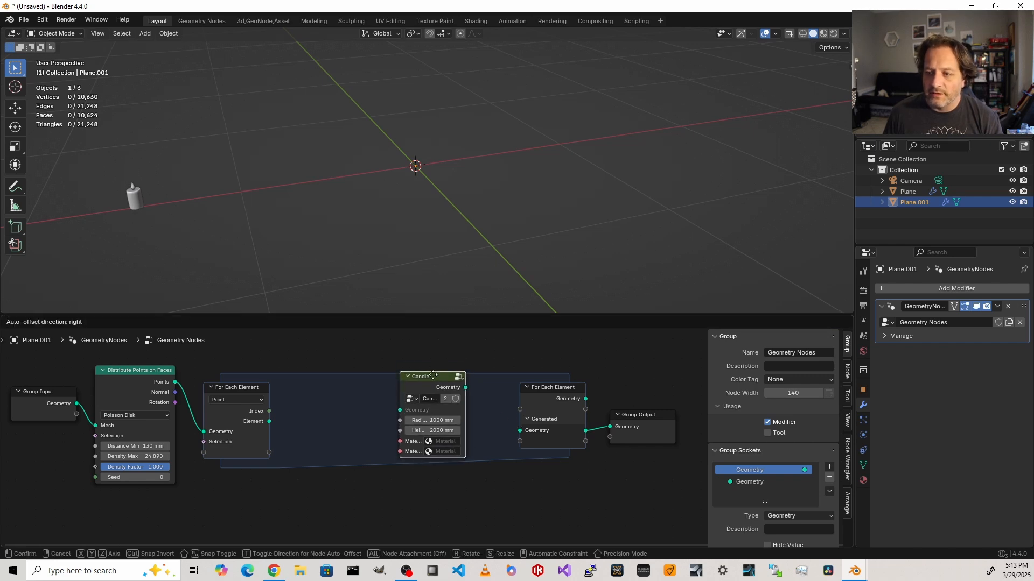
{"action": "left_click_drag", "start_coordinate": [464, 388], "coordinate": [520, 435]}
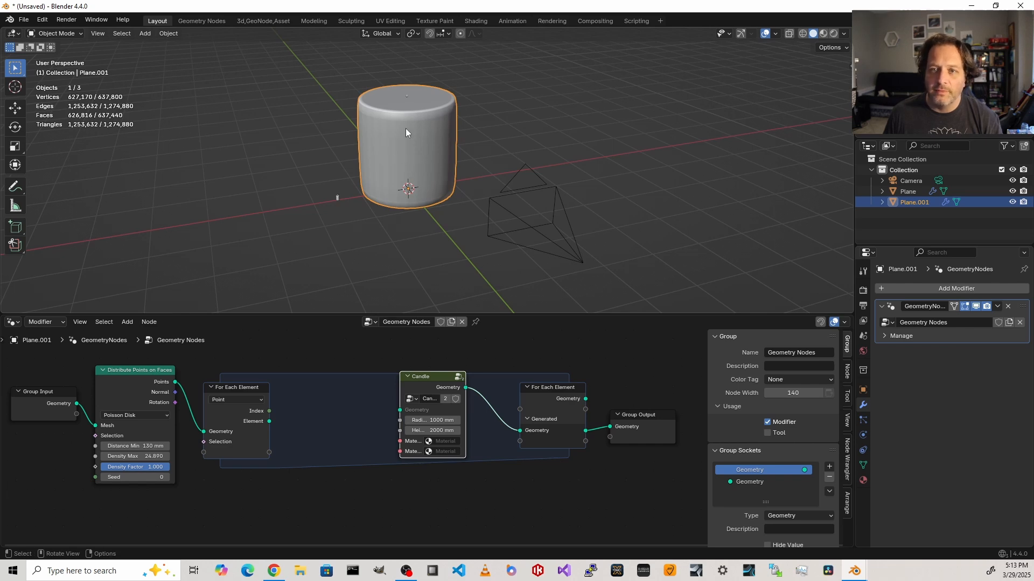
{"action": "mouse_move", "coordinate": [364, 142]}
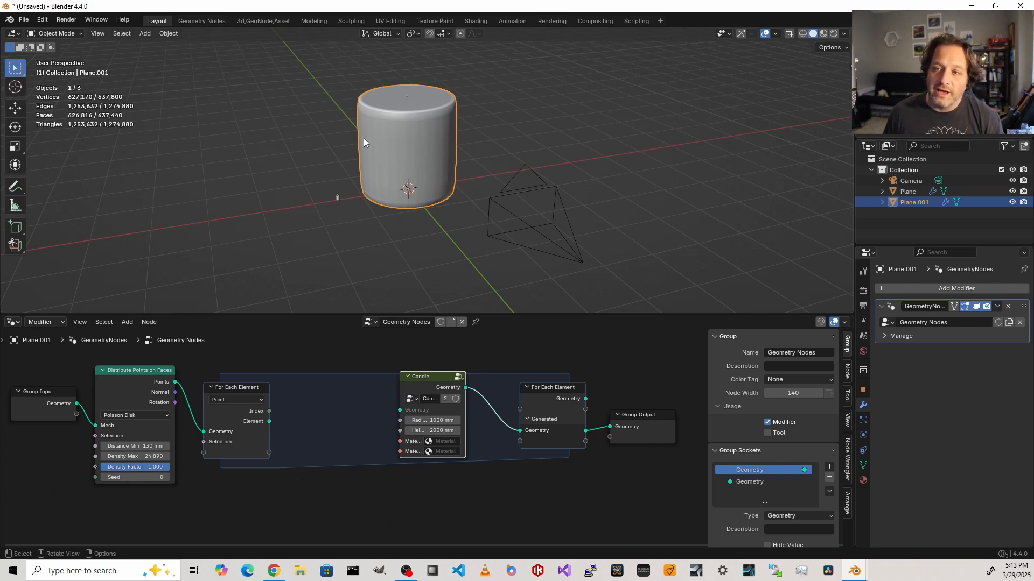
{"action": "mouse_move", "coordinate": [387, 154]}
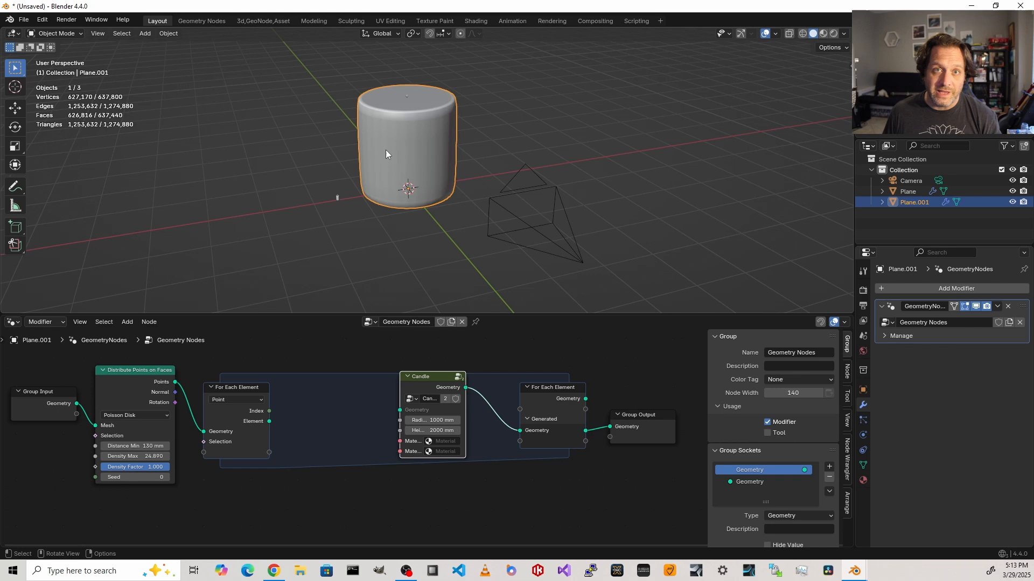
{"action": "mouse_move", "coordinate": [370, 160]}
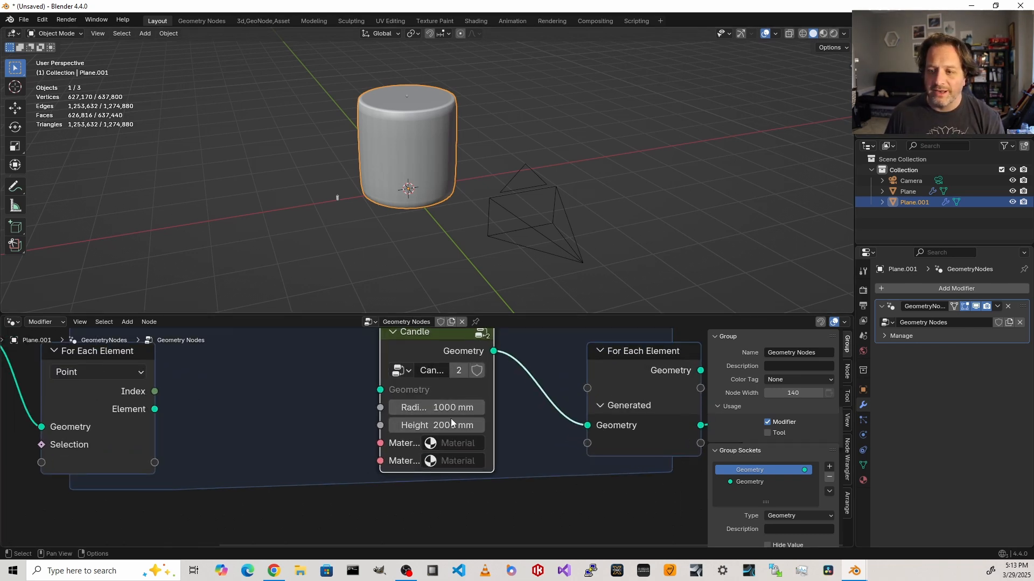
- Set the Candle node's radius to 25.4 mm and height to 102 mm
{"action": "left_click", "coordinate": [435, 426]}
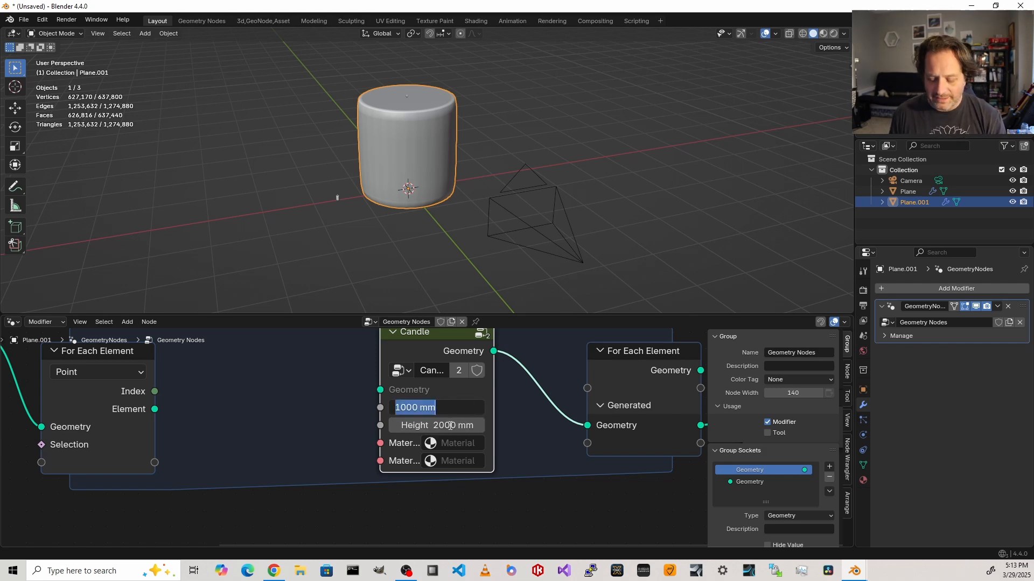
{"action": "type", "text": "1"}
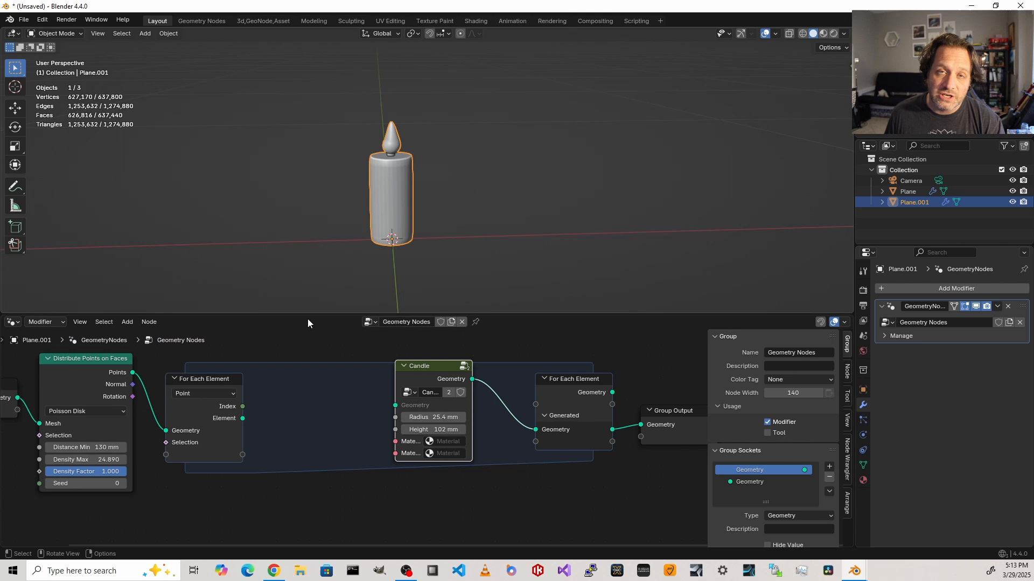
{"action": "mouse_move", "coordinate": [435, 366]}
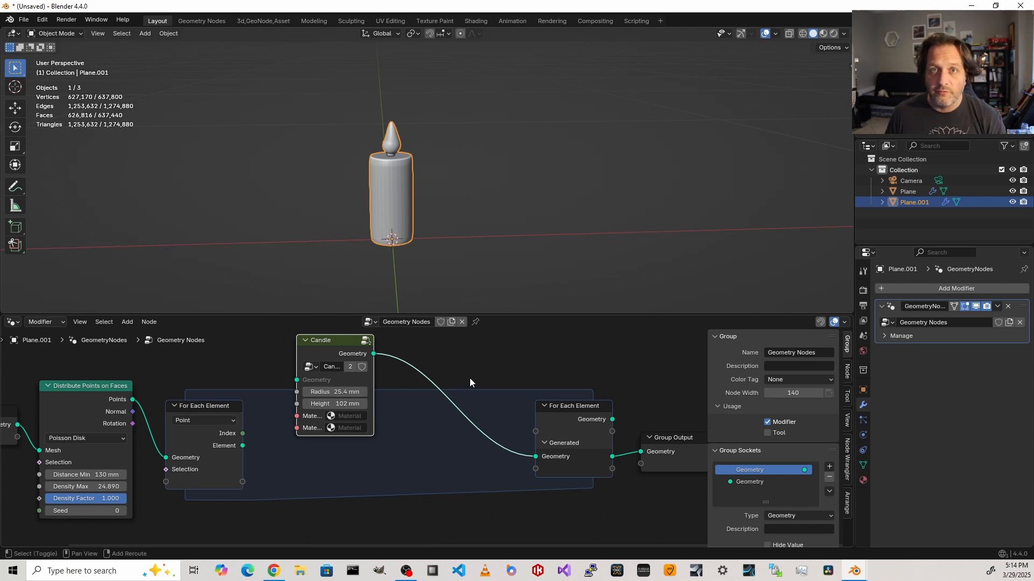
- Insert a Set Position node between the Candle group and the zone's output
{"action": "type", "text": "set"}
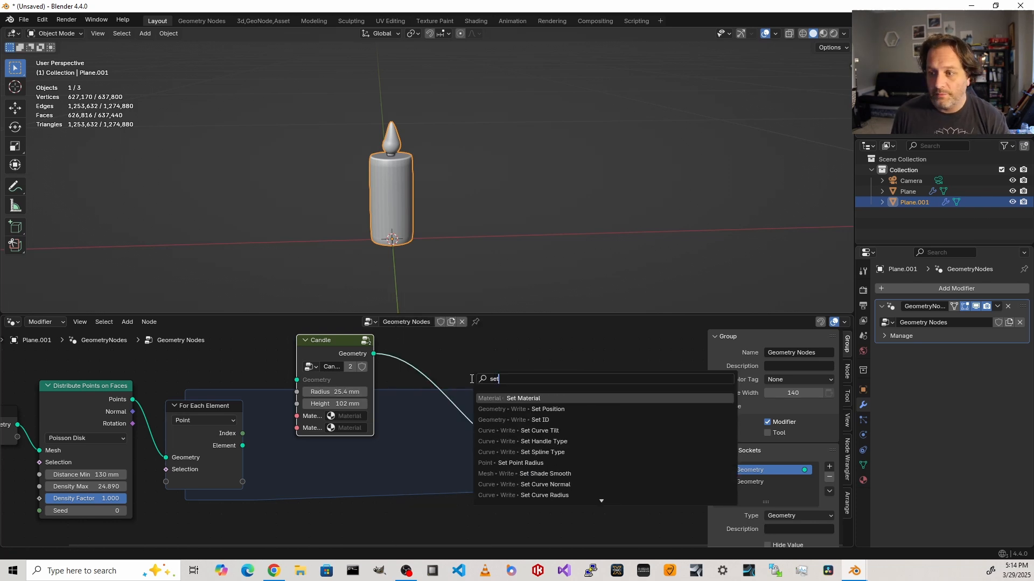
{"action": "left_click", "coordinate": [547, 409]}
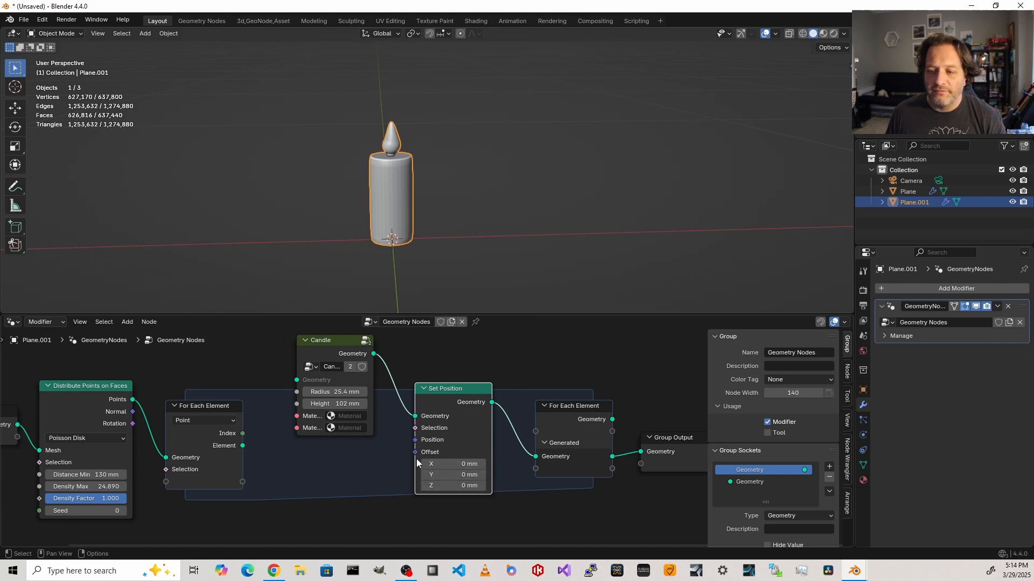
{"action": "mouse_move", "coordinate": [402, 465]}
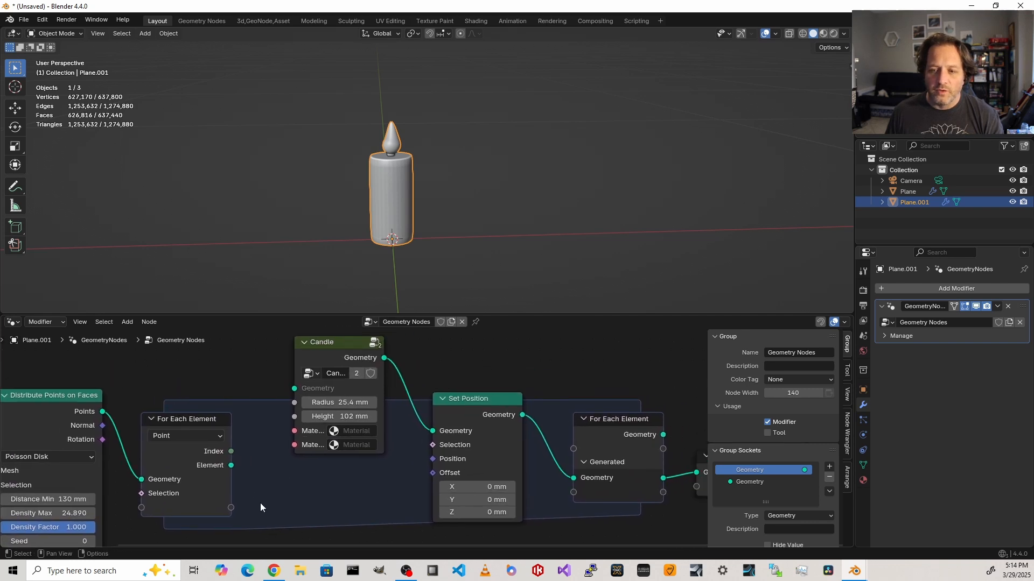
{"action": "left_click_drag", "start_coordinate": [231, 465], "coordinate": [287, 466]}
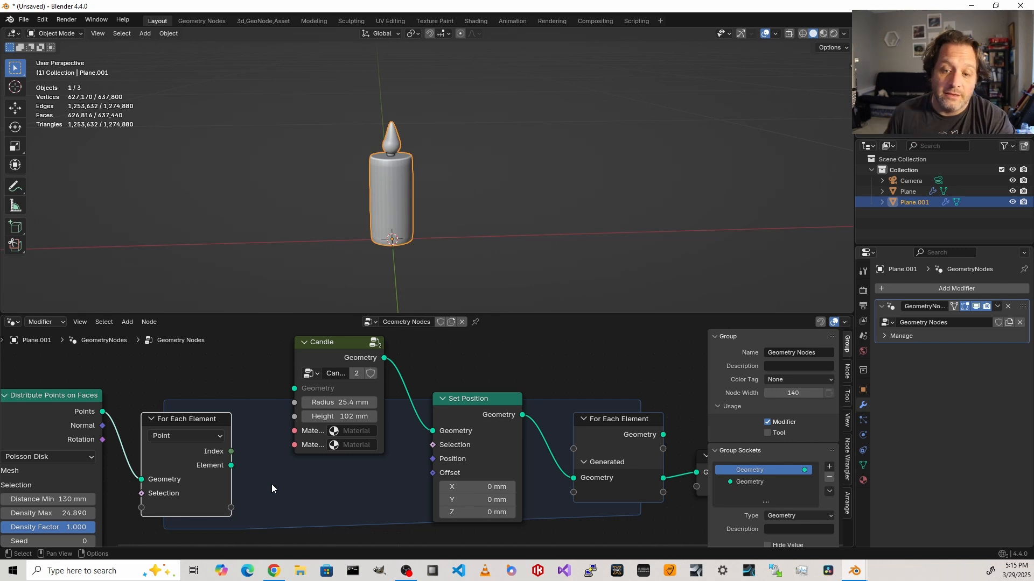
{"action": "left_click_drag", "start_coordinate": [231, 464], "coordinate": [234, 464]}
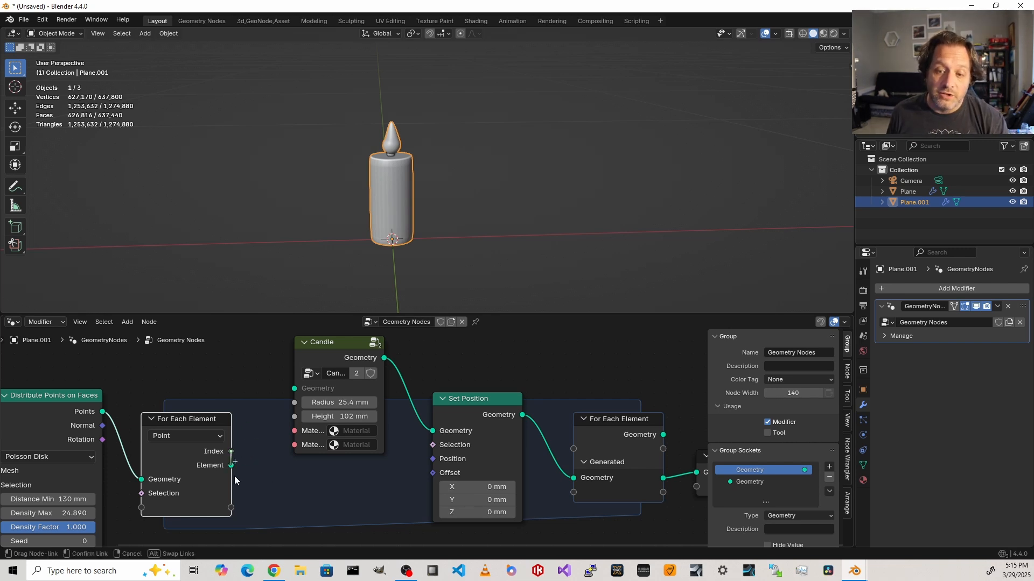
- Add a Sample Index node fed by the For Each Element's Element geometry
{"action": "left_click_drag", "start_coordinate": [231, 464], "coordinate": [262, 439]}
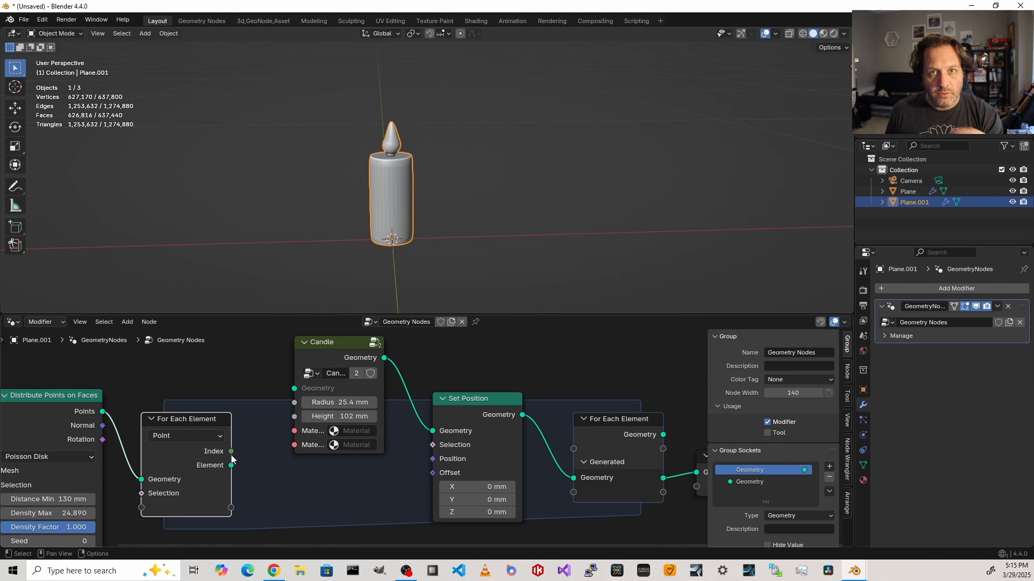
{"action": "left_click_drag", "start_coordinate": [231, 465], "coordinate": [286, 489]}
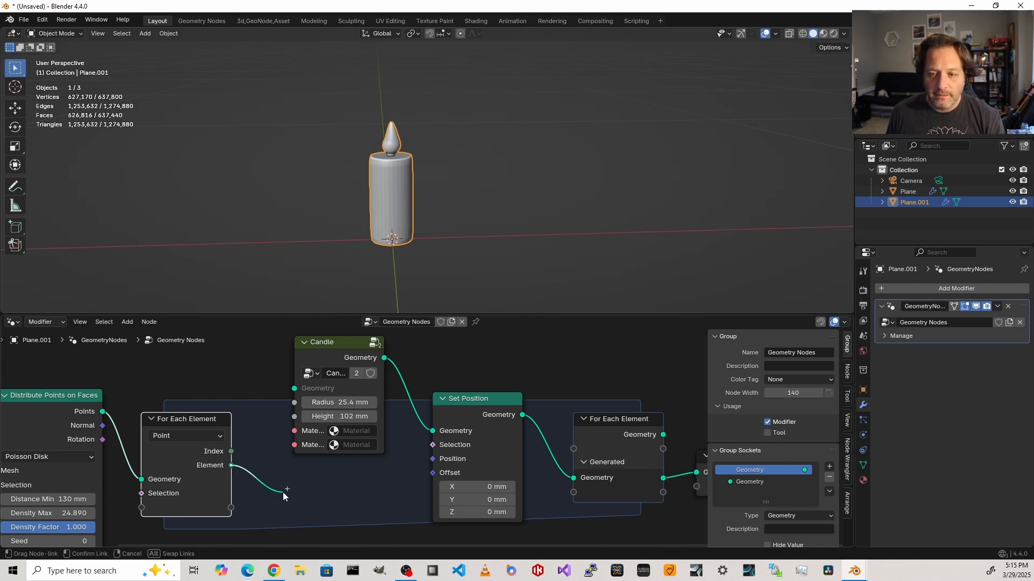
{"action": "type", "text": "sample"}
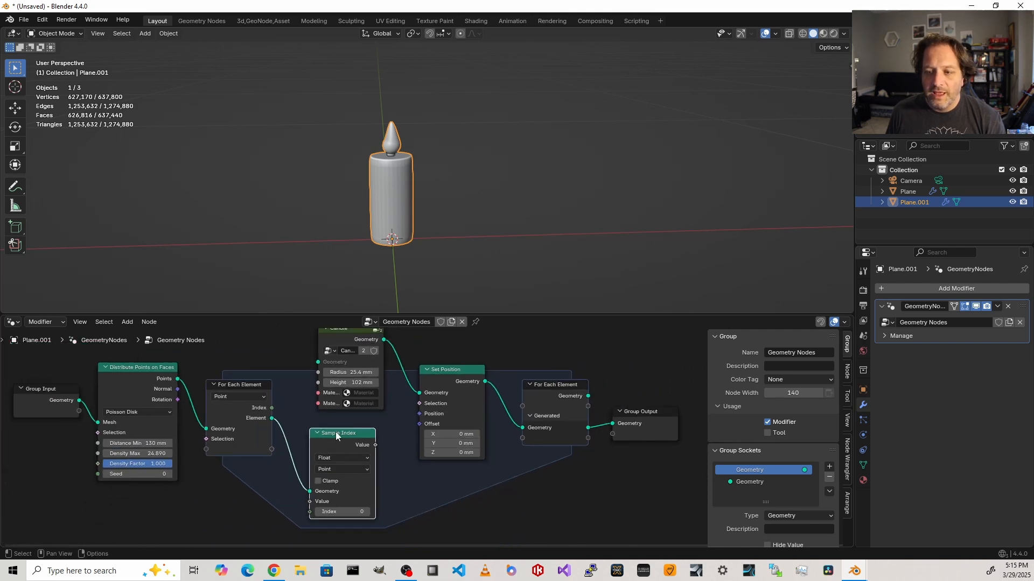
{"action": "left_click_drag", "start_coordinate": [341, 433], "coordinate": [328, 424]}
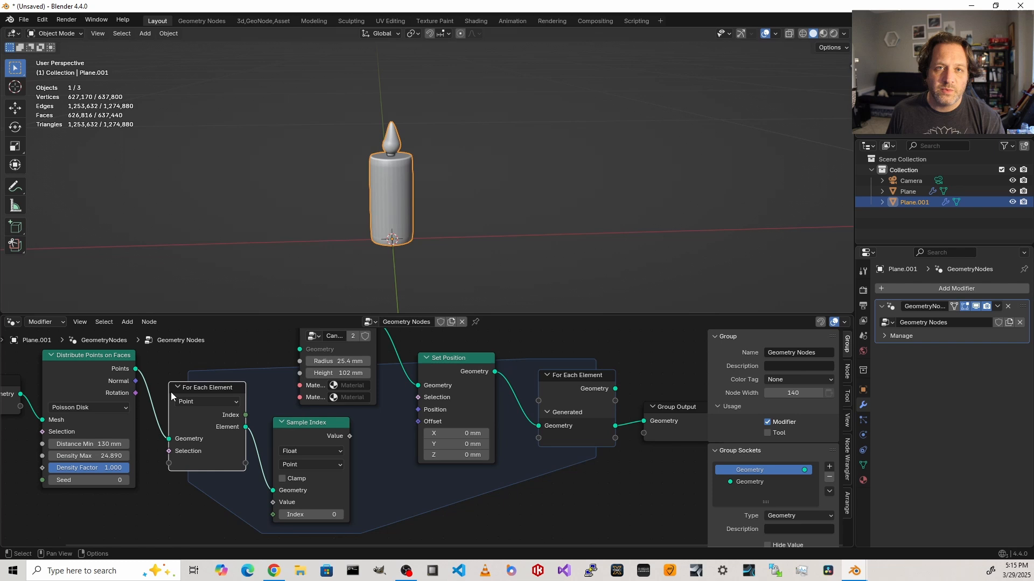
{"action": "mouse_move", "coordinate": [316, 348]}
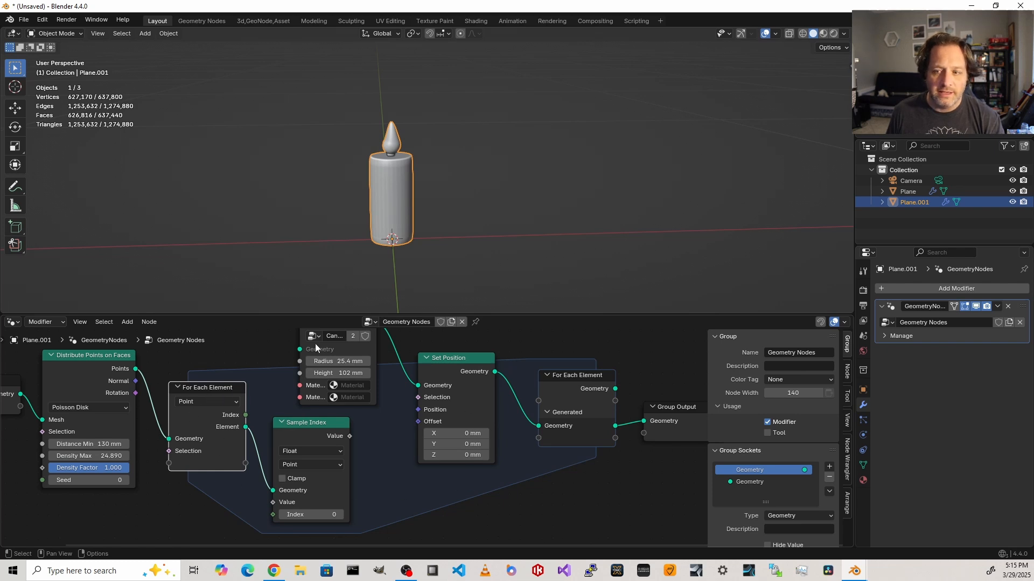
{"action": "mouse_move", "coordinate": [373, 425]}
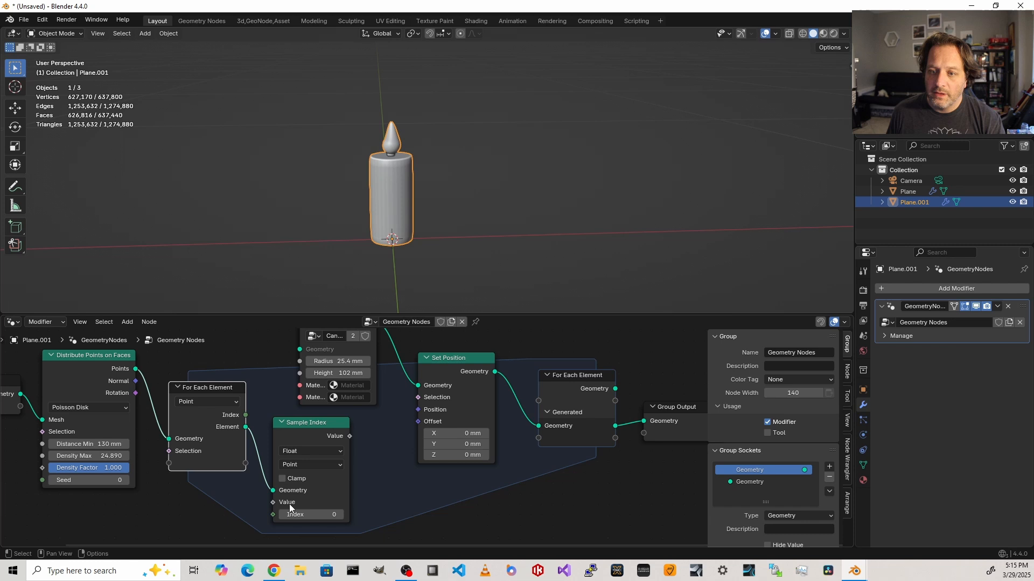
{"action": "mouse_move", "coordinate": [310, 514]}
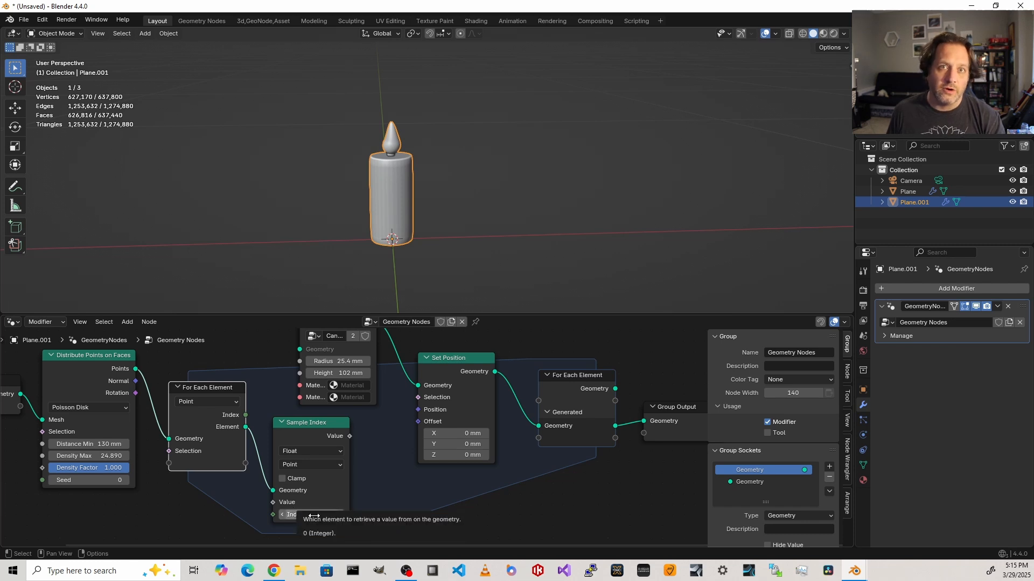
{"action": "mouse_move", "coordinate": [352, 463]}
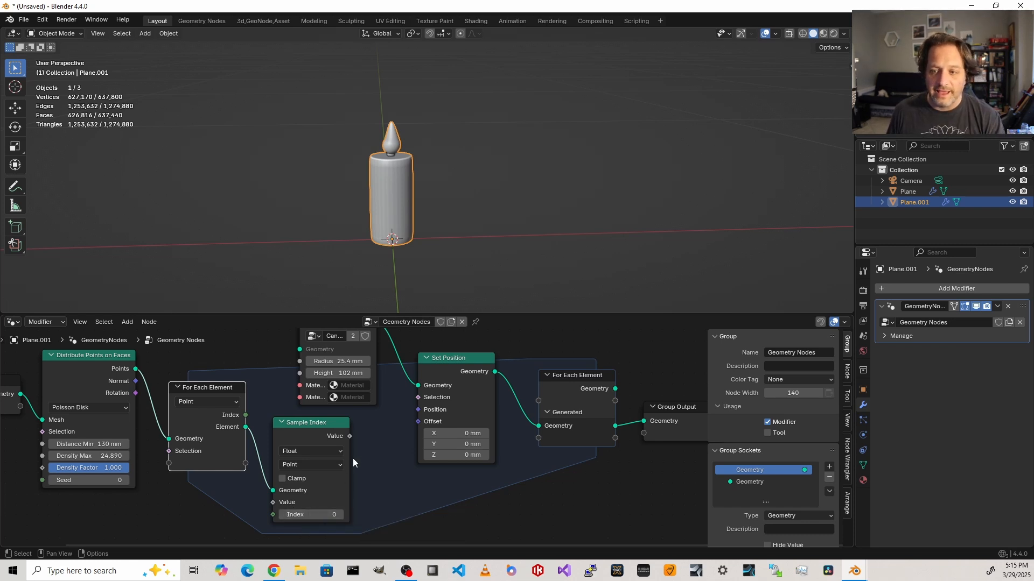
{"action": "mouse_move", "coordinate": [335, 435]}
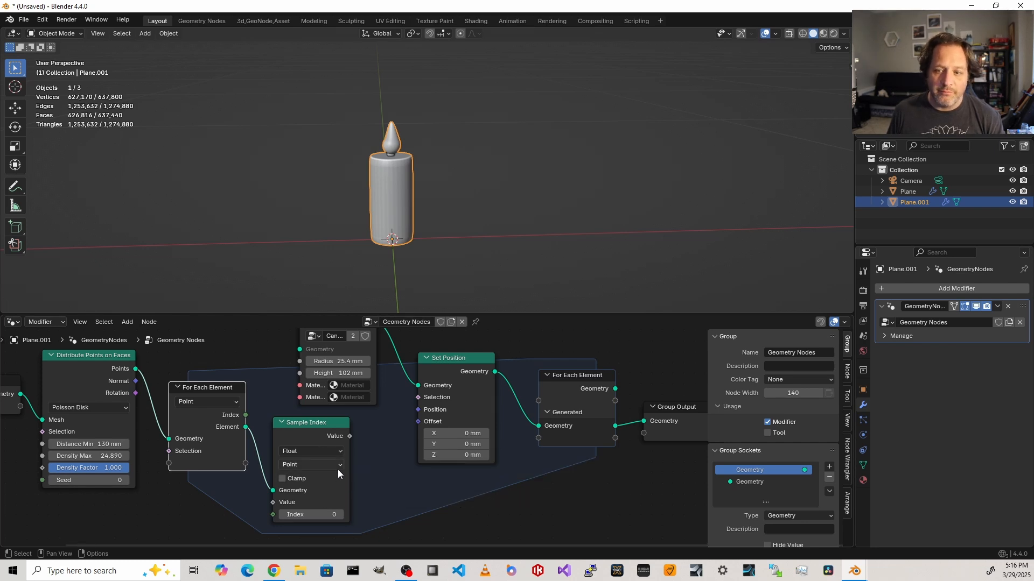
- Set Sample Index to Vector and route the sampled position into the Set Position offset
{"action": "left_click", "coordinate": [306, 451]}
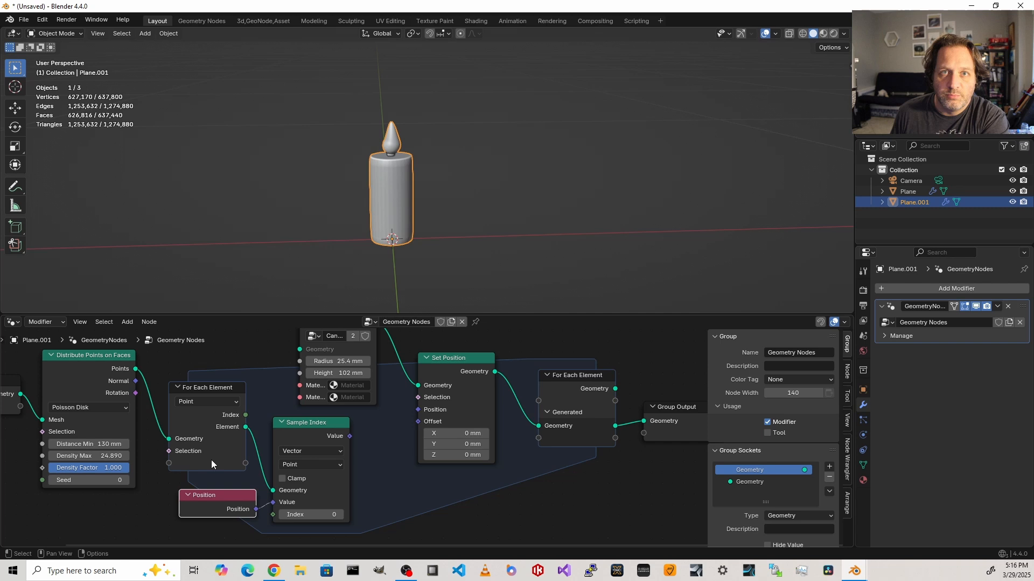
{"action": "mouse_move", "coordinate": [224, 447]}
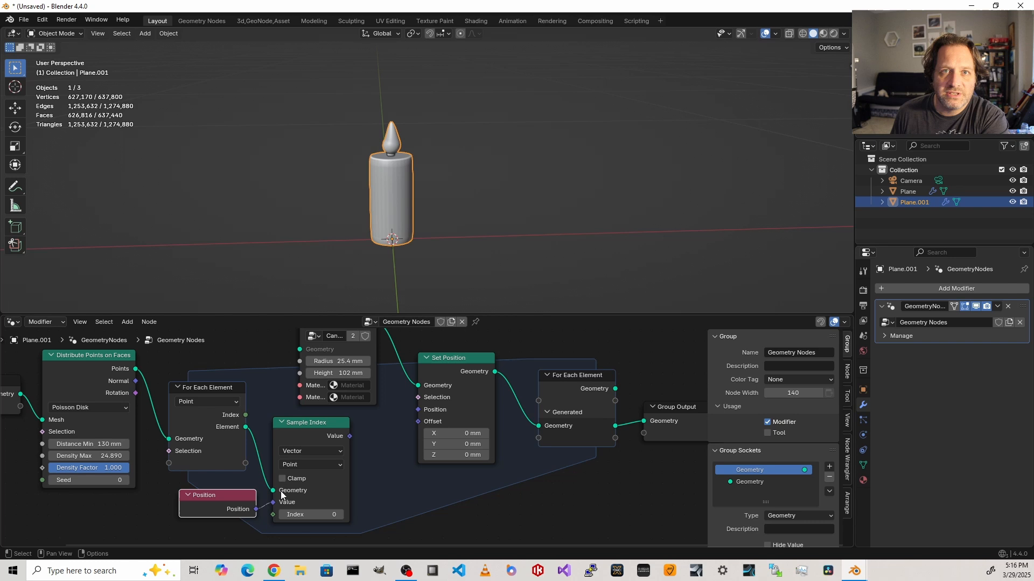
{"action": "left_click_drag", "start_coordinate": [351, 435], "coordinate": [363, 434]}
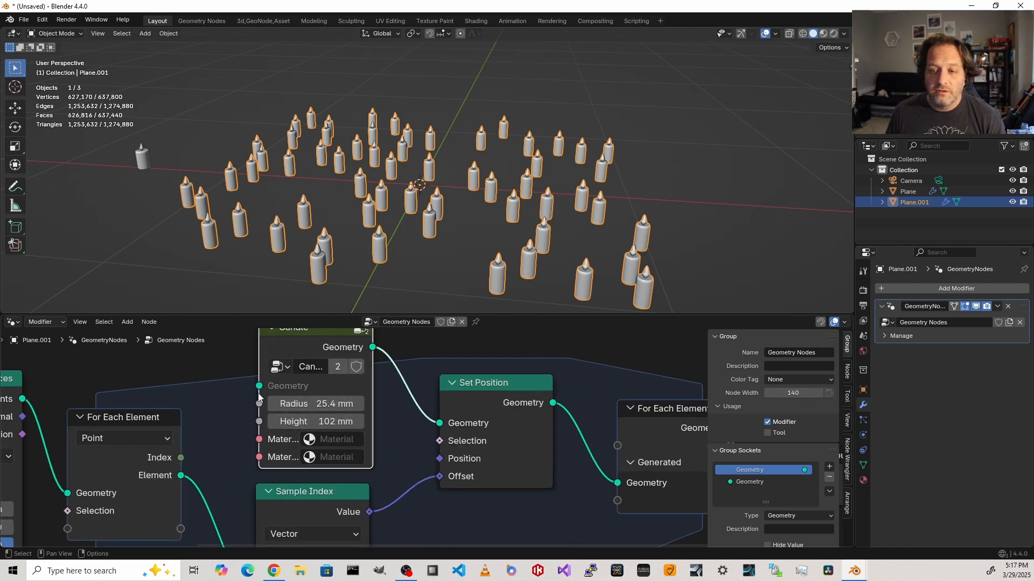
{"action": "mouse_move", "coordinate": [259, 430]}
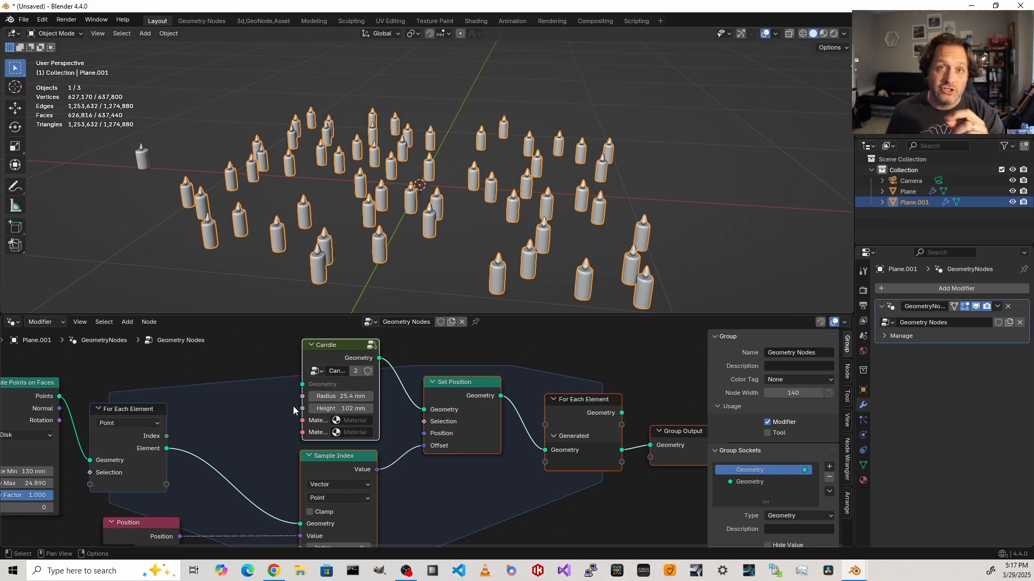
{"action": "mouse_move", "coordinate": [340, 408]}
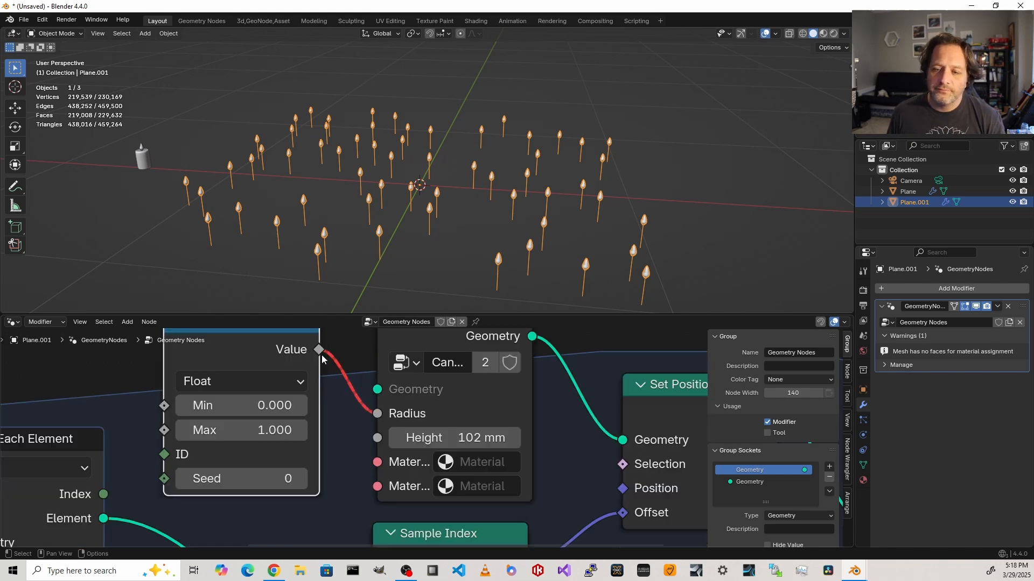
{"action": "mouse_move", "coordinate": [332, 351]}
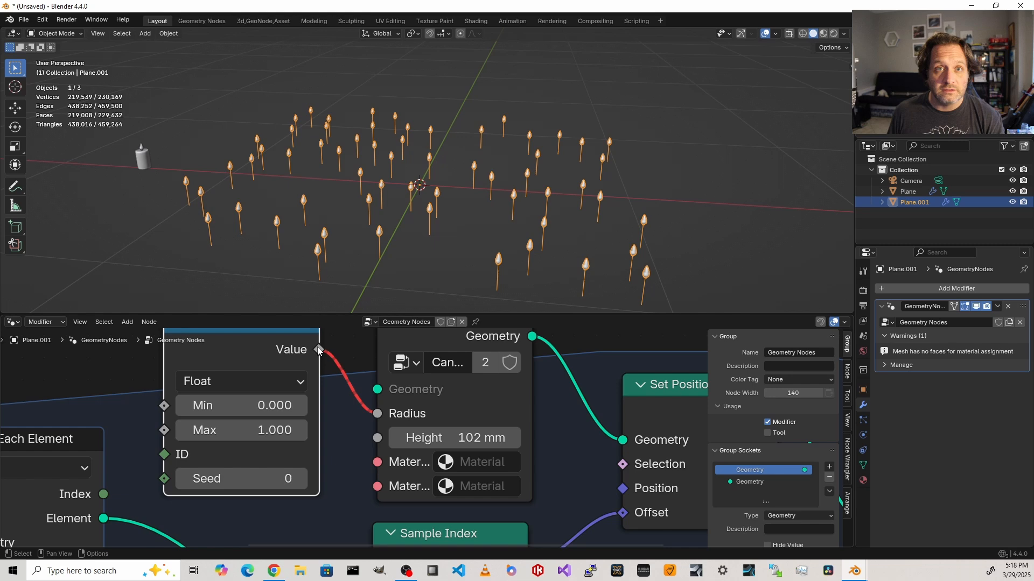
{"action": "mouse_move", "coordinate": [318, 350]}
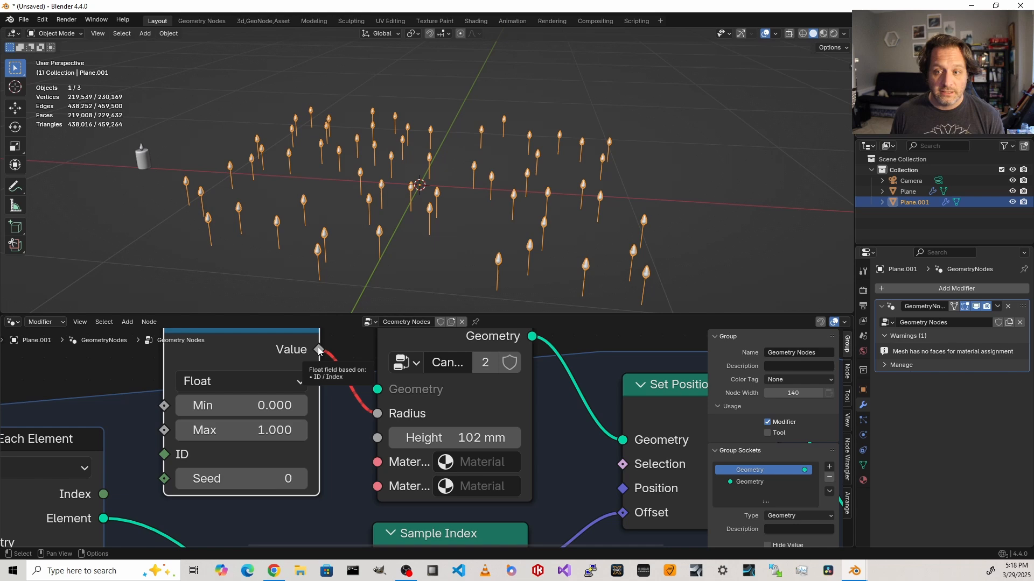
{"action": "mouse_move", "coordinate": [392, 414]}
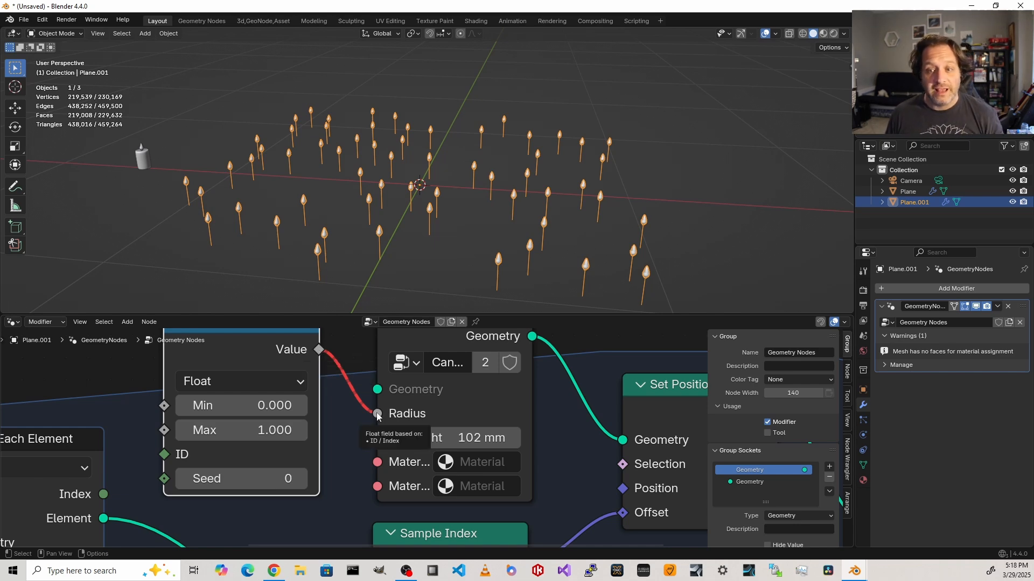
{"action": "mouse_move", "coordinate": [193, 453]}
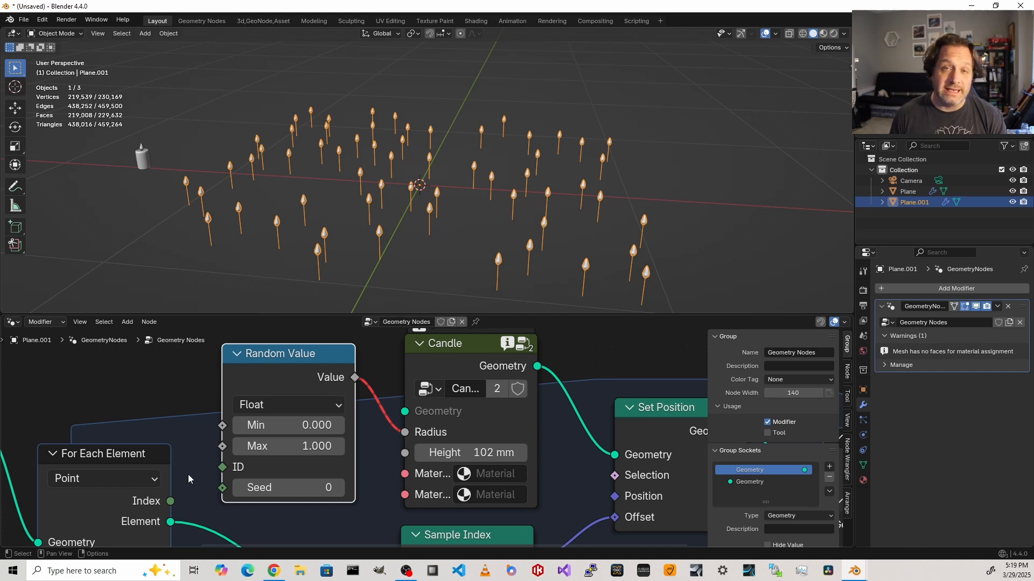
{"action": "mouse_move", "coordinate": [167, 511]}
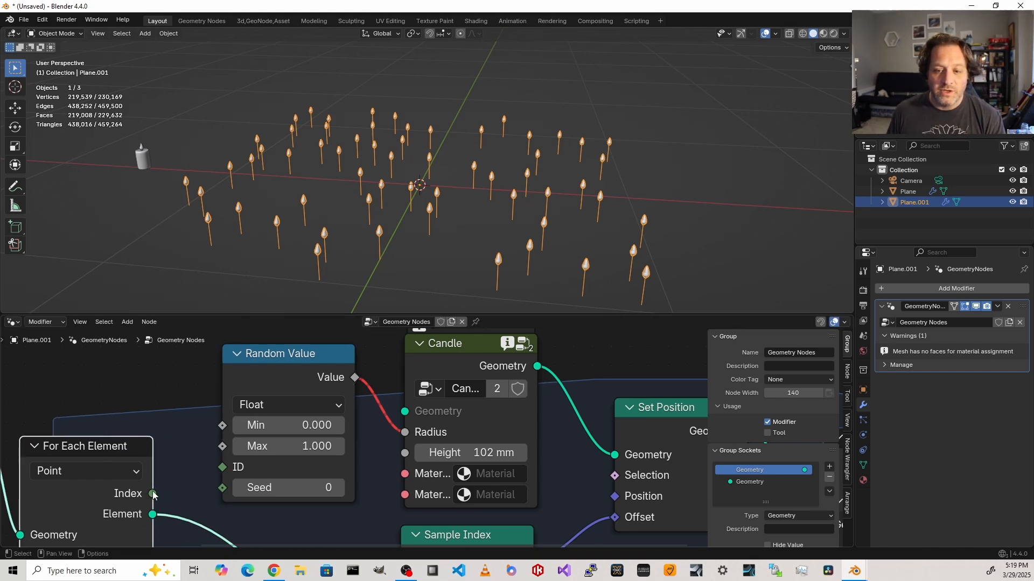
{"action": "mouse_move", "coordinate": [155, 495]}
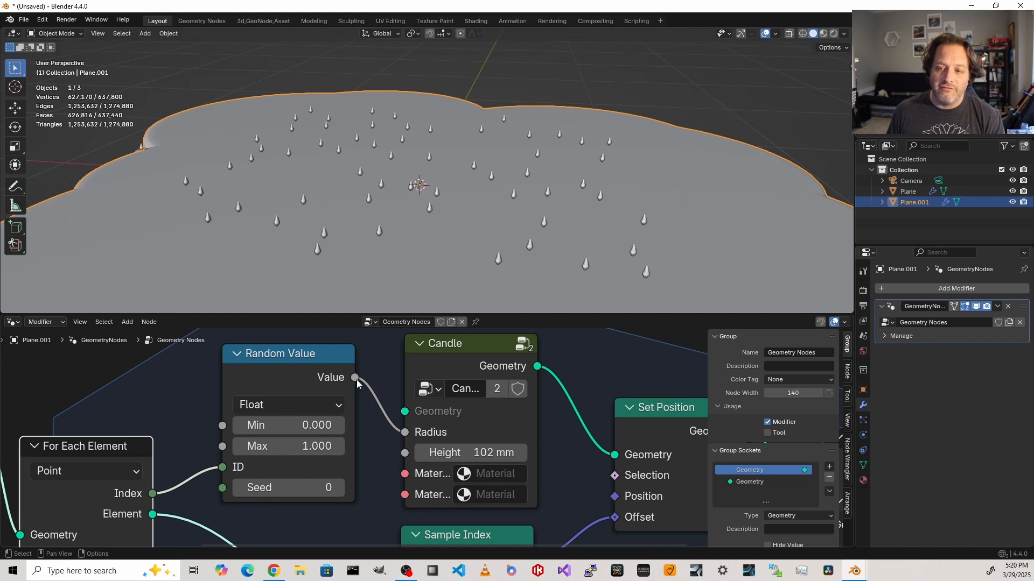
{"action": "mouse_move", "coordinate": [351, 381]}
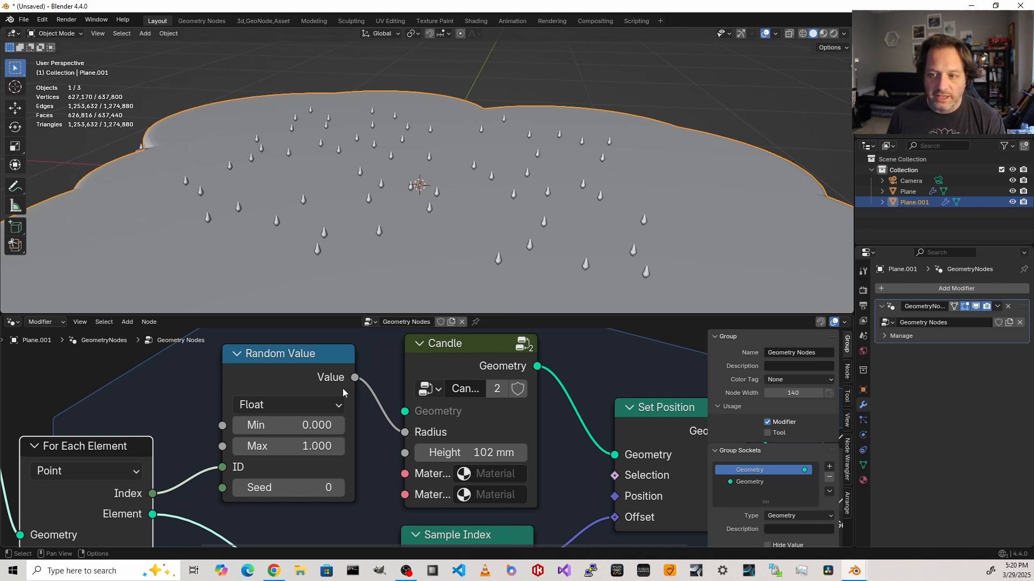
{"action": "mouse_move", "coordinate": [567, 448]}
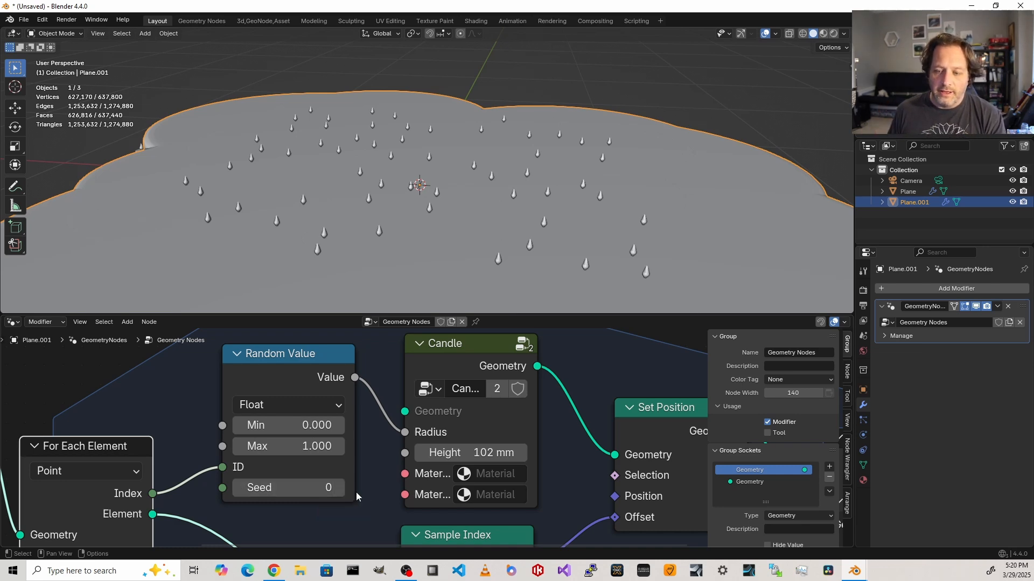
{"action": "mouse_move", "coordinate": [323, 487]}
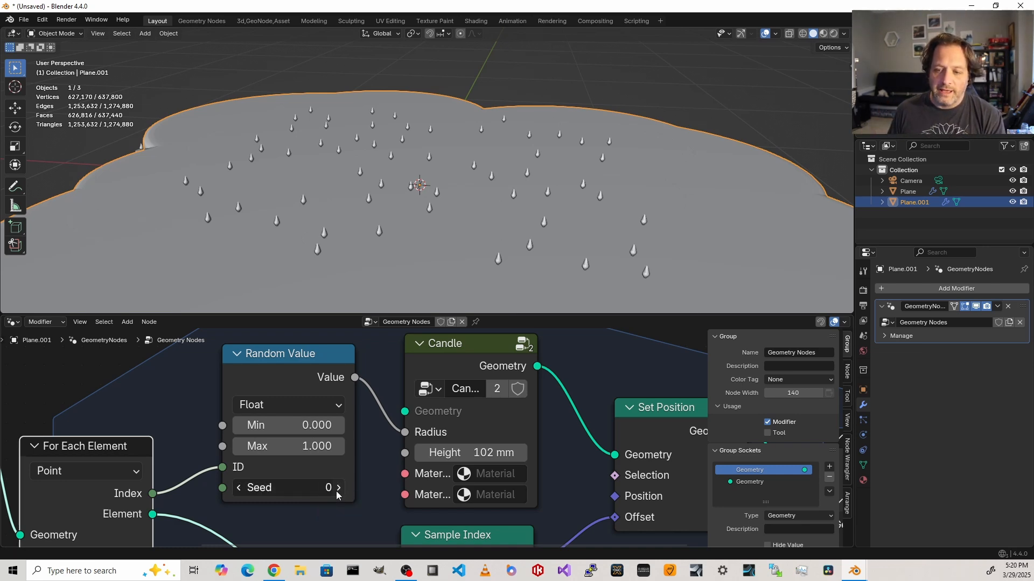
- Feed the element Index into Random Value's ID and toggle the seed to 1, then back to 0
{"action": "left_click", "coordinate": [338, 487]}
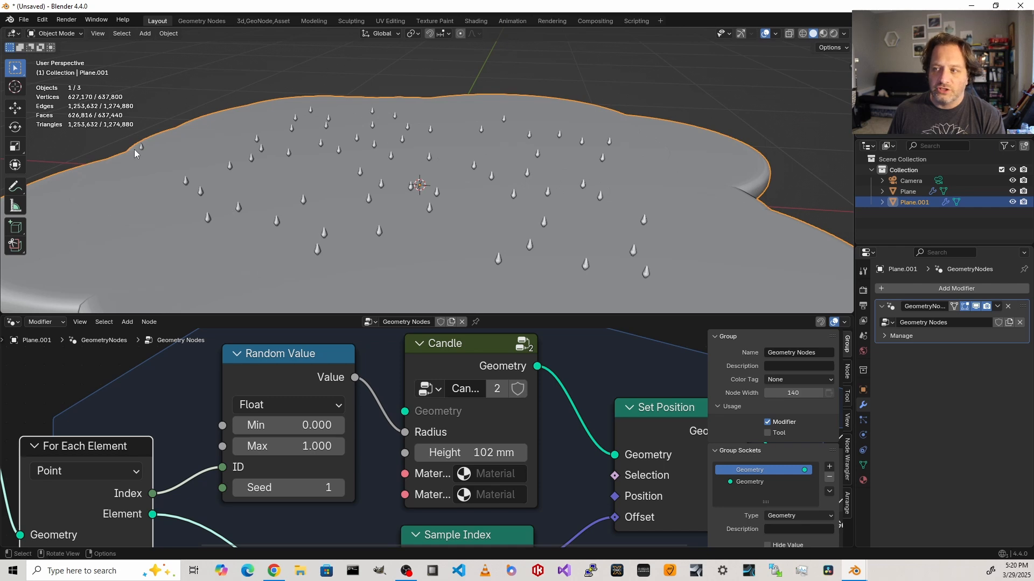
{"action": "mouse_move", "coordinate": [323, 181]}
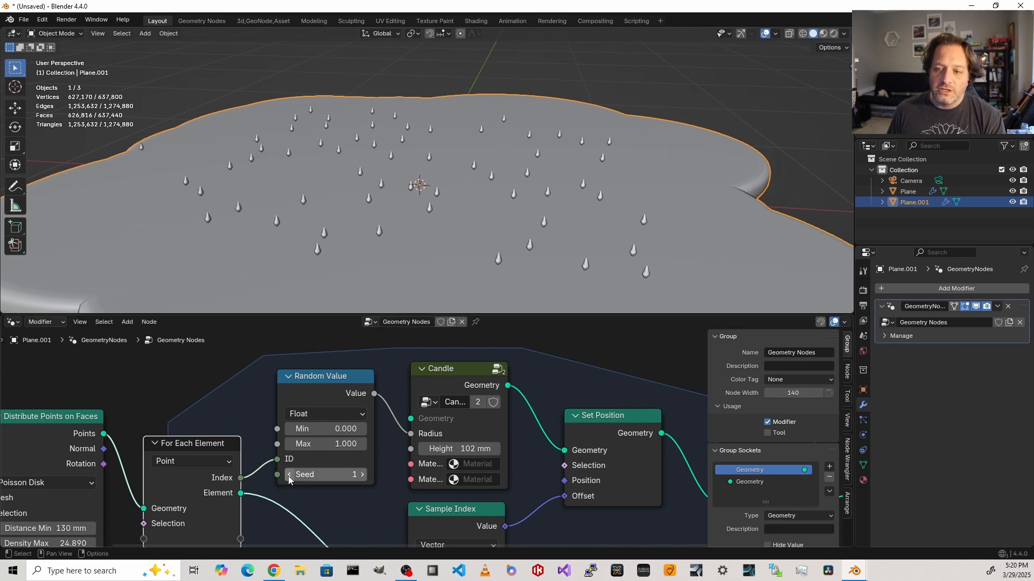
{"action": "left_click", "coordinate": [288, 475]}
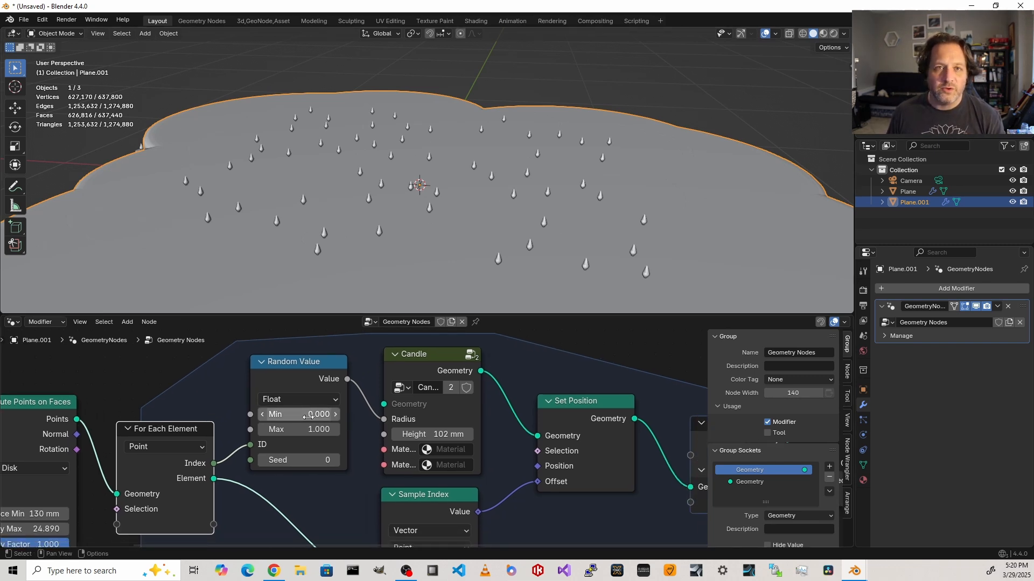
- Set the Random Value node's radius range to Min 0.013 and Max 0.040
{"action": "left_click", "coordinate": [298, 414]}
{"action": "type", "text": "0.013"}
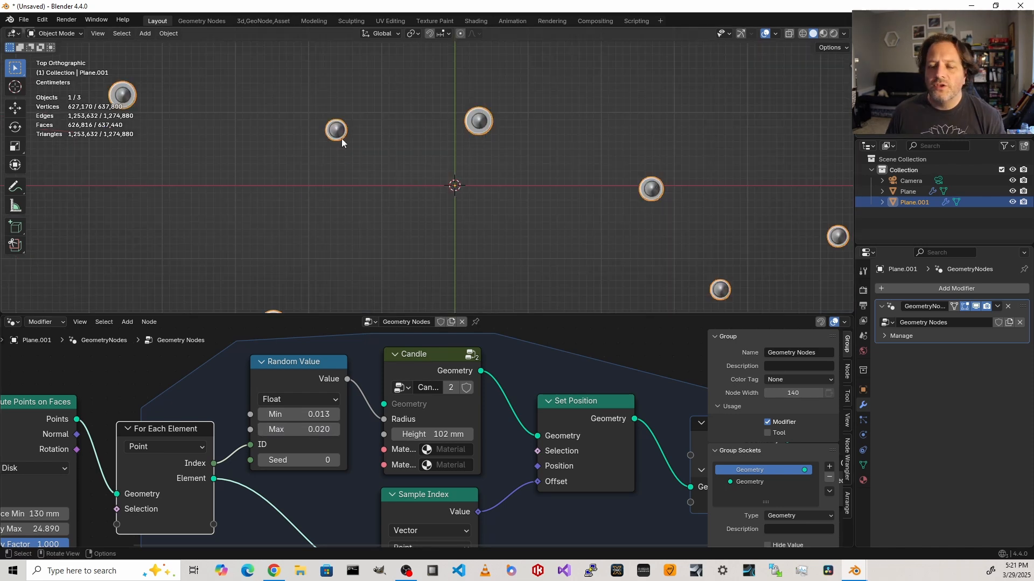
{"action": "scroll", "scroll_direction": "down", "scroll_amount": 3}
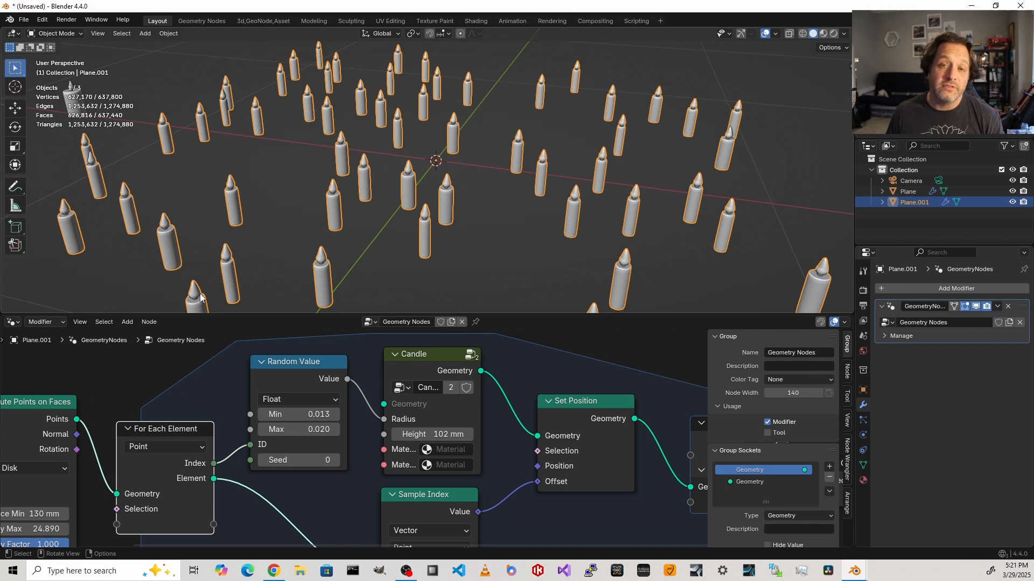
{"action": "mouse_move", "coordinate": [297, 429]}
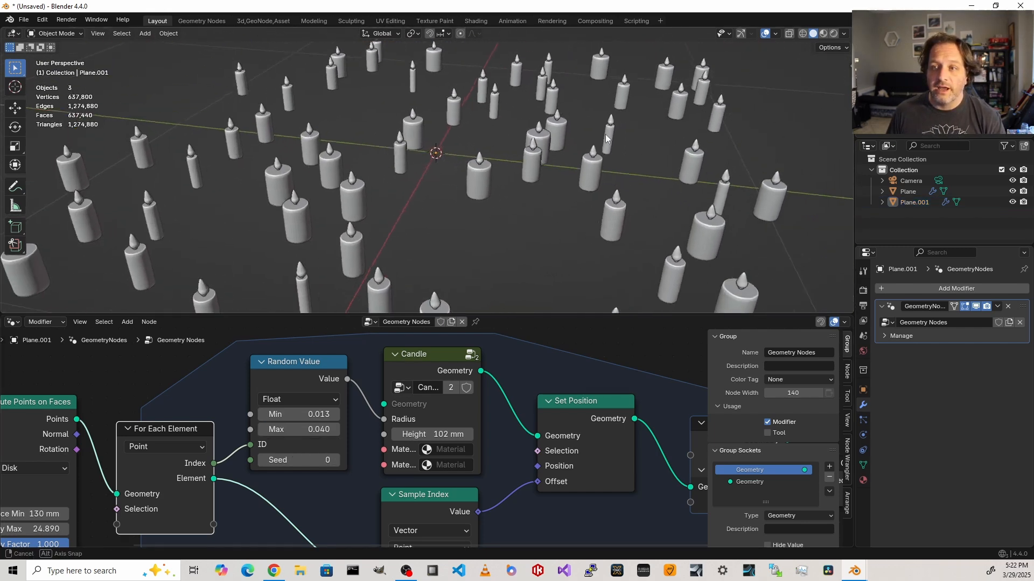
{"action": "left_click_drag", "start_coordinate": [593, 138], "coordinate": [580, 125]}
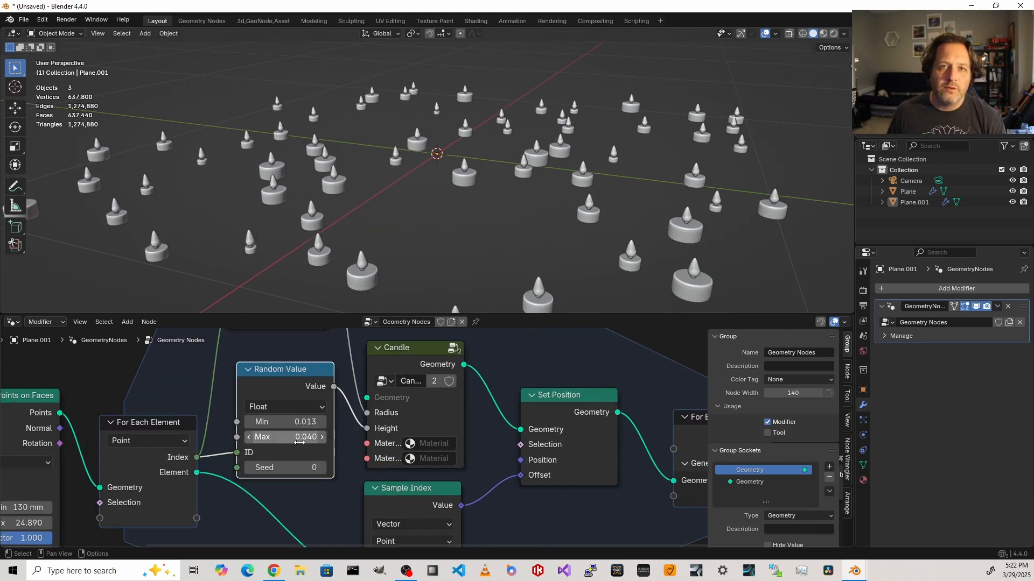
- Adjust the second Random Value's height range to Min 0.093 and Max 0.280
{"action": "left_click_drag", "start_coordinate": [284, 437], "coordinate": [303, 436]}
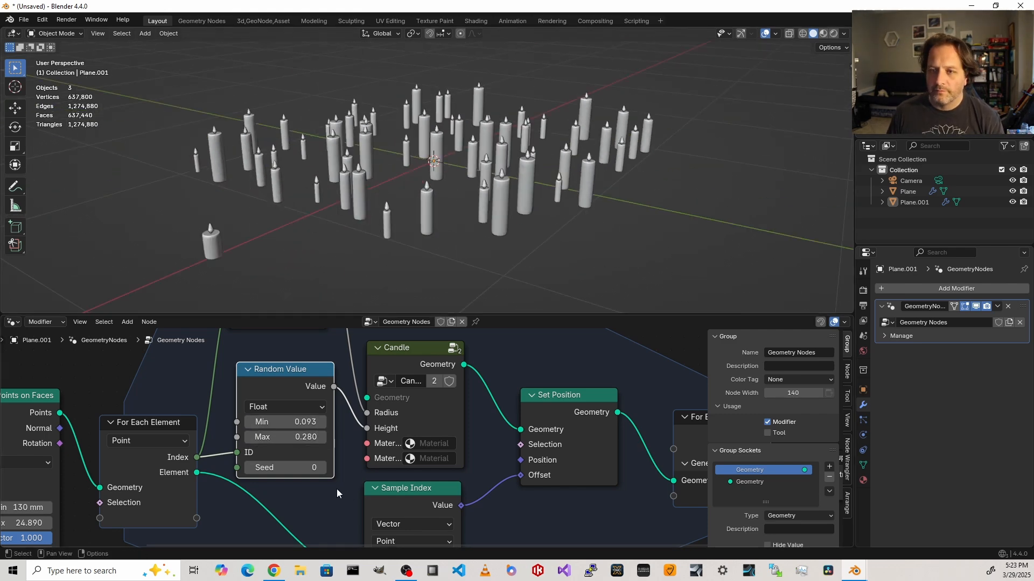
{"action": "mouse_move", "coordinate": [264, 381]}
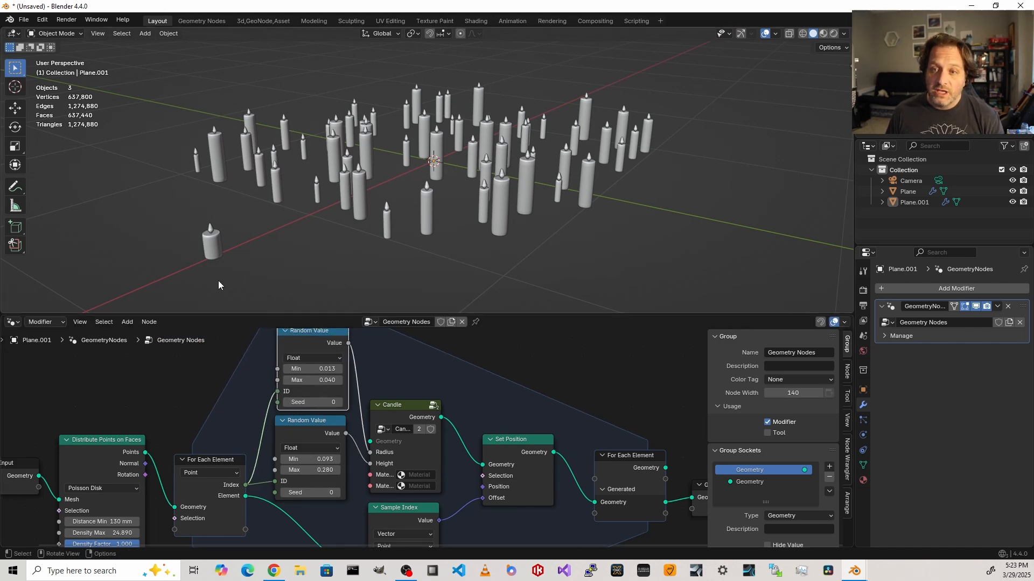
{"action": "mouse_move", "coordinate": [432, 286]}
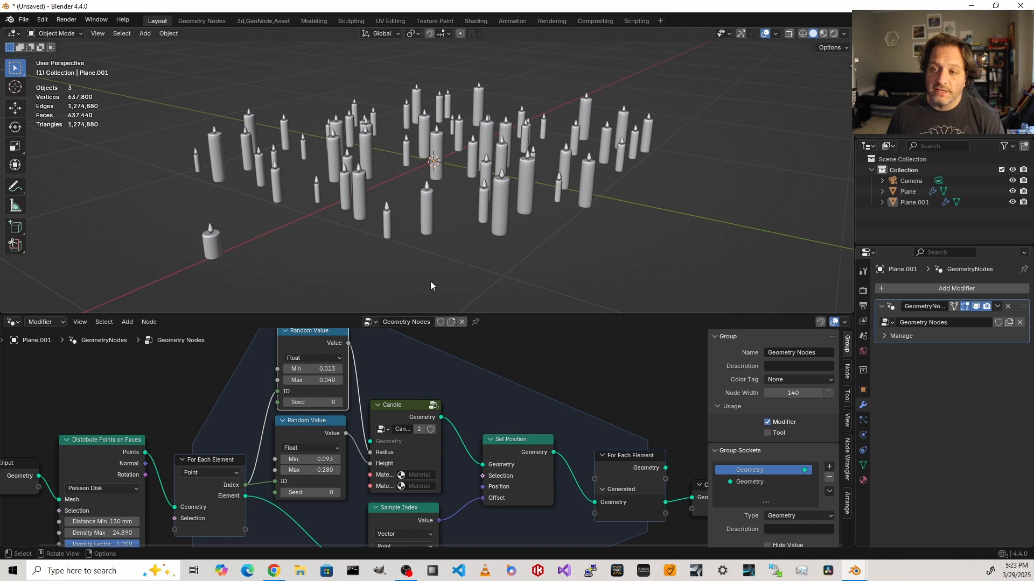
{"action": "mouse_move", "coordinate": [452, 267]}
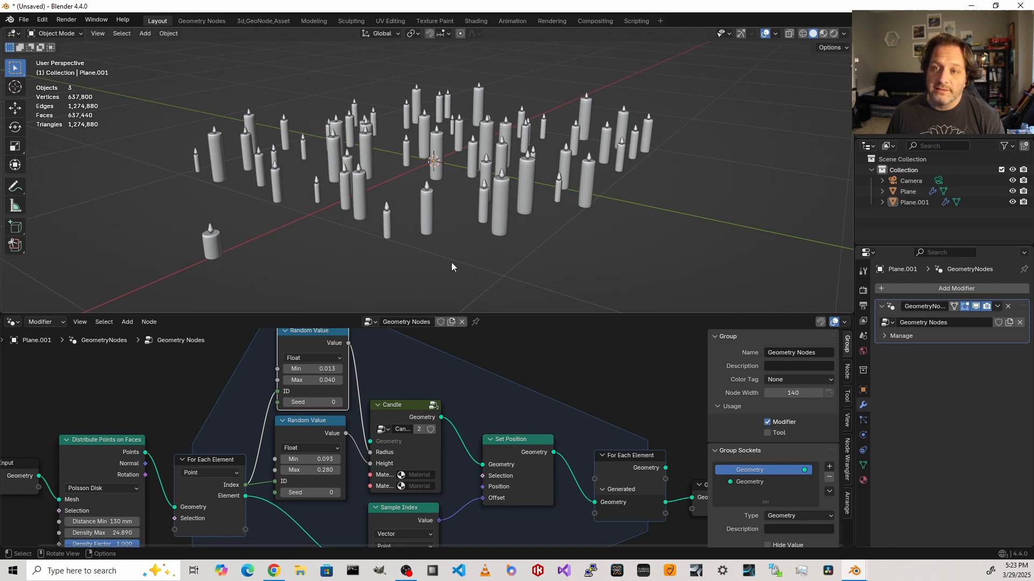
{"action": "mouse_move", "coordinate": [237, 288]}
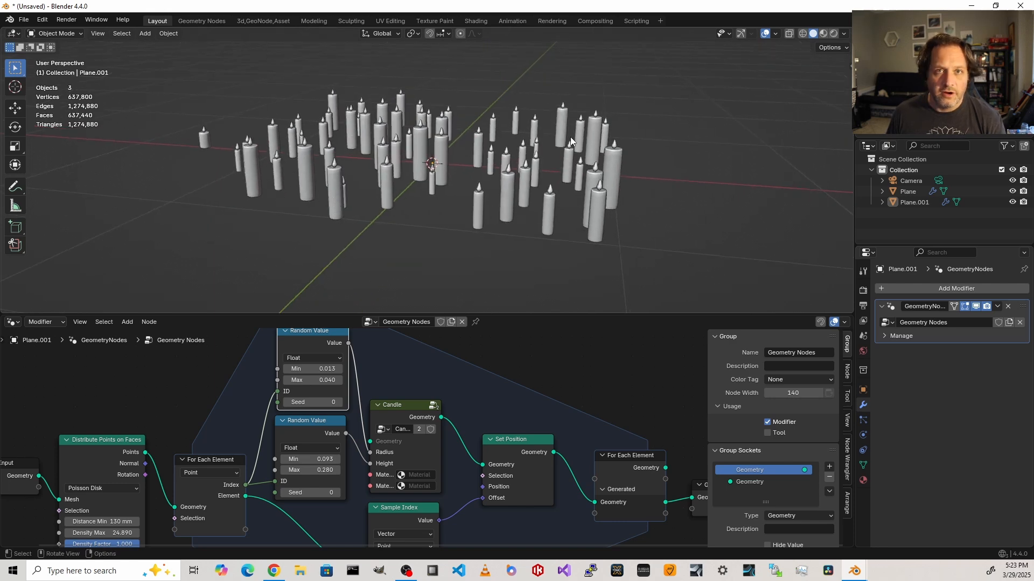
{"action": "mouse_move", "coordinate": [361, 511]}
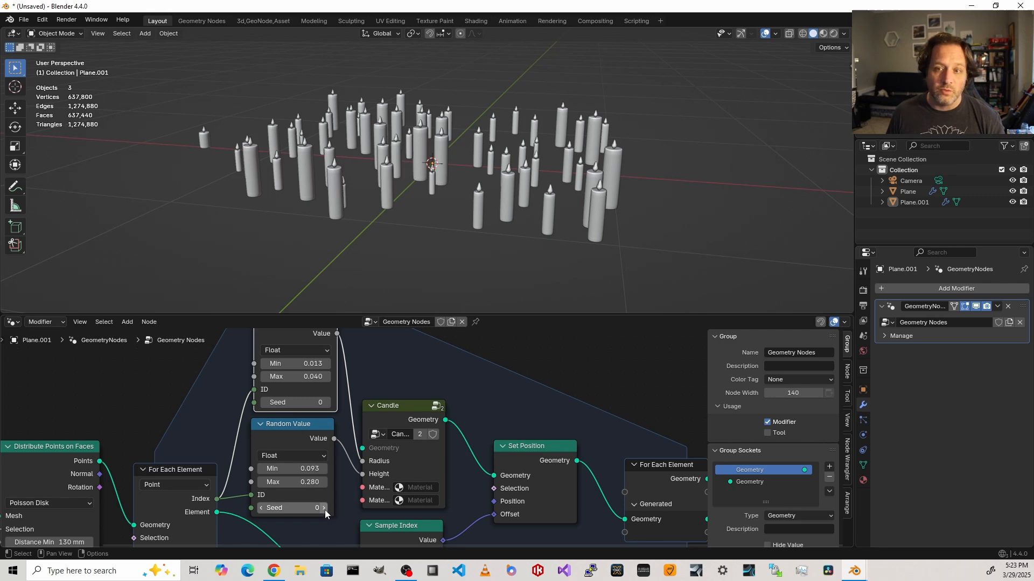
- Change the height Random Value's Seed from 0 to 1
{"action": "left_click", "coordinate": [323, 508]}
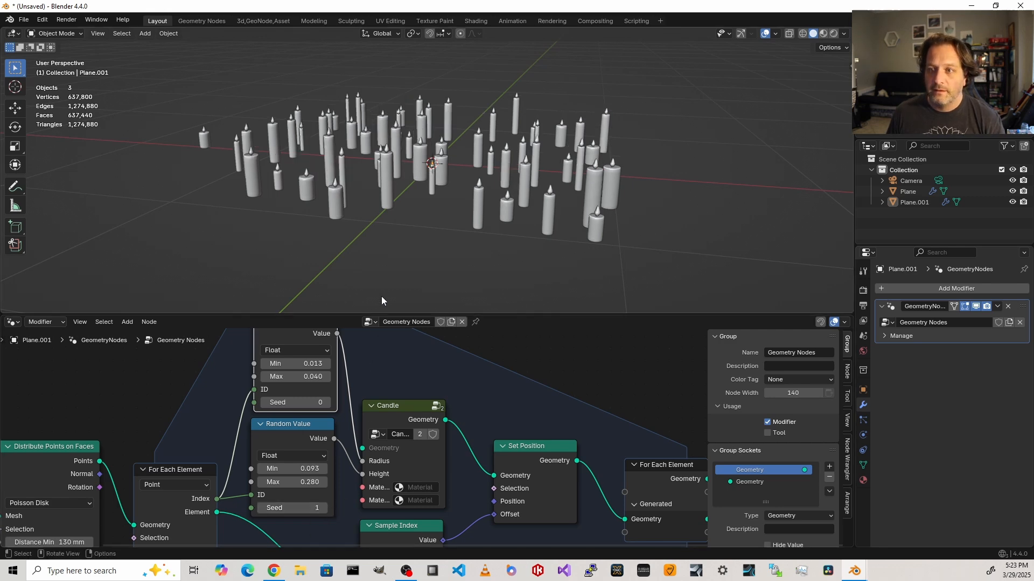
{"action": "mouse_move", "coordinate": [422, 261]}
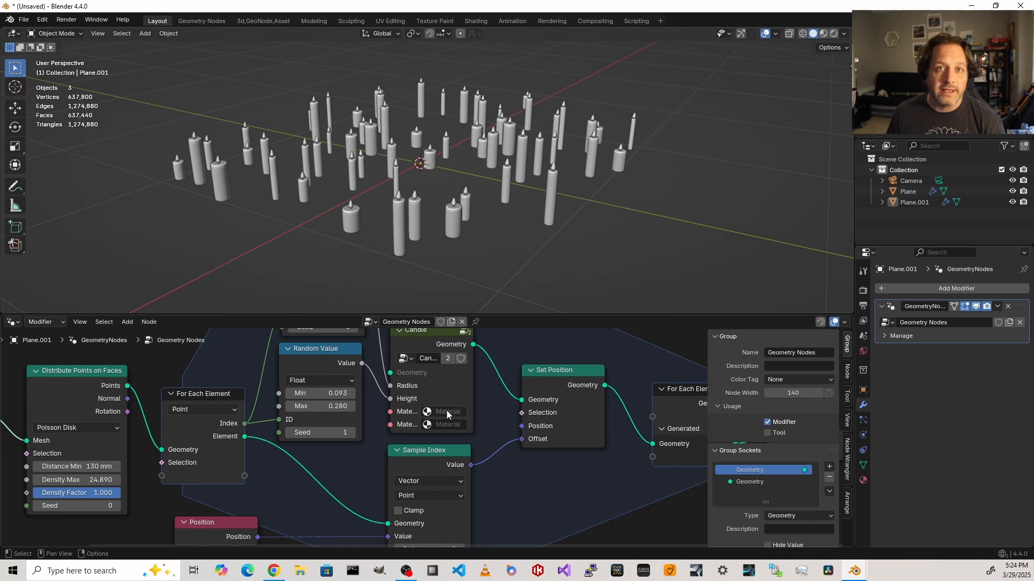
- Assign the Fire material to a material input on the Candle node
{"action": "left_click", "coordinate": [447, 411]}
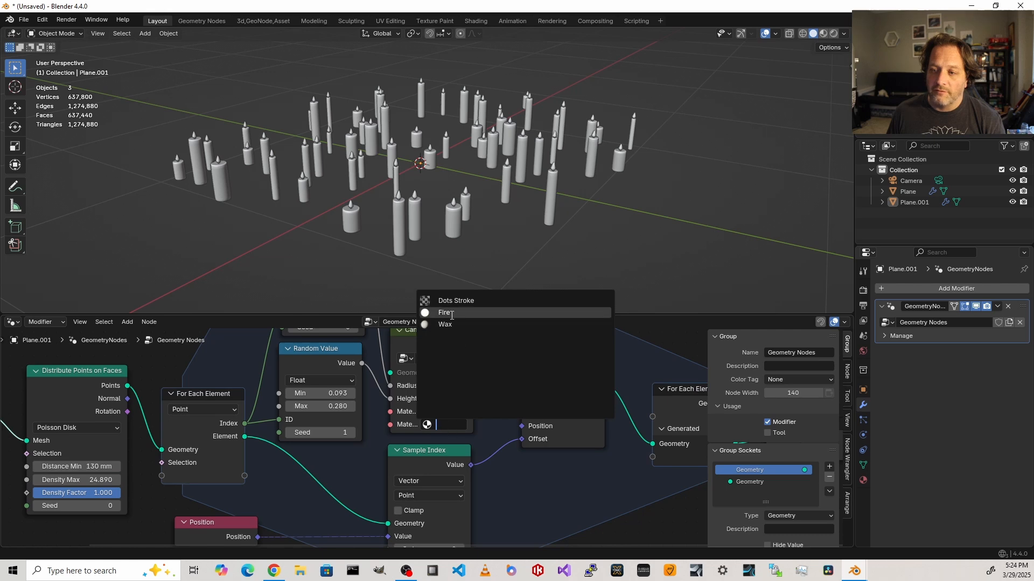
{"action": "left_click", "coordinate": [446, 312]}
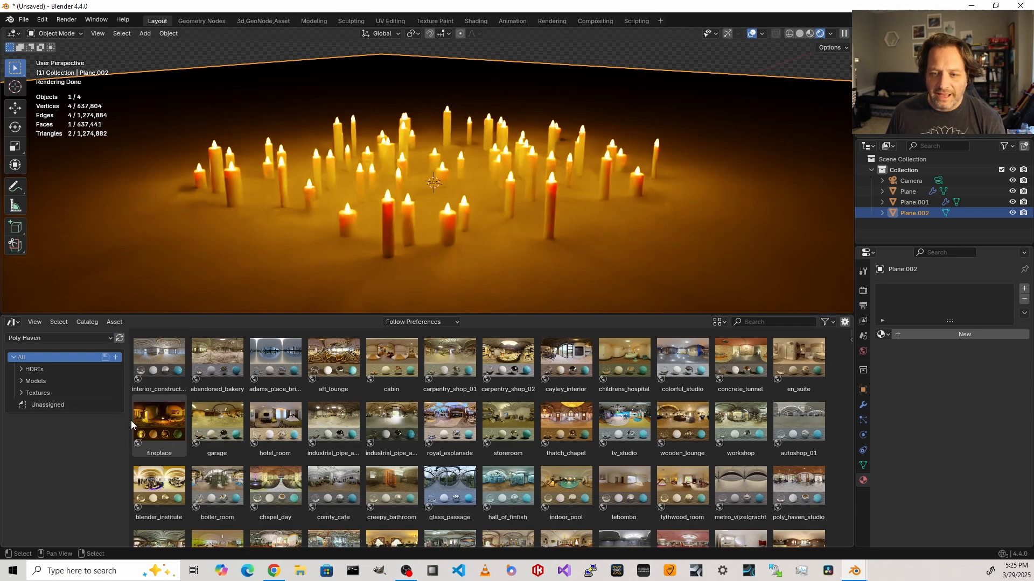
- Browse the Poly Haven Textures catalog and enter Edit Mode on Plane.001
{"action": "left_click", "coordinate": [38, 393]}
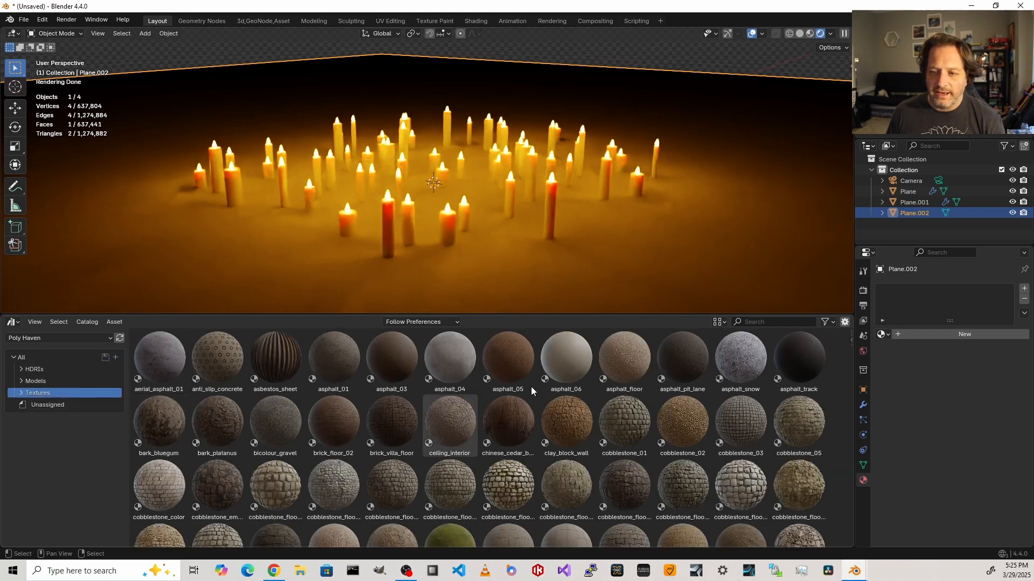
{"action": "scroll", "scroll_direction": "down", "scroll_amount": 3}
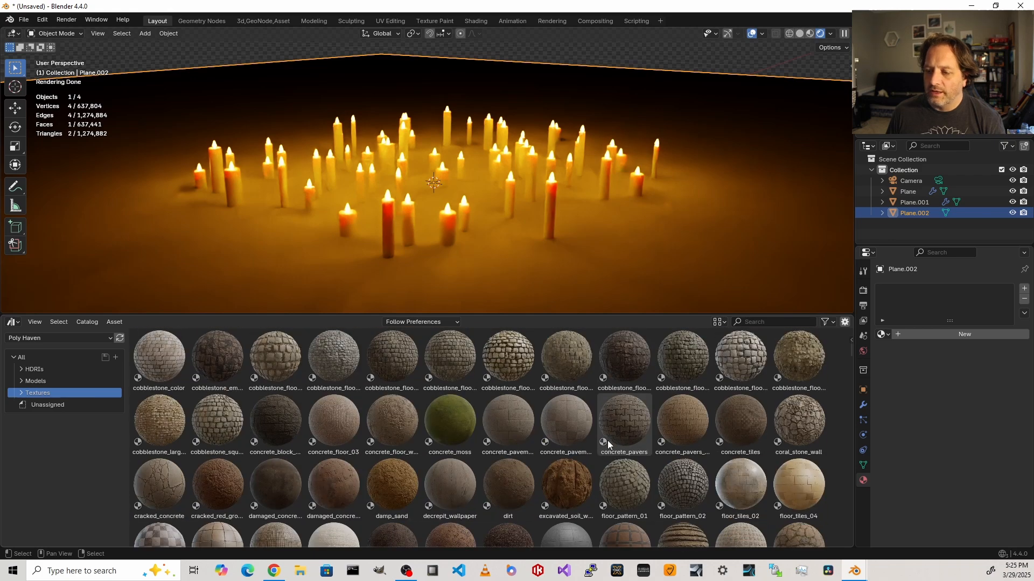
{"action": "scroll", "scroll_direction": "down", "scroll_amount": 3}
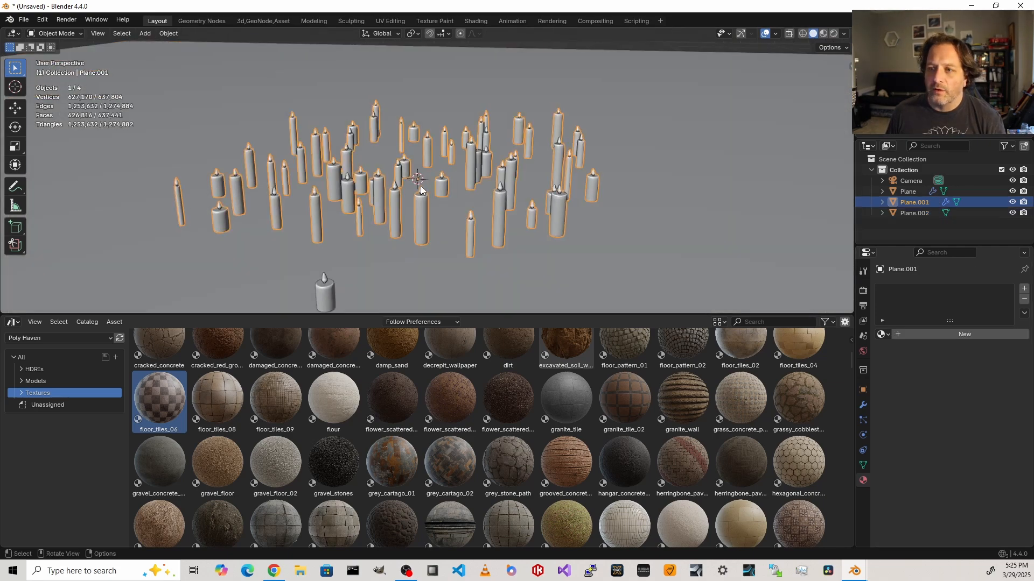
{"action": "key", "text": "Tab"}
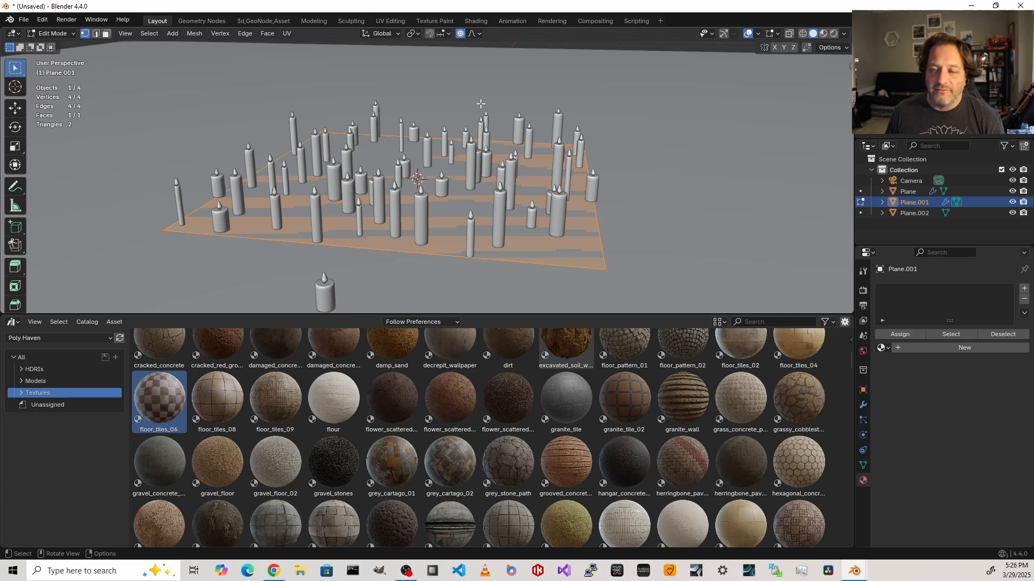
- Pull a corner vertex of Plane.001 outward, then return to Object Mode
{"action": "key", "text": "Tab"}
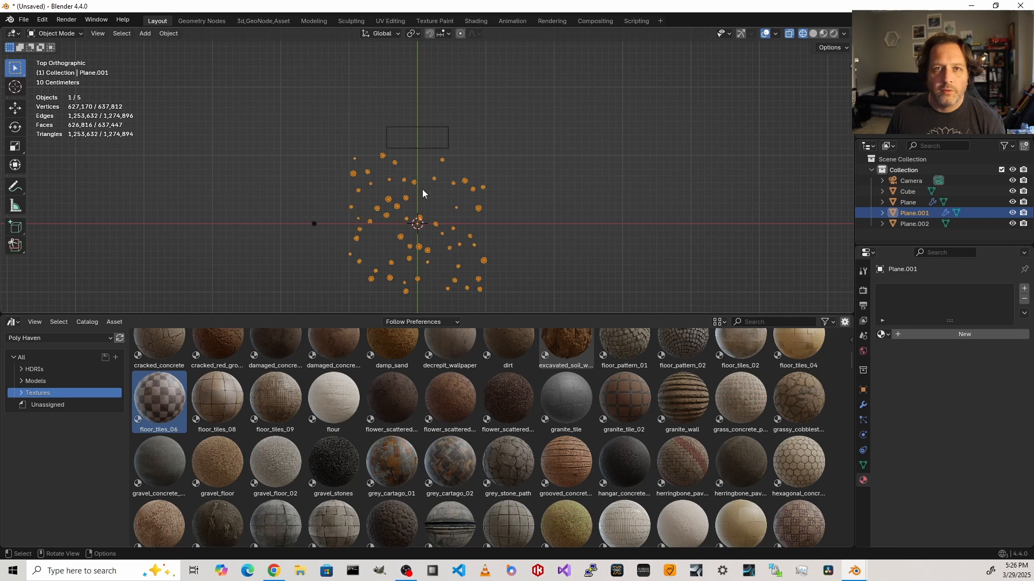
{"action": "key", "text": "Tab"}
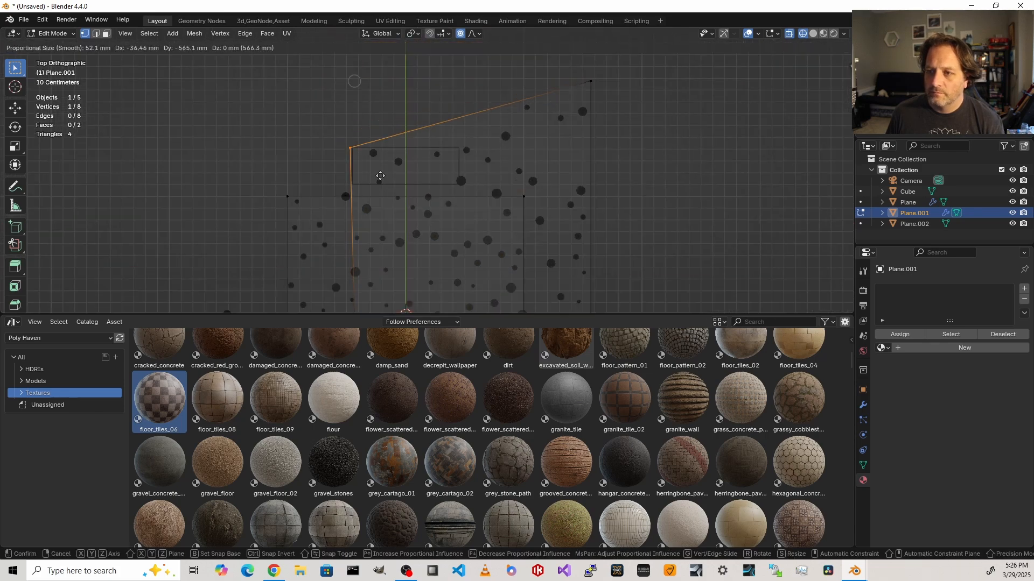
{"action": "left_click", "coordinate": [379, 176]}
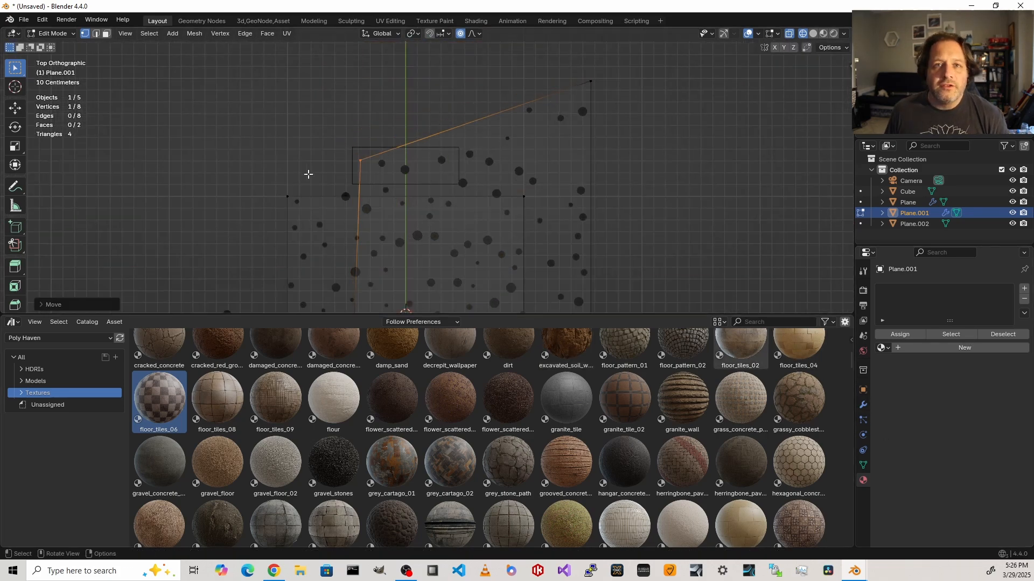
{"action": "mouse_move", "coordinate": [523, 149]}
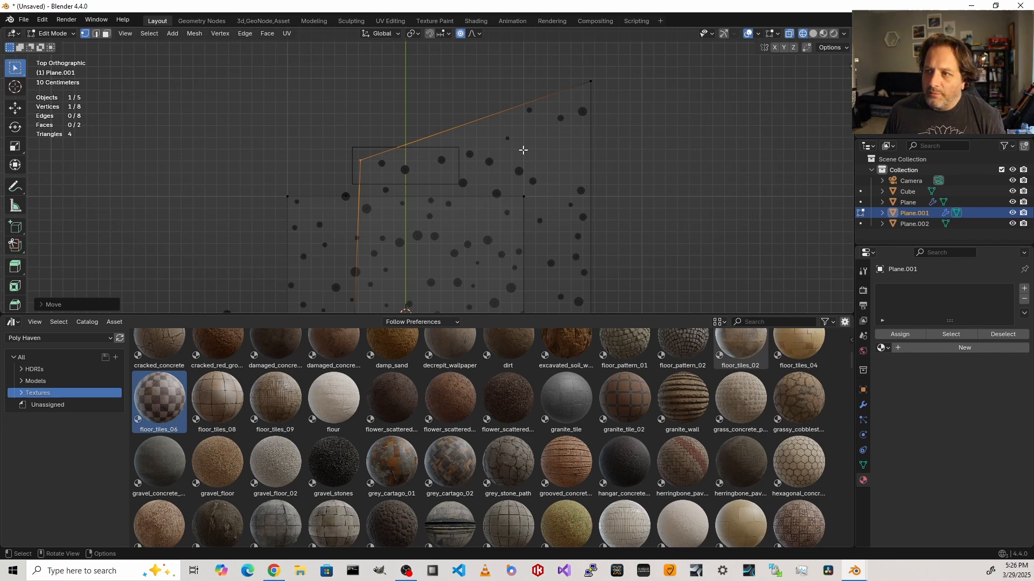
{"action": "mouse_move", "coordinate": [449, 158]}
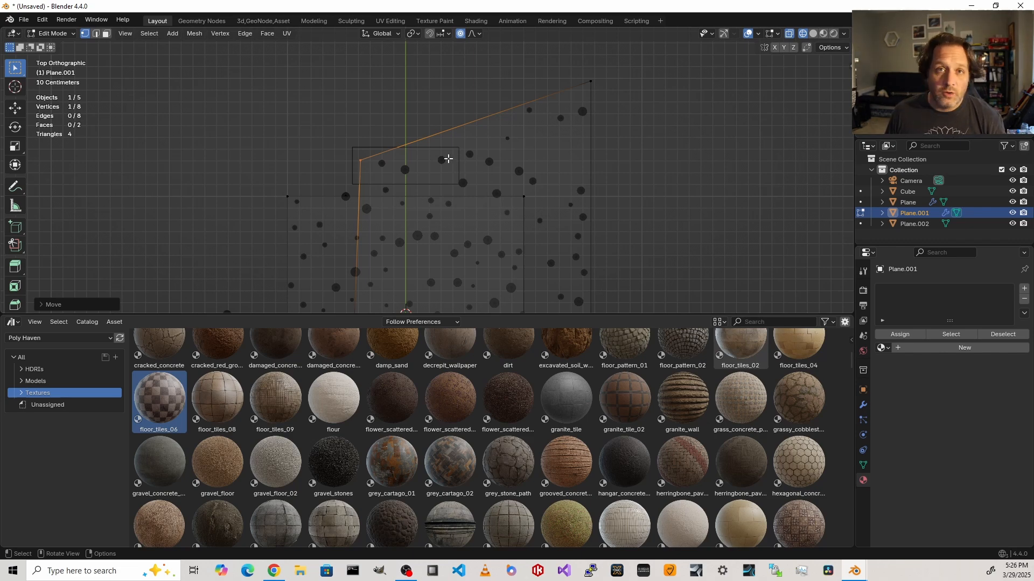
{"action": "key", "text": "Tab"}
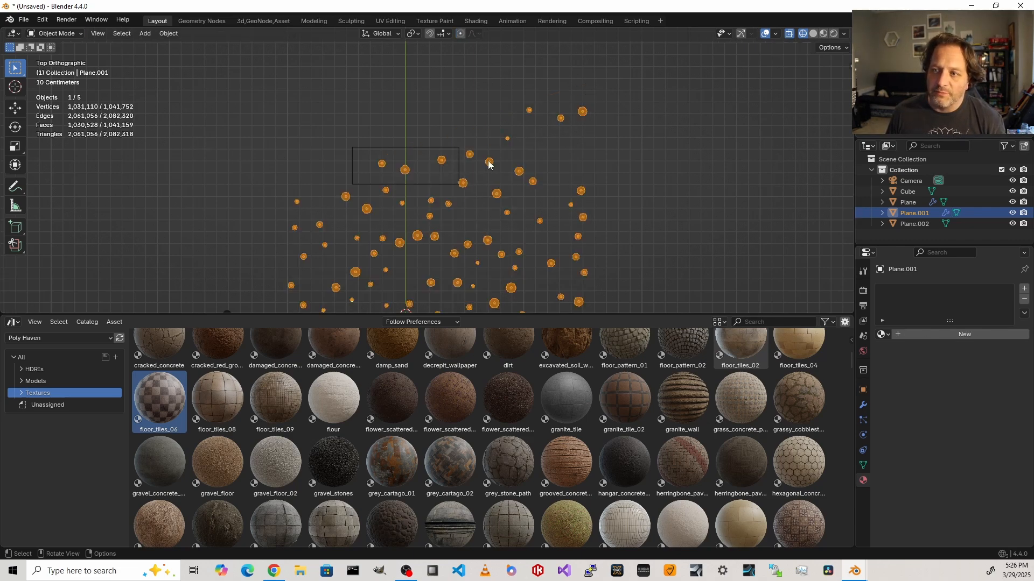
{"action": "mouse_move", "coordinate": [489, 167]}
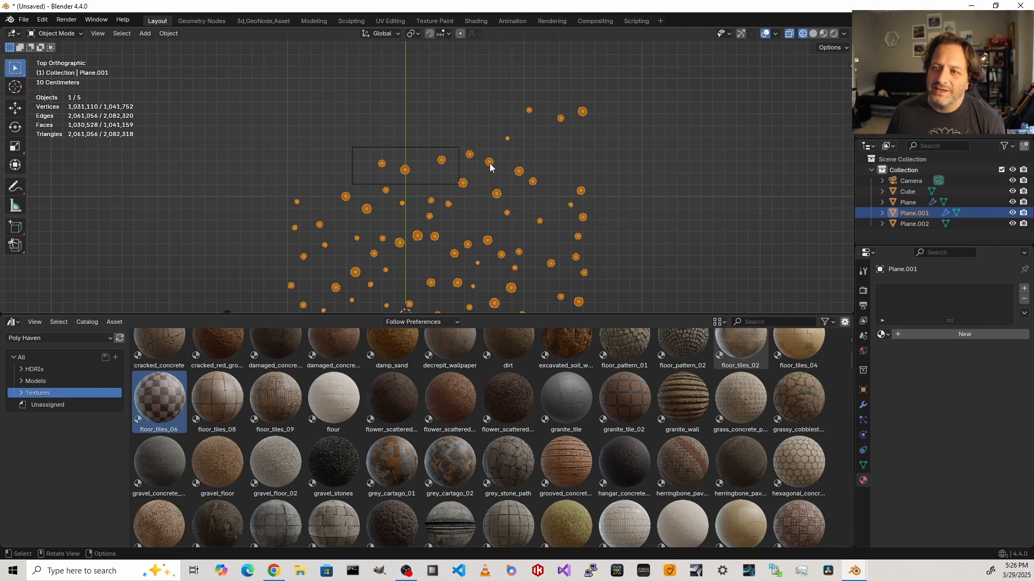
{"action": "mouse_move", "coordinate": [476, 192]}
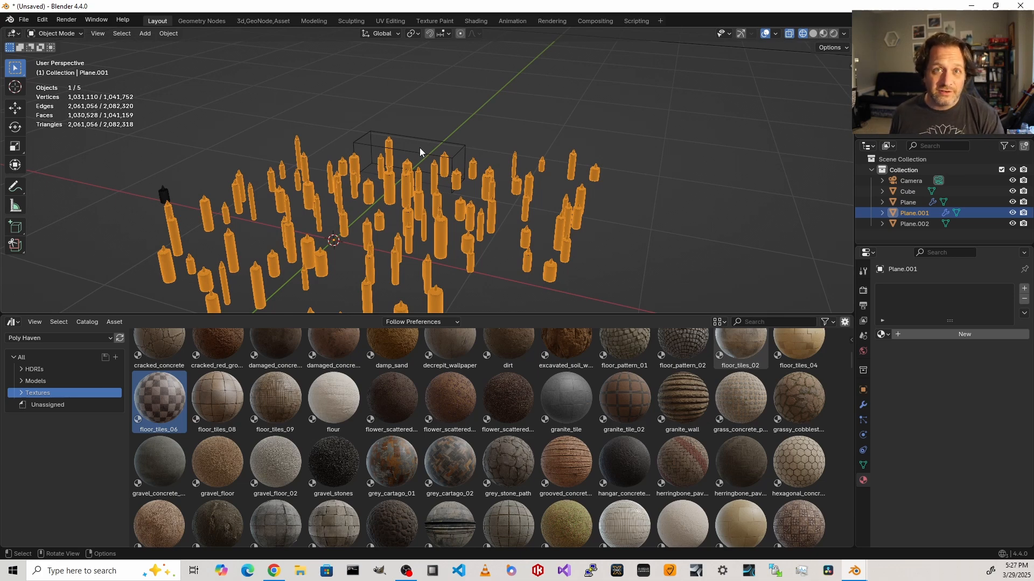
{"action": "mouse_move", "coordinate": [311, 132]}
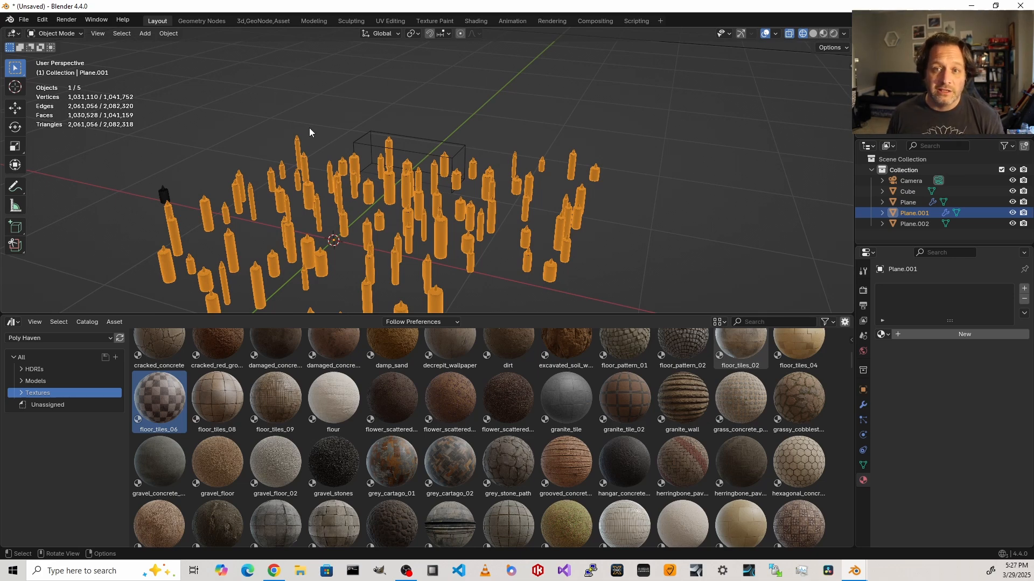
{"action": "mouse_move", "coordinate": [420, 170]}
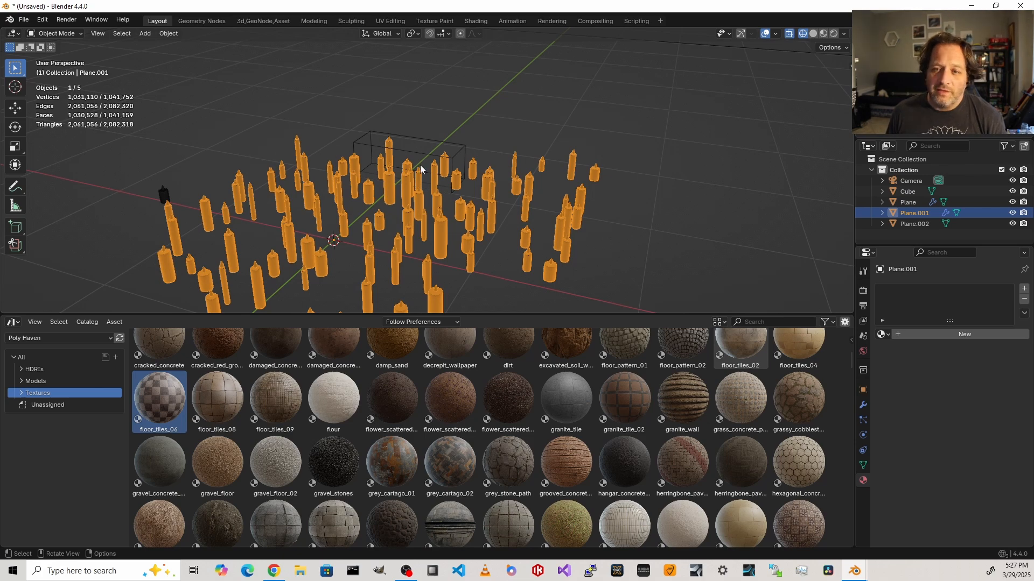
{"action": "mouse_move", "coordinate": [549, 208]}
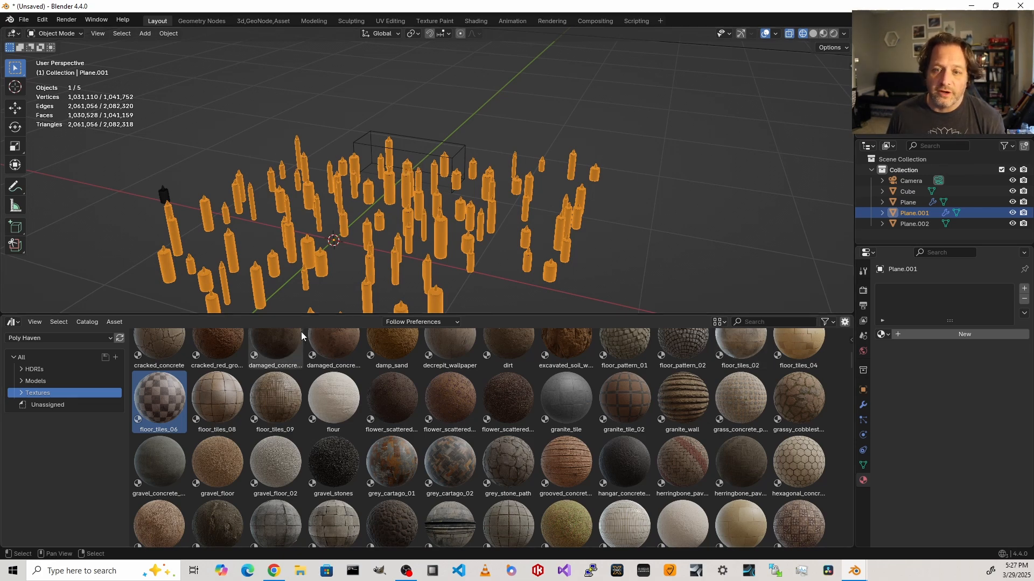
- Switch to the Geometry Nodes workspace and maximize the node editor with Ctrl+Space
{"action": "left_click", "coordinate": [202, 21]}
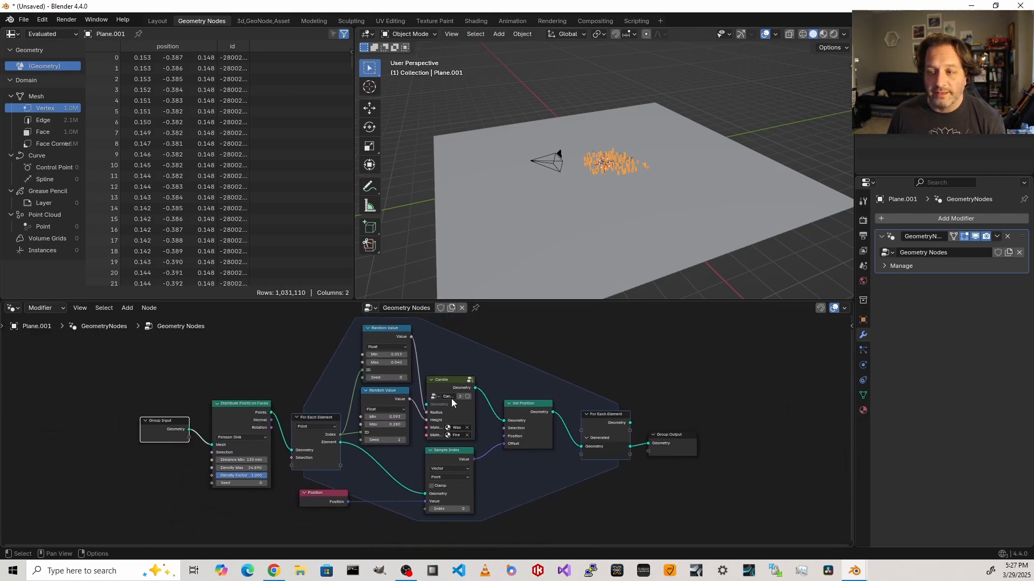
{"action": "key", "text": "ctrl+space"}
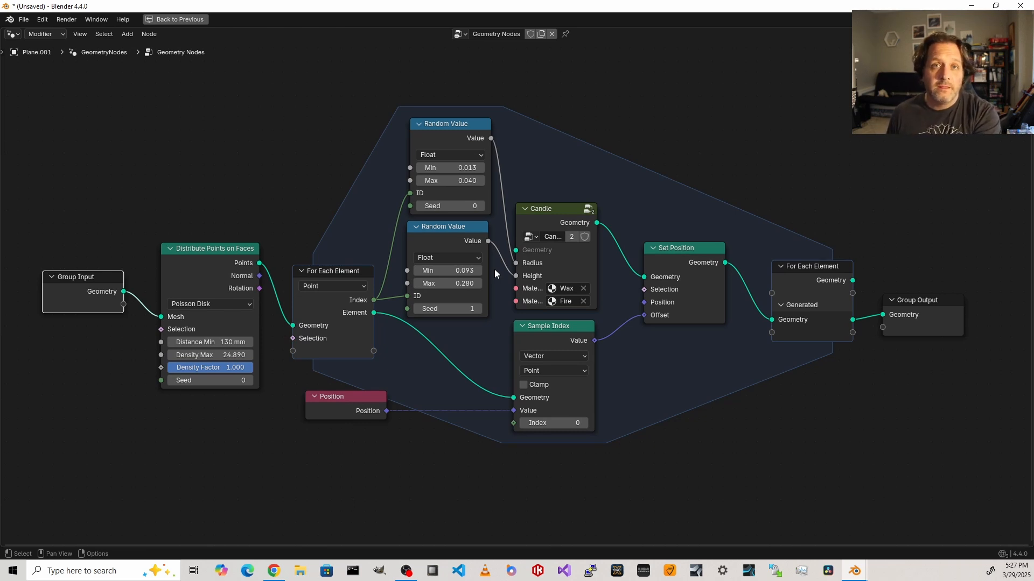
{"action": "mouse_move", "coordinate": [498, 238]}
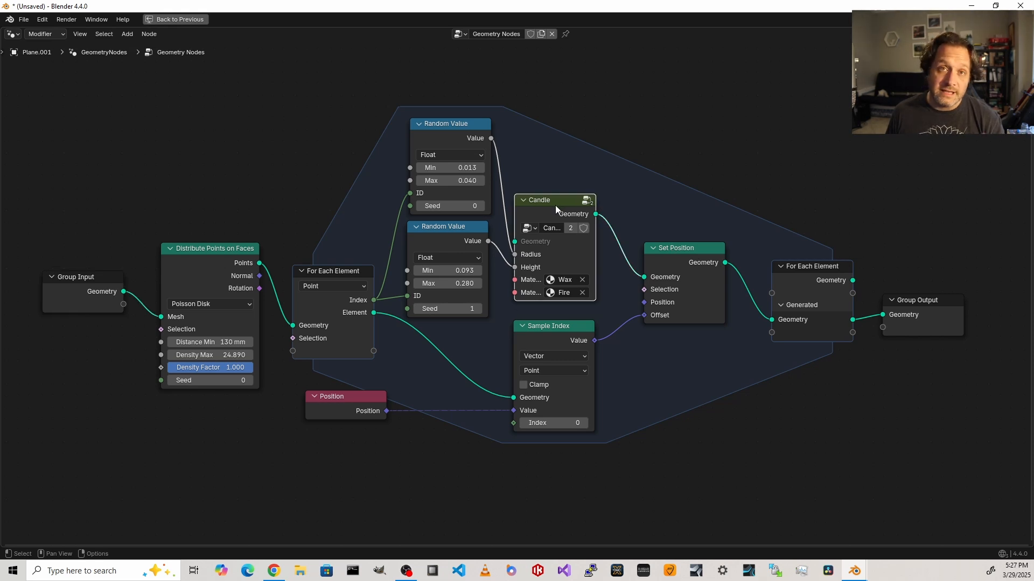
{"action": "mouse_move", "coordinate": [570, 224]}
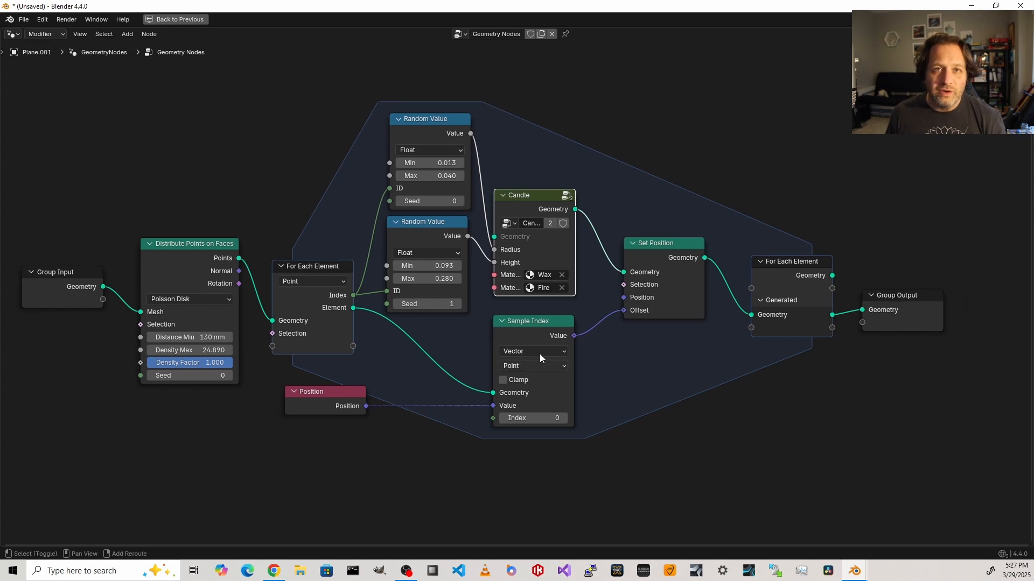
- Add a Switch node before the For Each Element output, wiring Element geometry into True
{"action": "type", "text": "switch"}
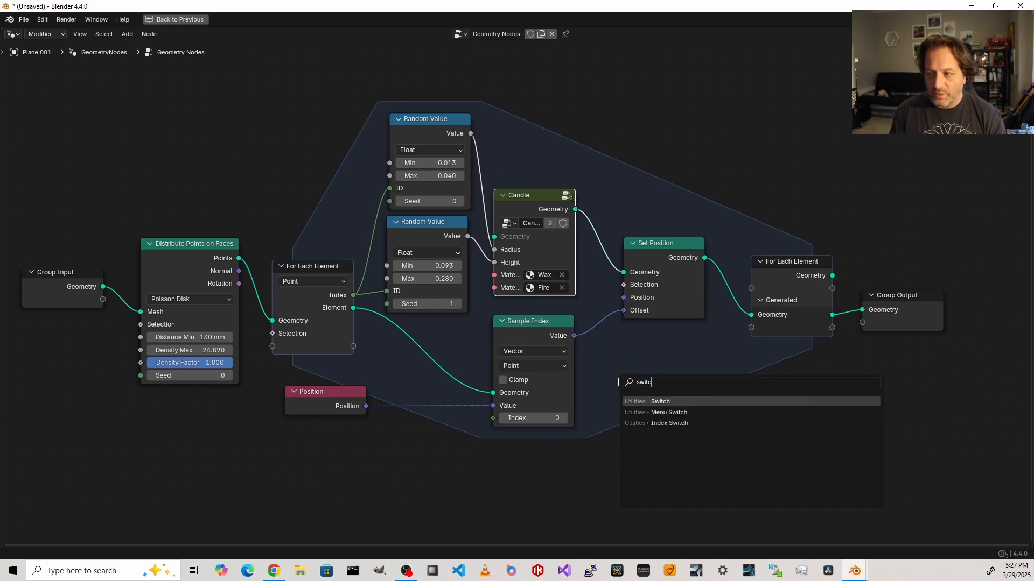
{"action": "left_click", "coordinate": [660, 401]}
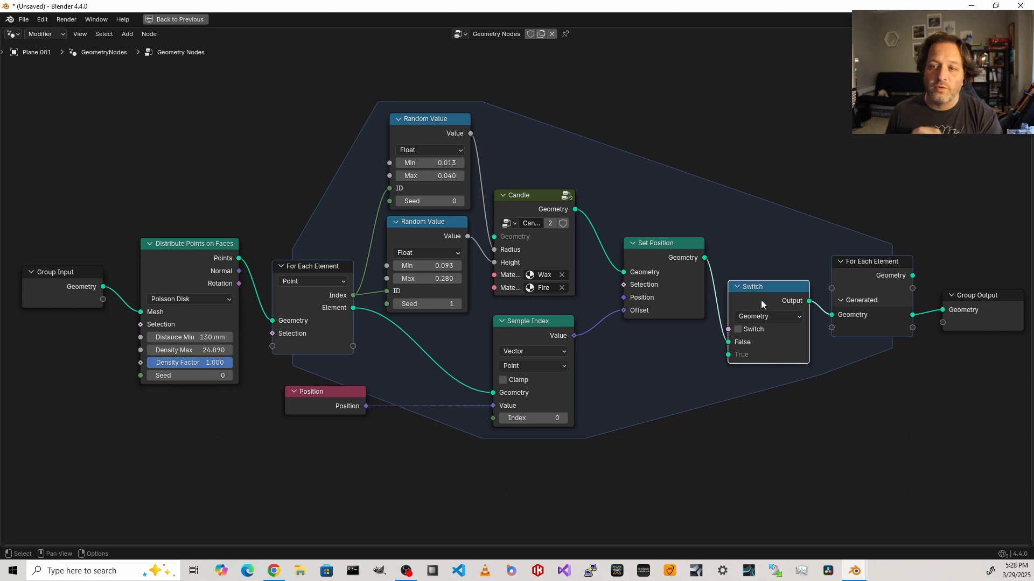
{"action": "mouse_move", "coordinate": [752, 389]}
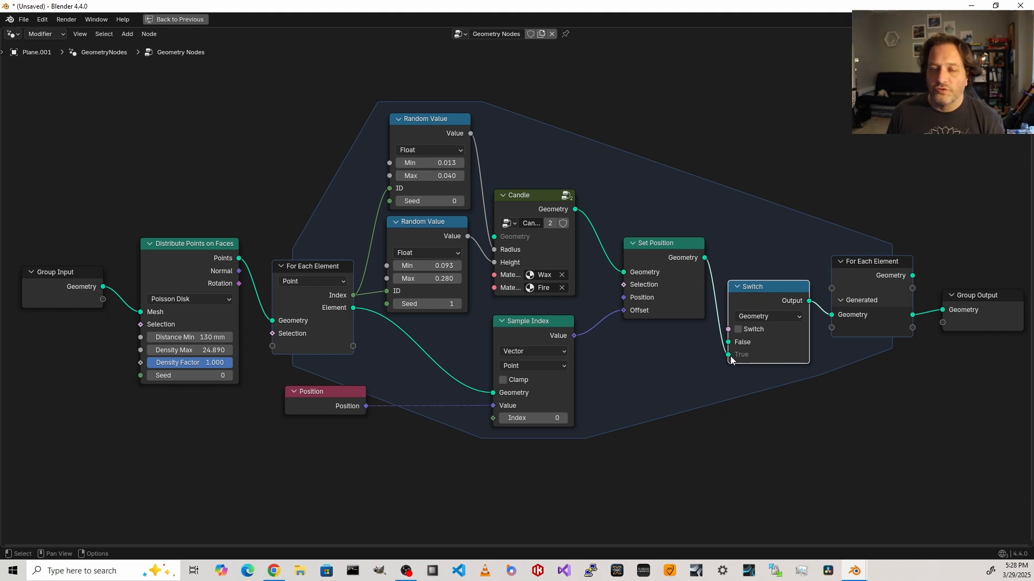
{"action": "mouse_move", "coordinate": [730, 358]}
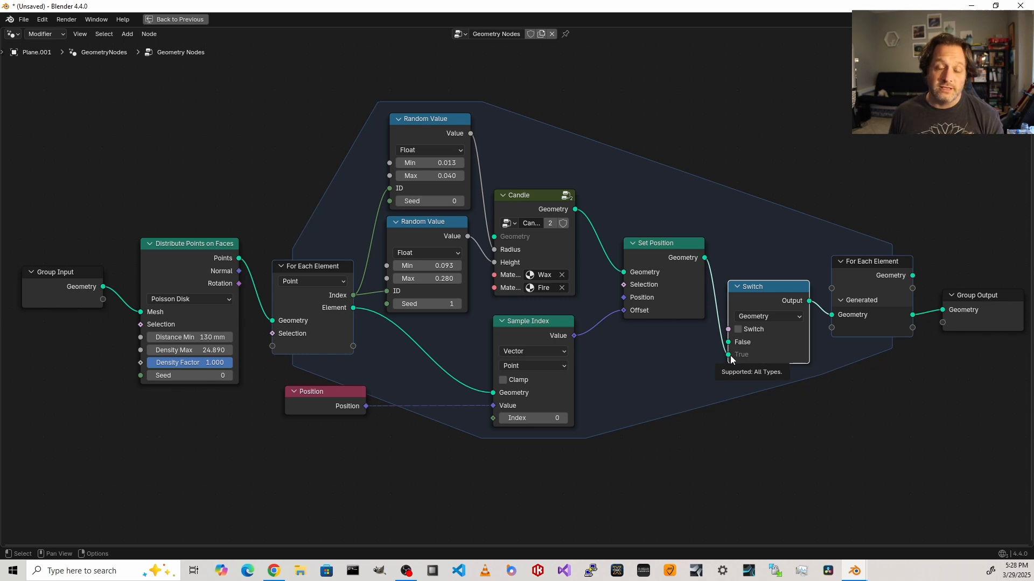
{"action": "mouse_move", "coordinate": [346, 303]}
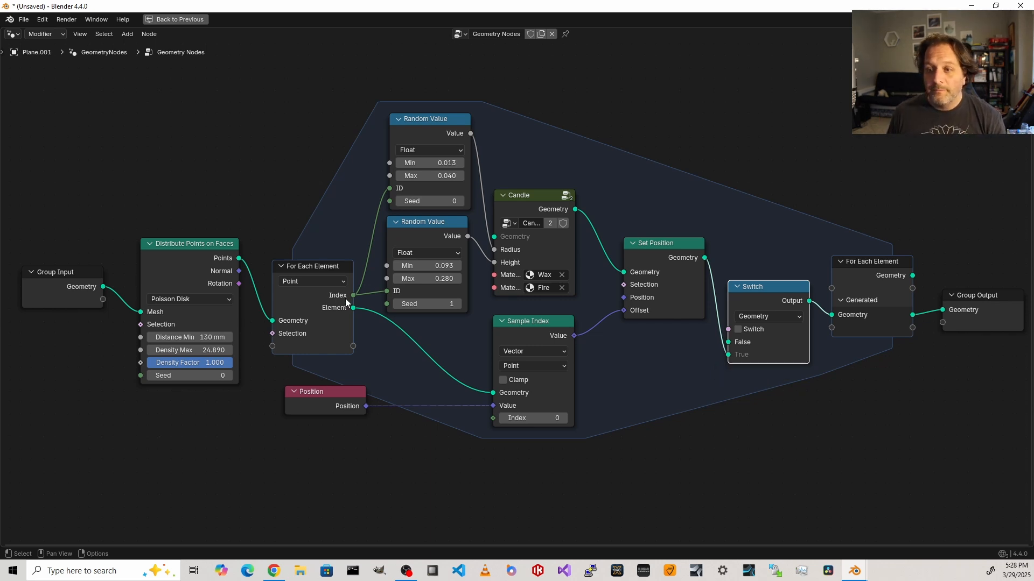
{"action": "mouse_move", "coordinate": [353, 320]}
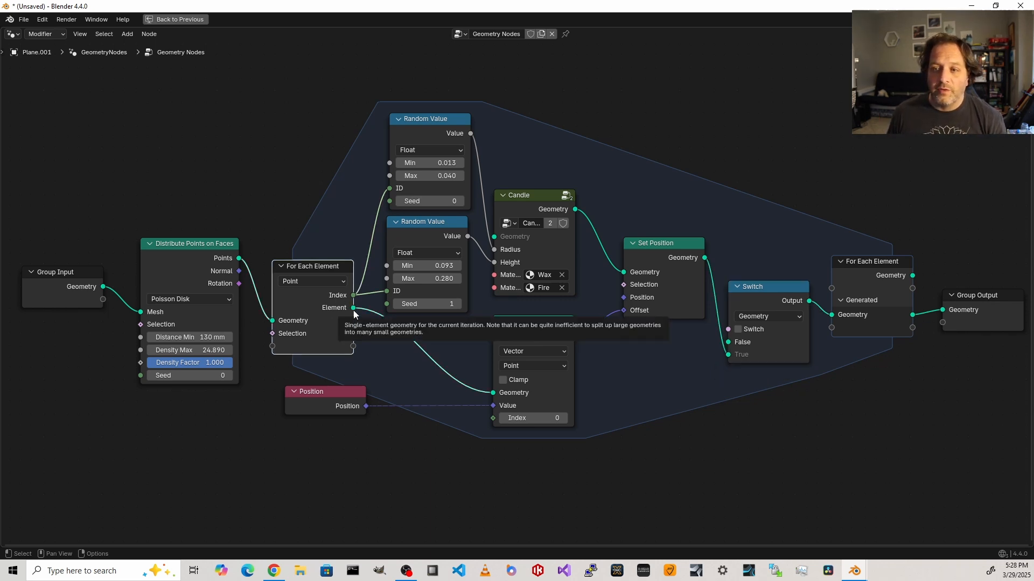
{"action": "left_click_drag", "start_coordinate": [352, 308], "coordinate": [727, 341]}
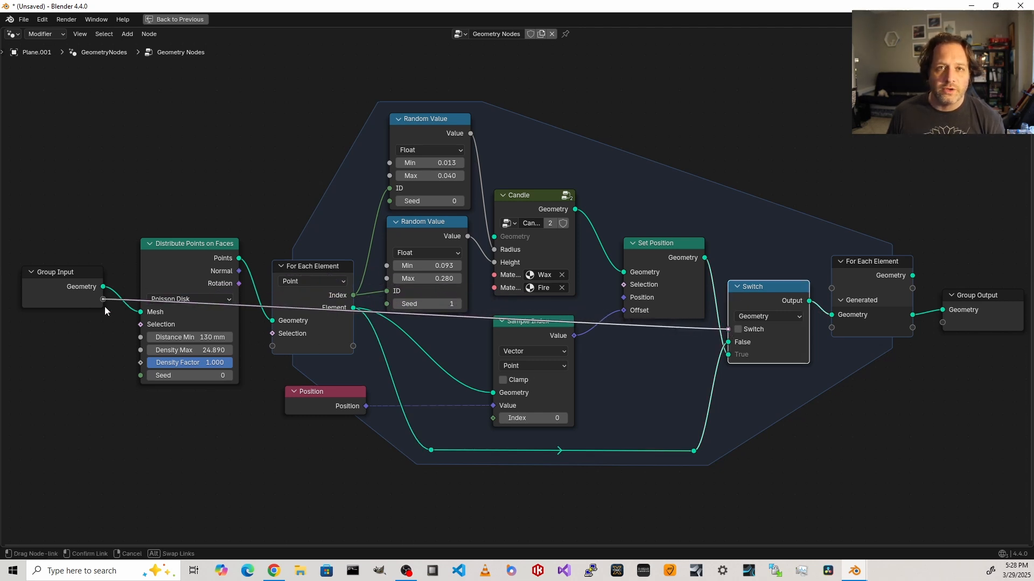
- Expose the Switch as a group input named Make Candles and restore the previous layout
{"action": "left_click_drag", "start_coordinate": [727, 328], "coordinate": [102, 300]}
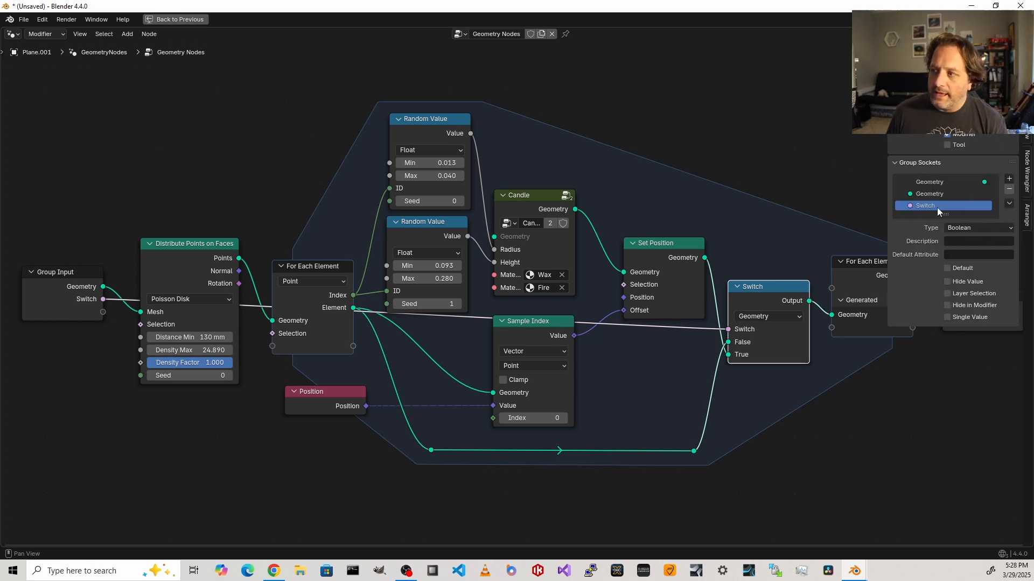
{"action": "double_click", "coordinate": [923, 205]}
{"action": "type", "text": "Make Candles"}
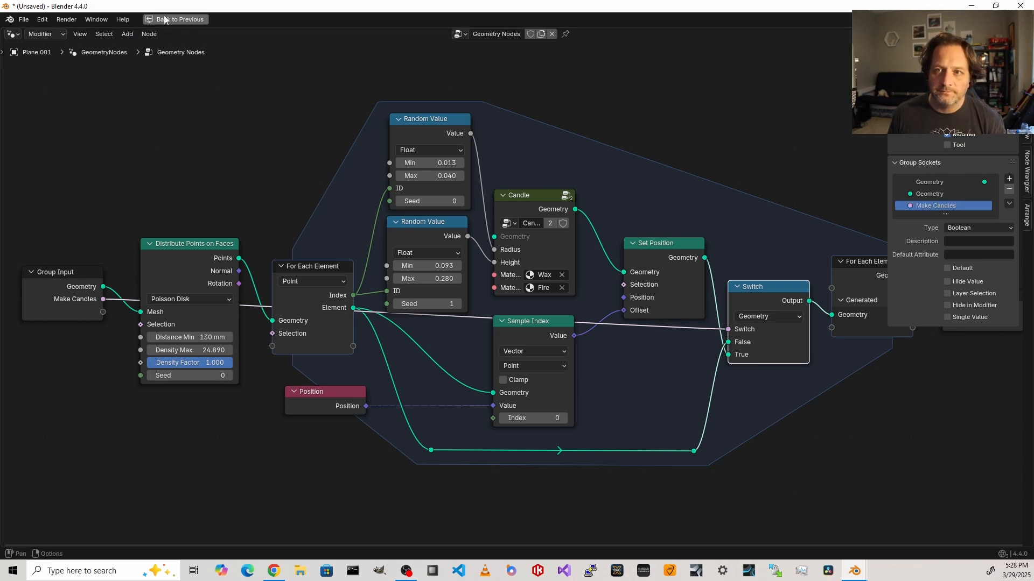
{"action": "left_click", "coordinate": [174, 18]}
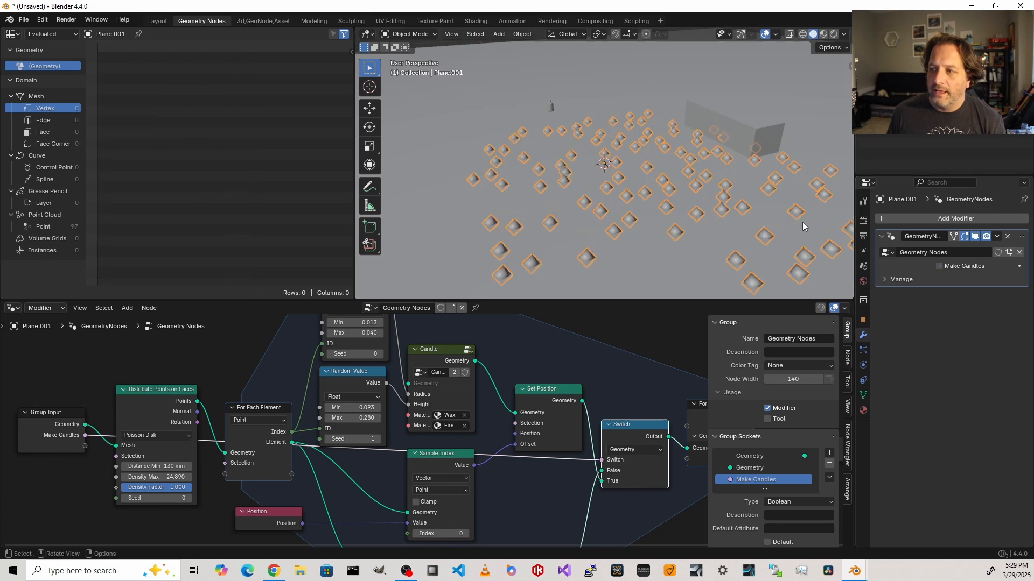
{"action": "mouse_move", "coordinate": [547, 144]}
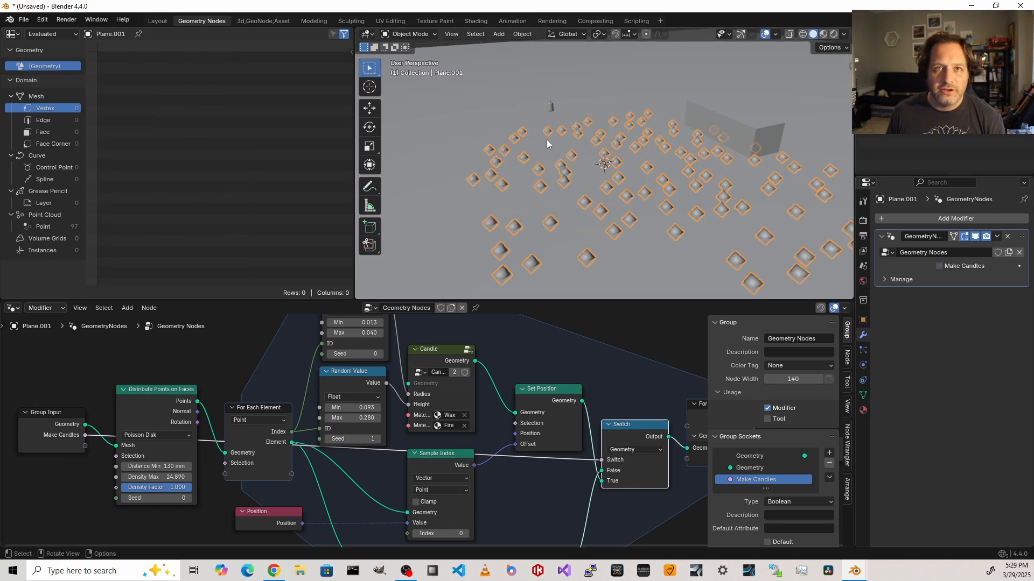
- View through the camera, enable Make Candles, and maximize the rendered viewport
{"action": "key", "text": "KP_7"}
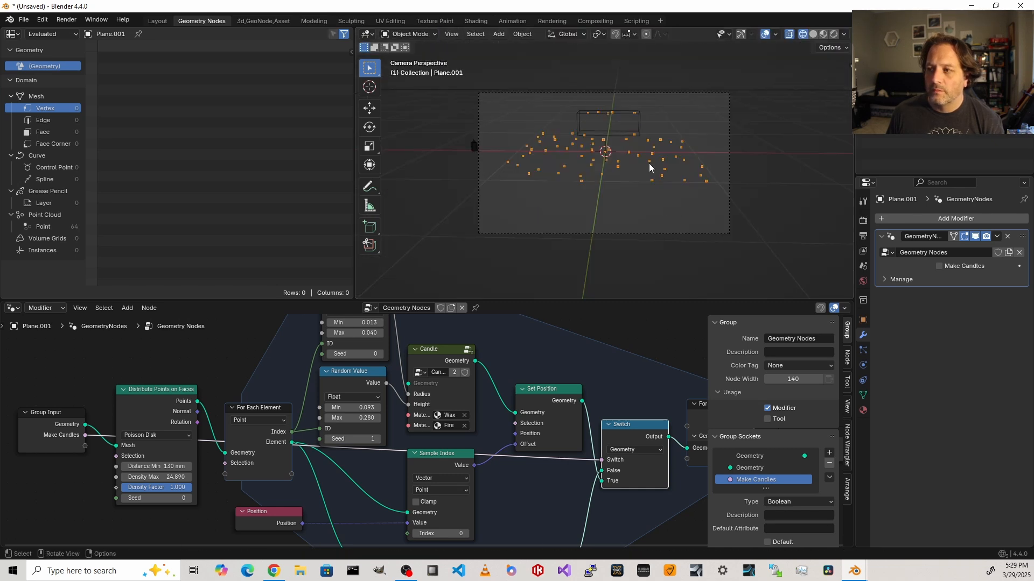
{"action": "mouse_move", "coordinate": [630, 190]}
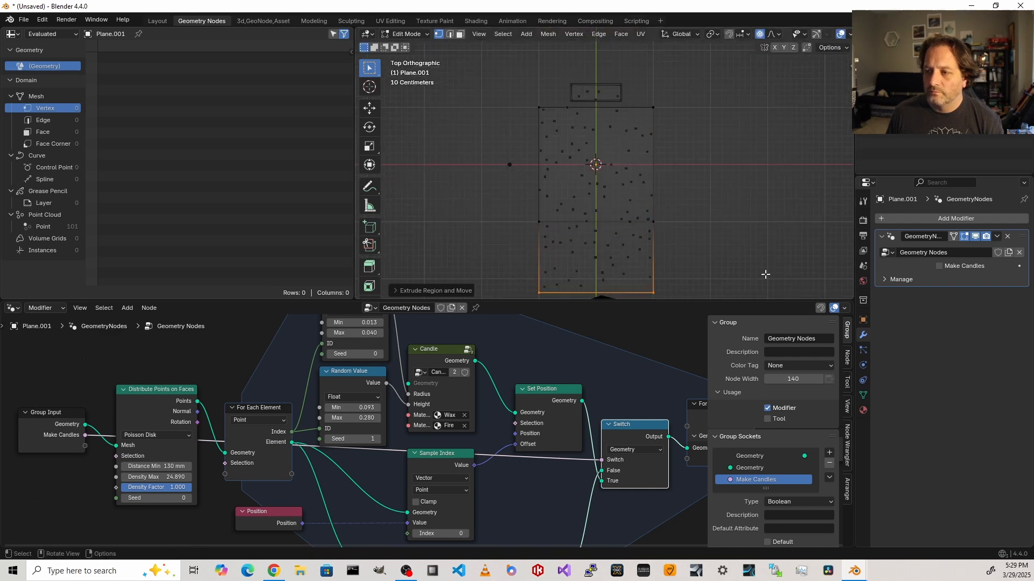
{"action": "key", "text": "Tab"}
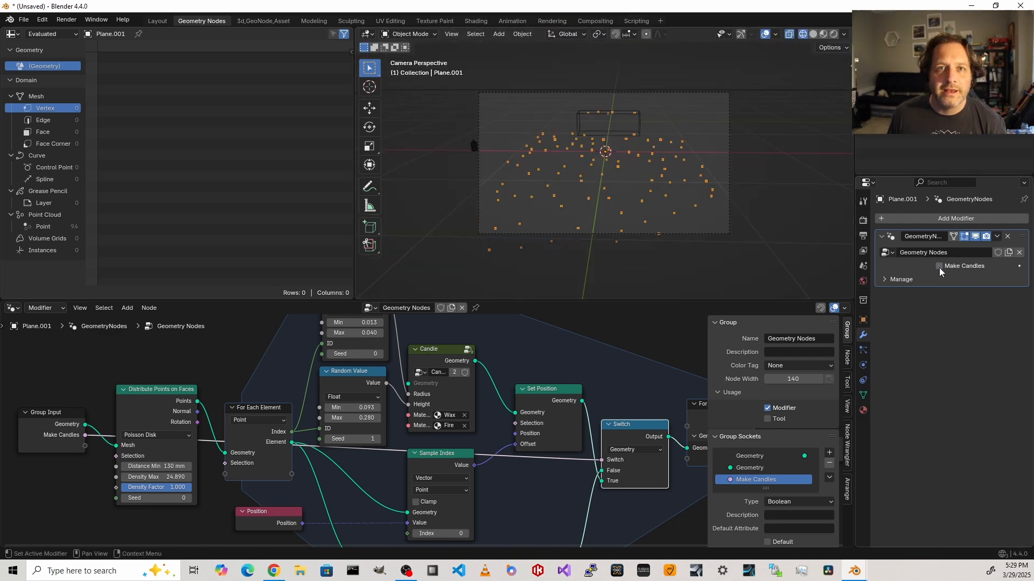
{"action": "left_click", "coordinate": [939, 265]}
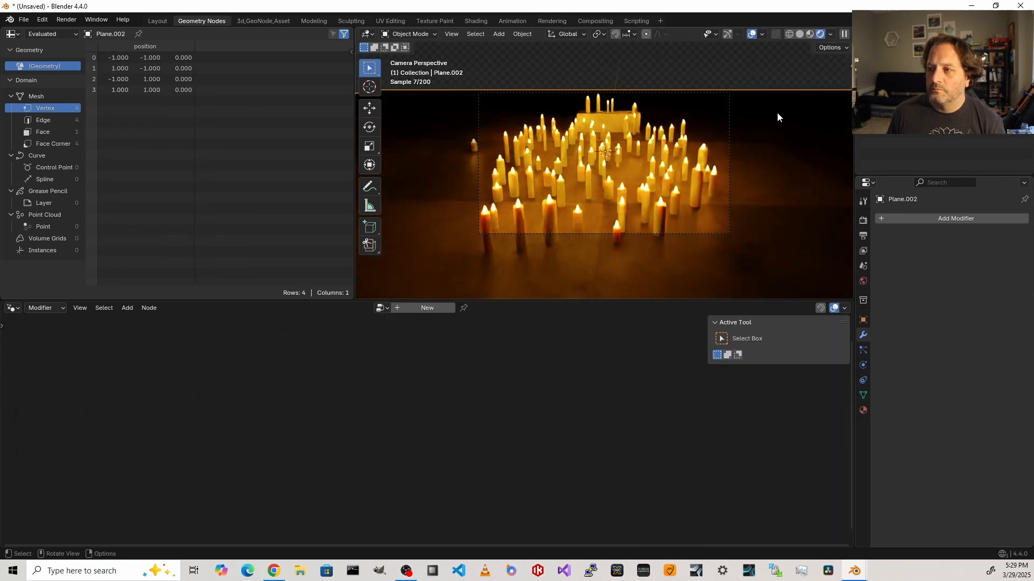
{"action": "key", "text": "ctrl+space"}
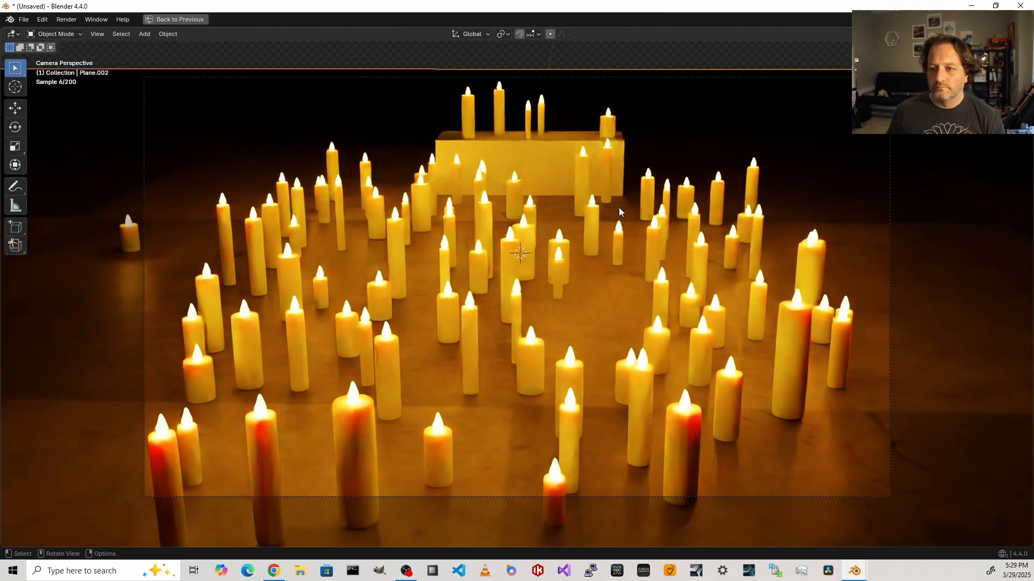